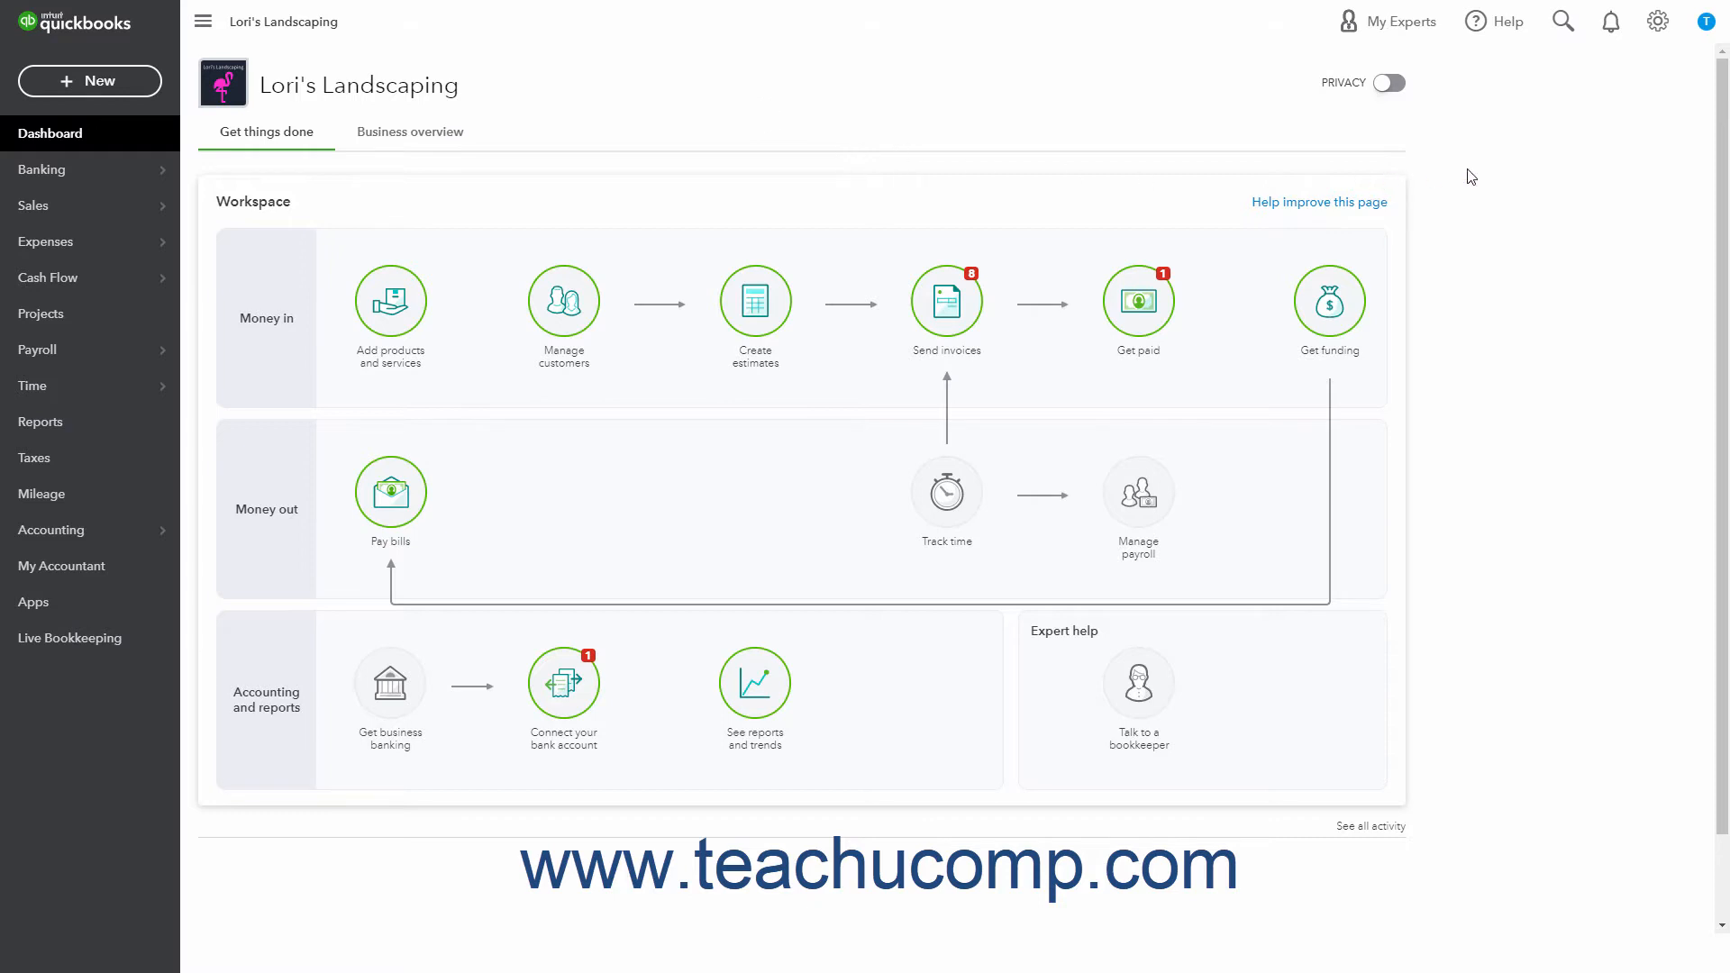
- Review the advanced accounting settings from the gear menu's Account and settings
{"action": "left_click", "coordinate": [1656, 21]}
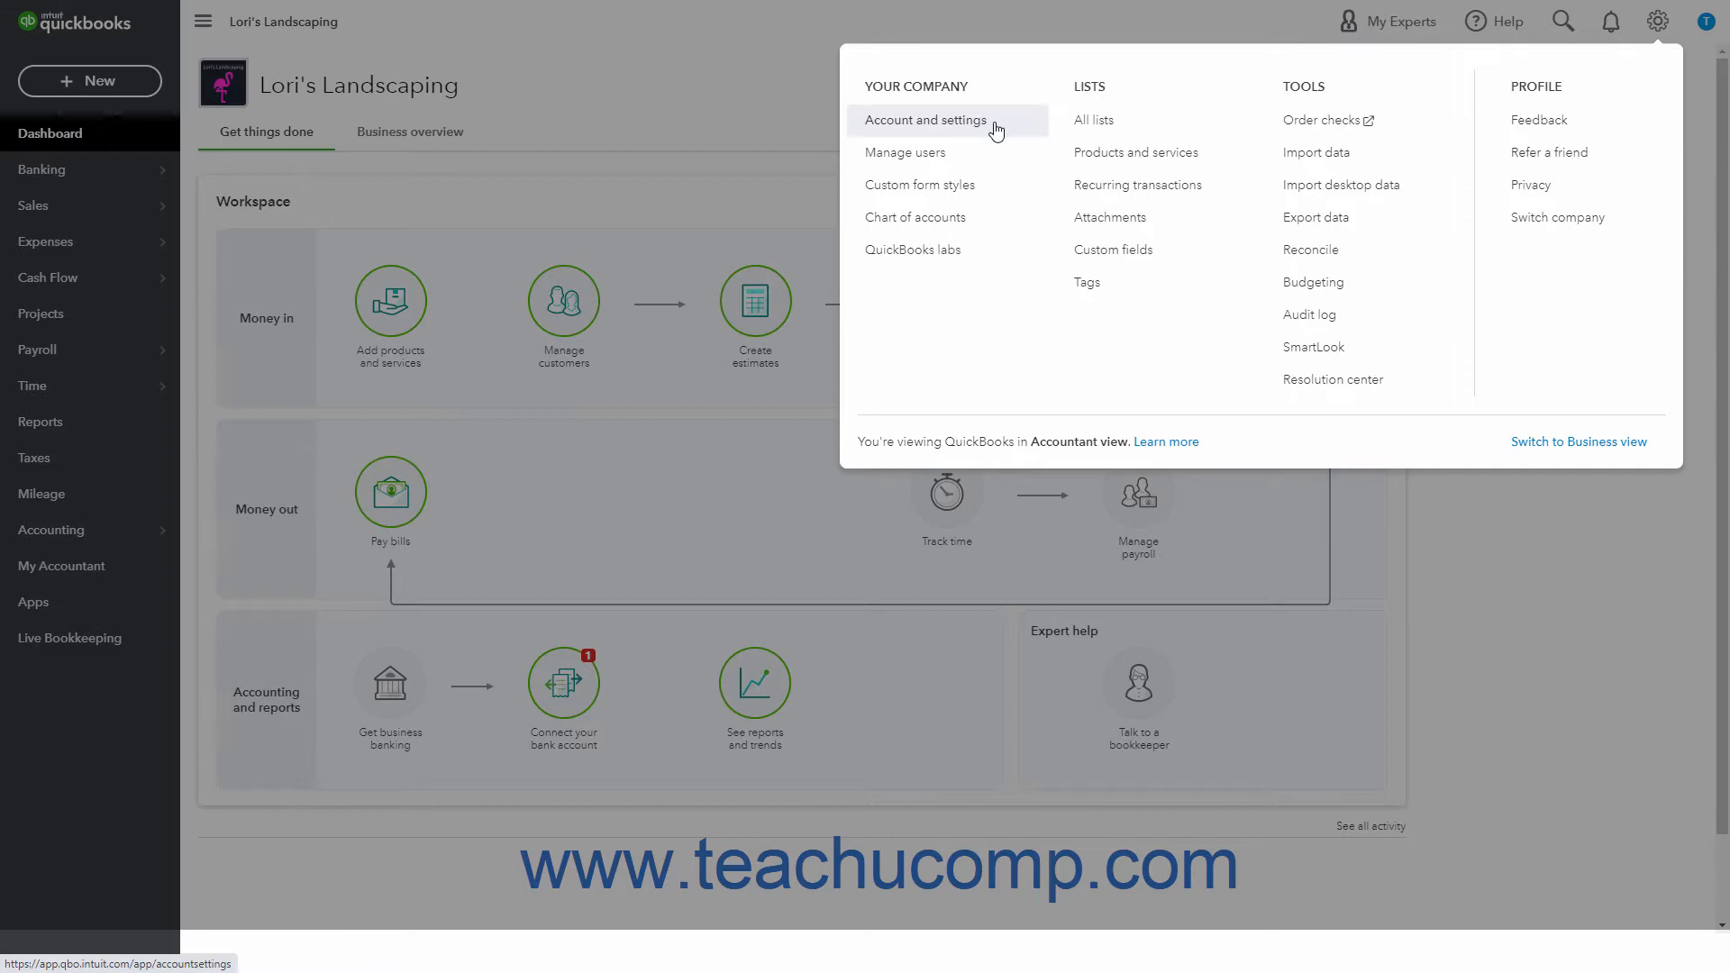
{"action": "left_click", "coordinate": [926, 119]}
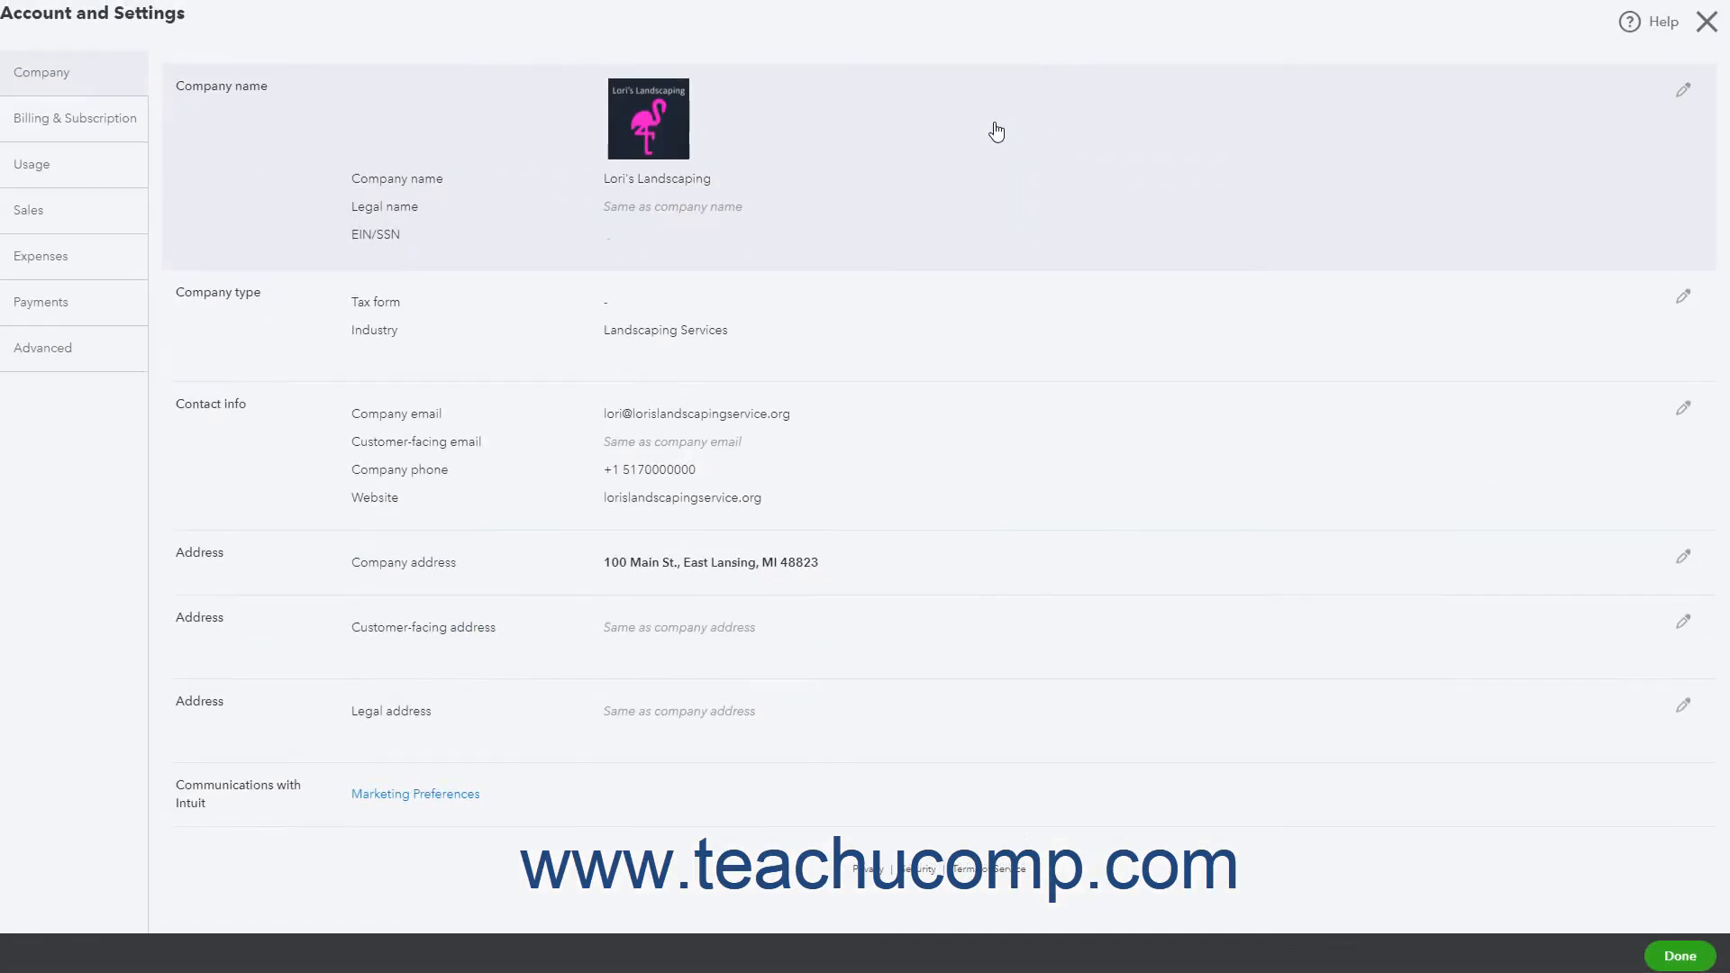
{"action": "mouse_move", "coordinate": [986, 140]}
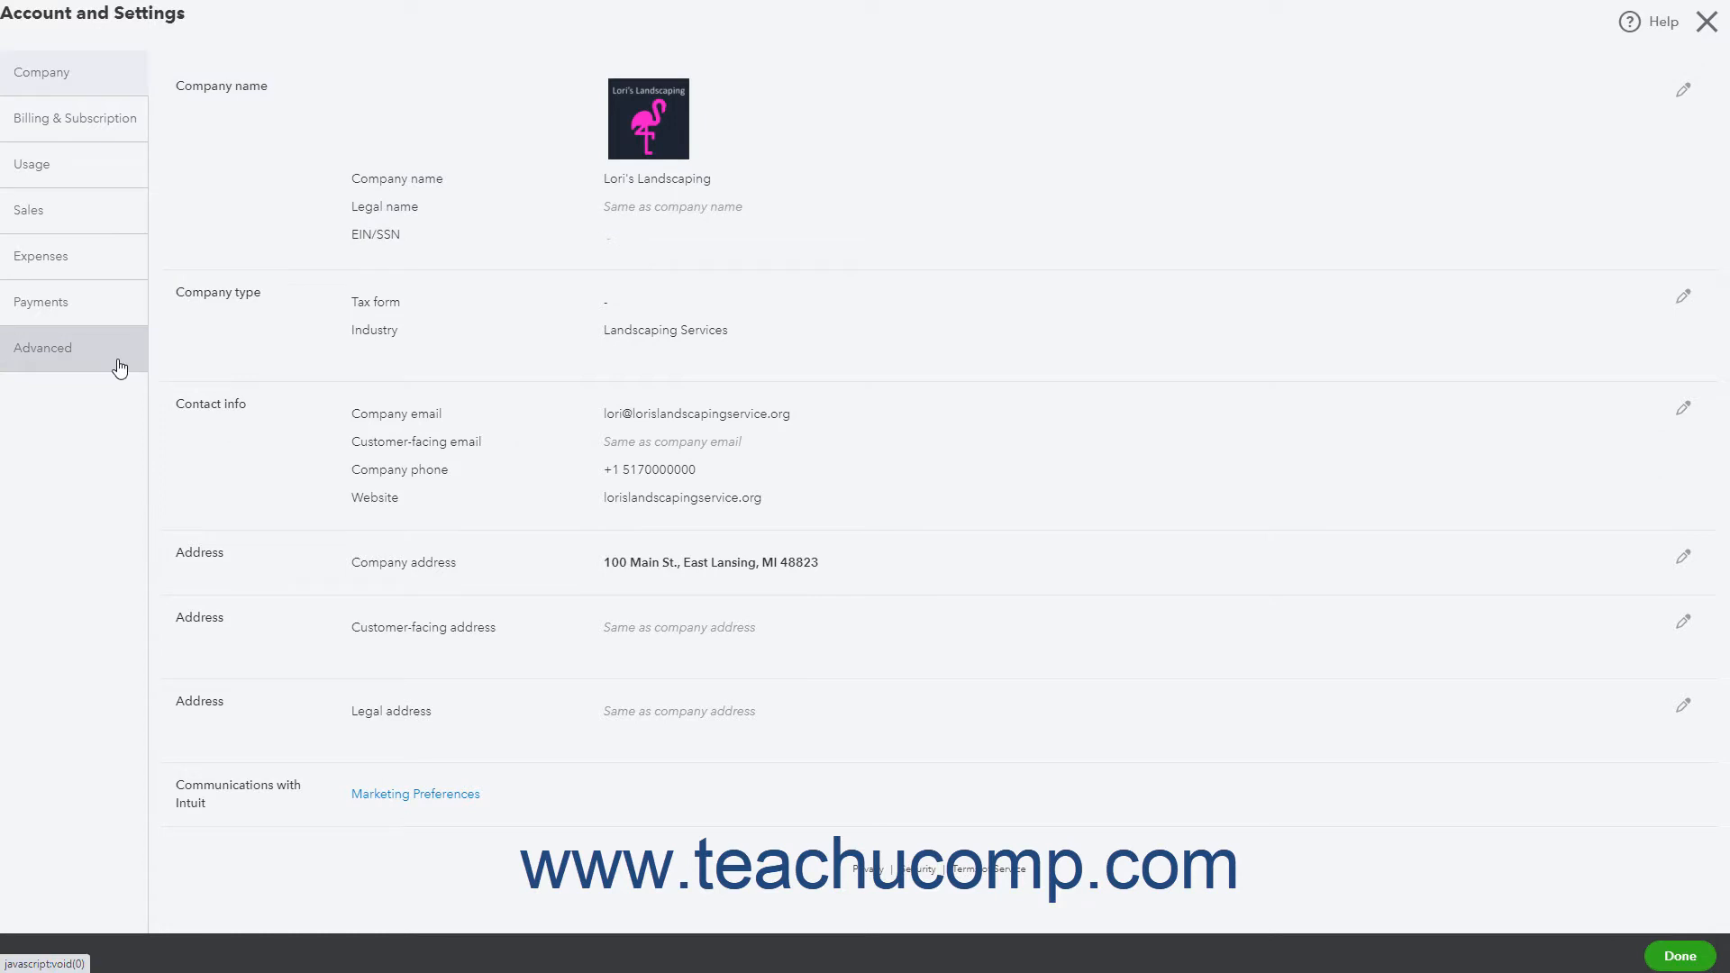
{"action": "left_click", "coordinate": [42, 347]}
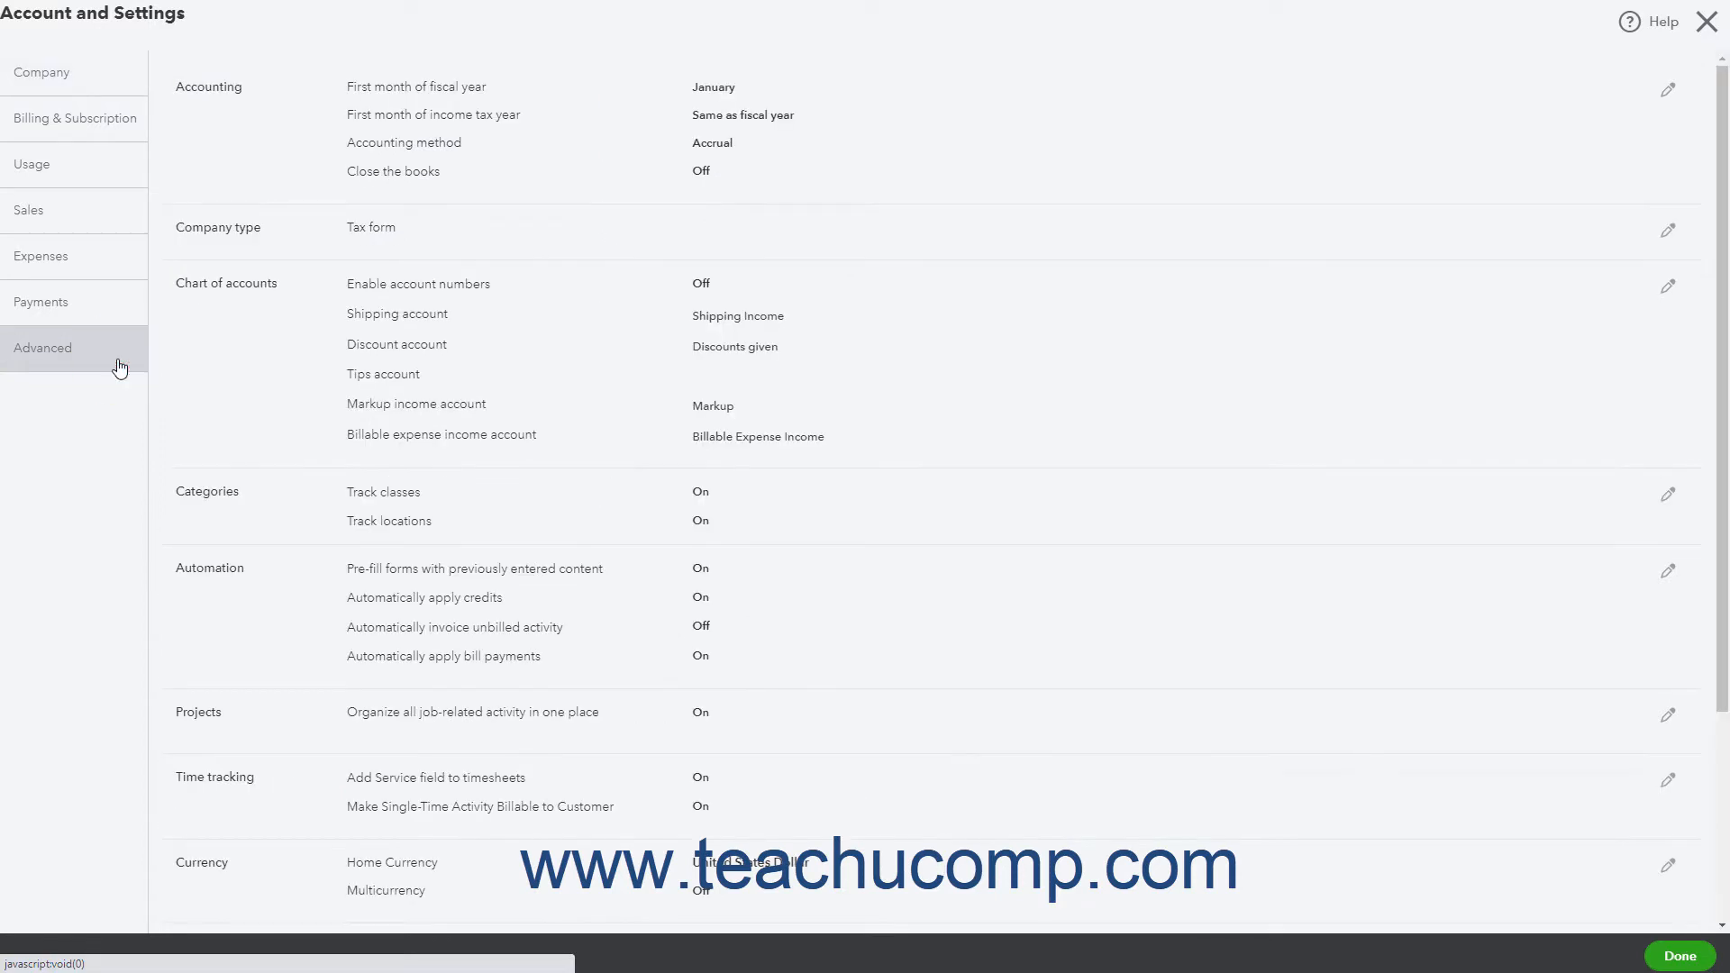
{"action": "mouse_move", "coordinate": [119, 368]}
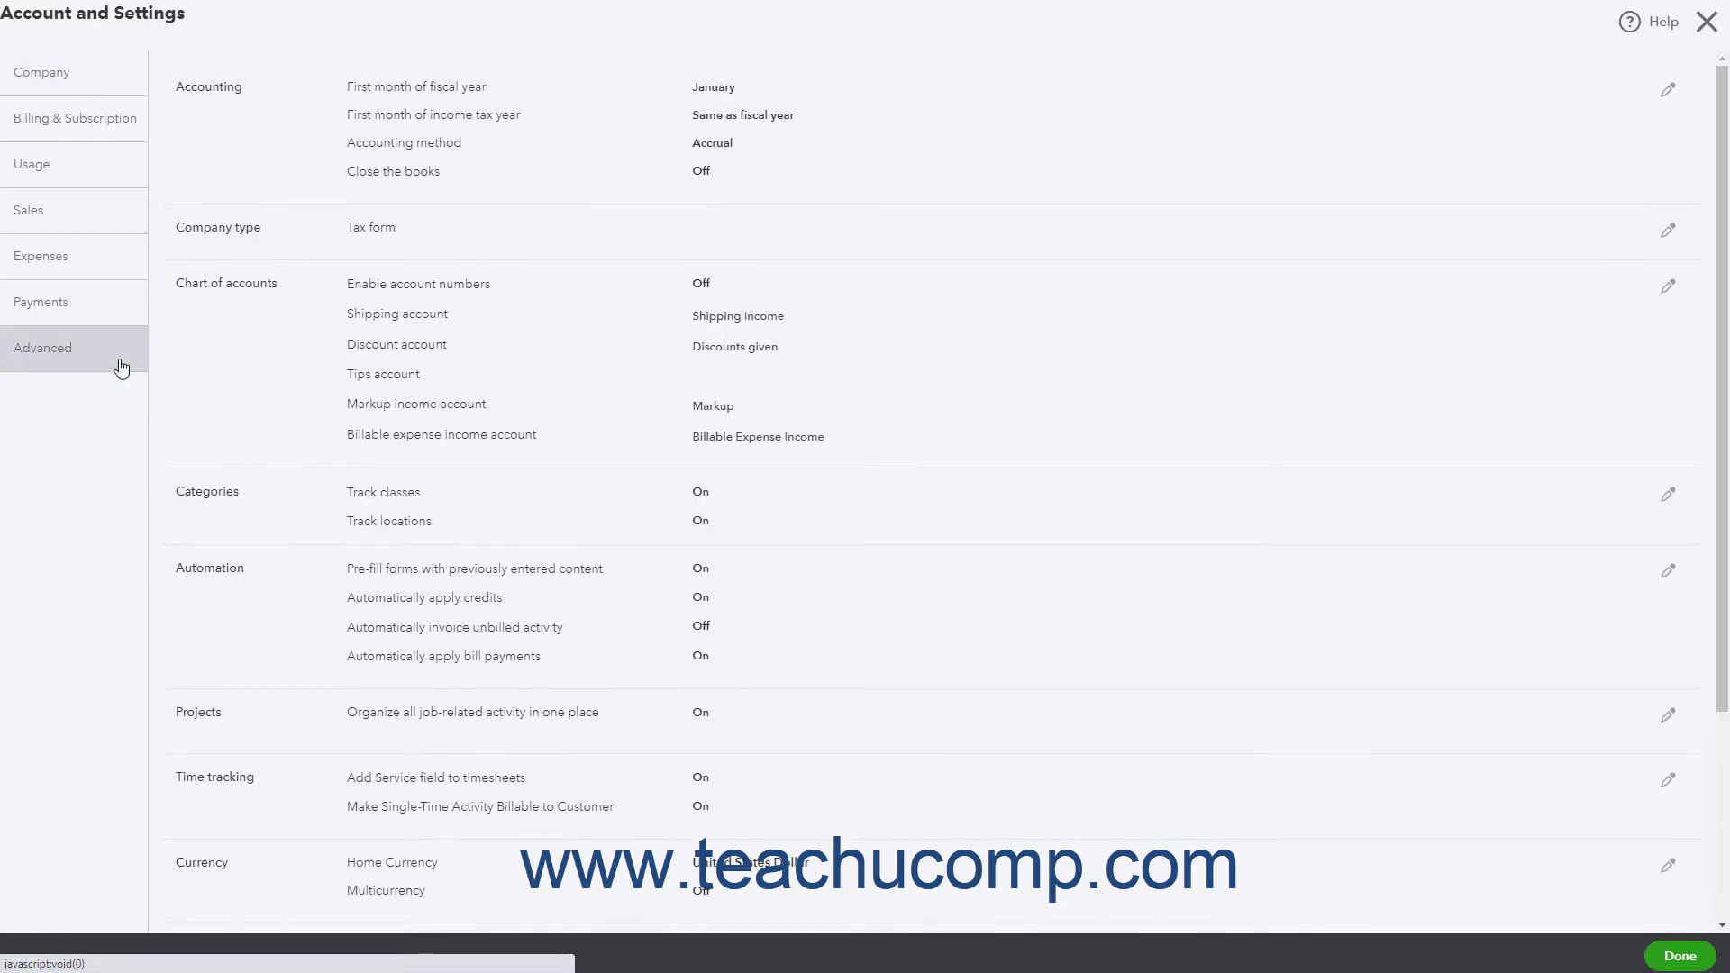
{"action": "mouse_move", "coordinate": [419, 94]}
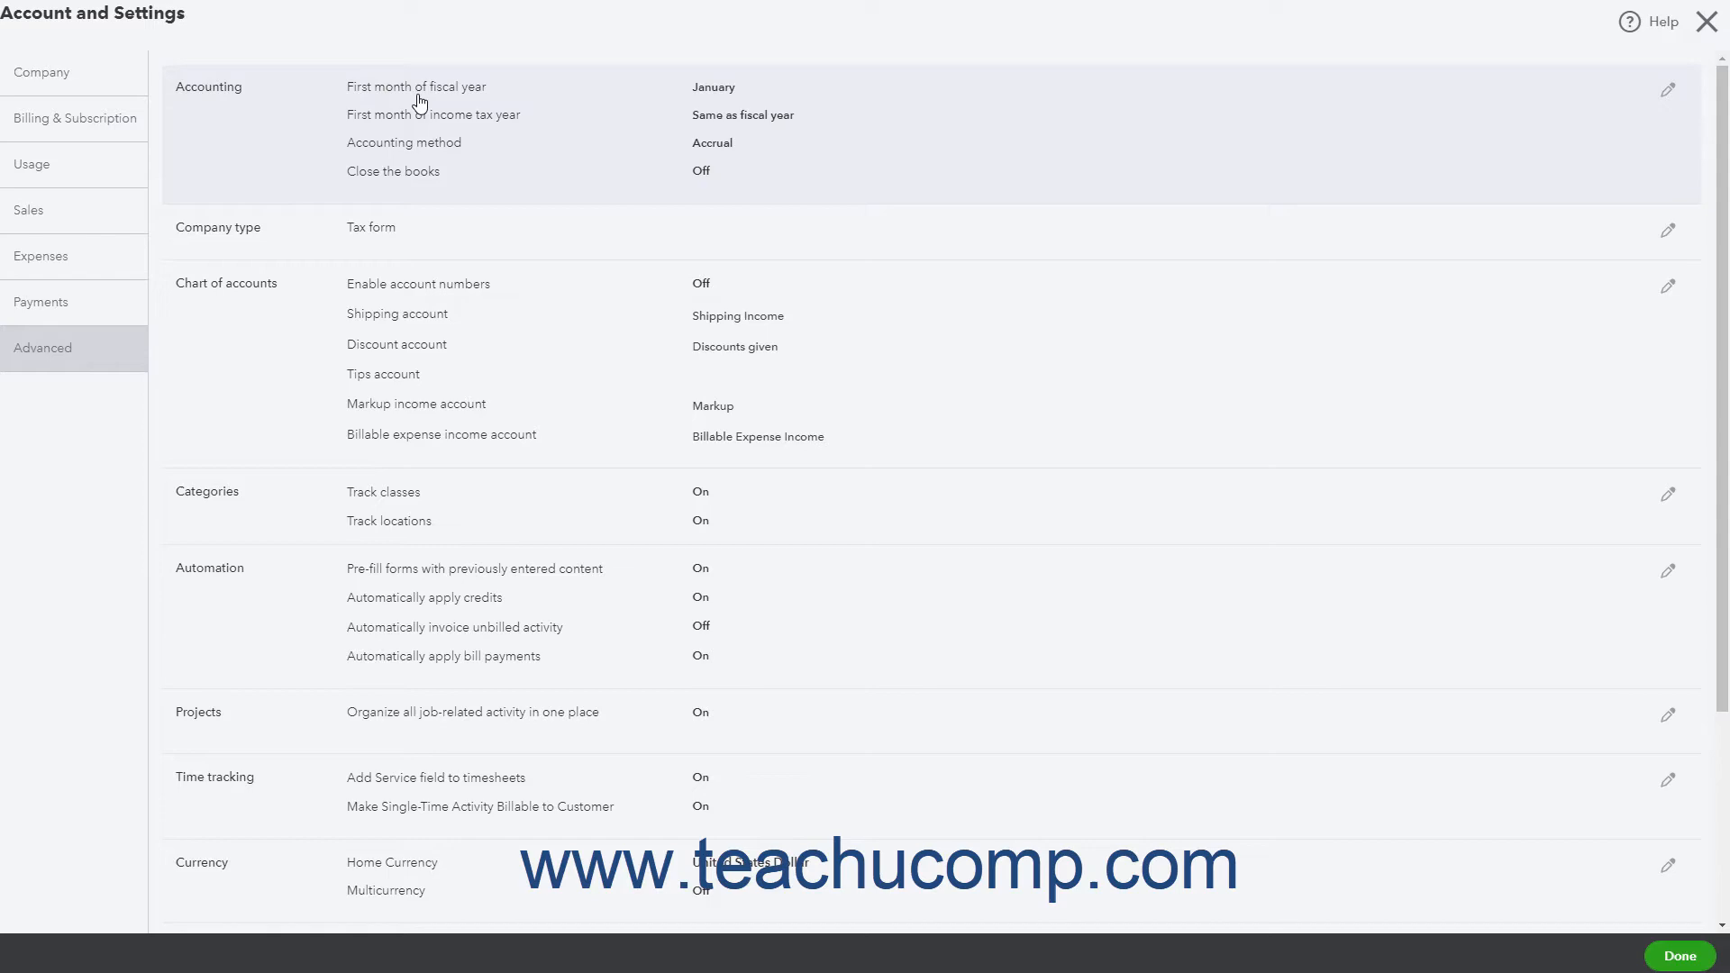
{"action": "mouse_move", "coordinate": [1591, 56]}
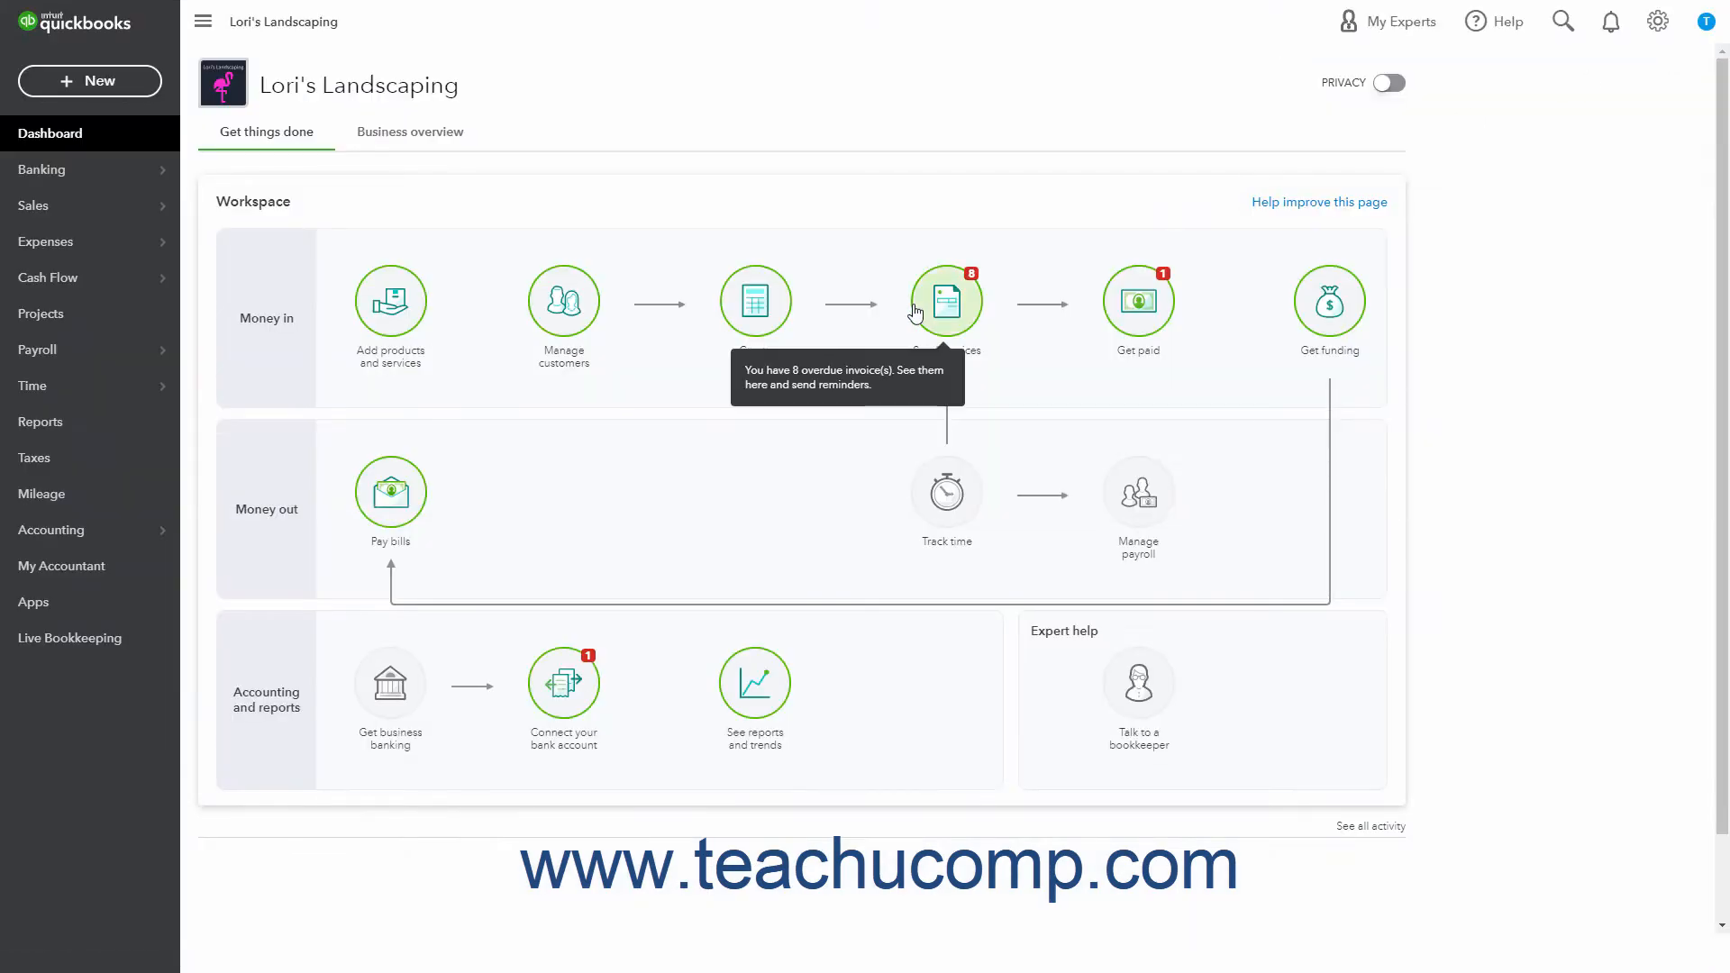
{"action": "mouse_move", "coordinate": [371, 333]}
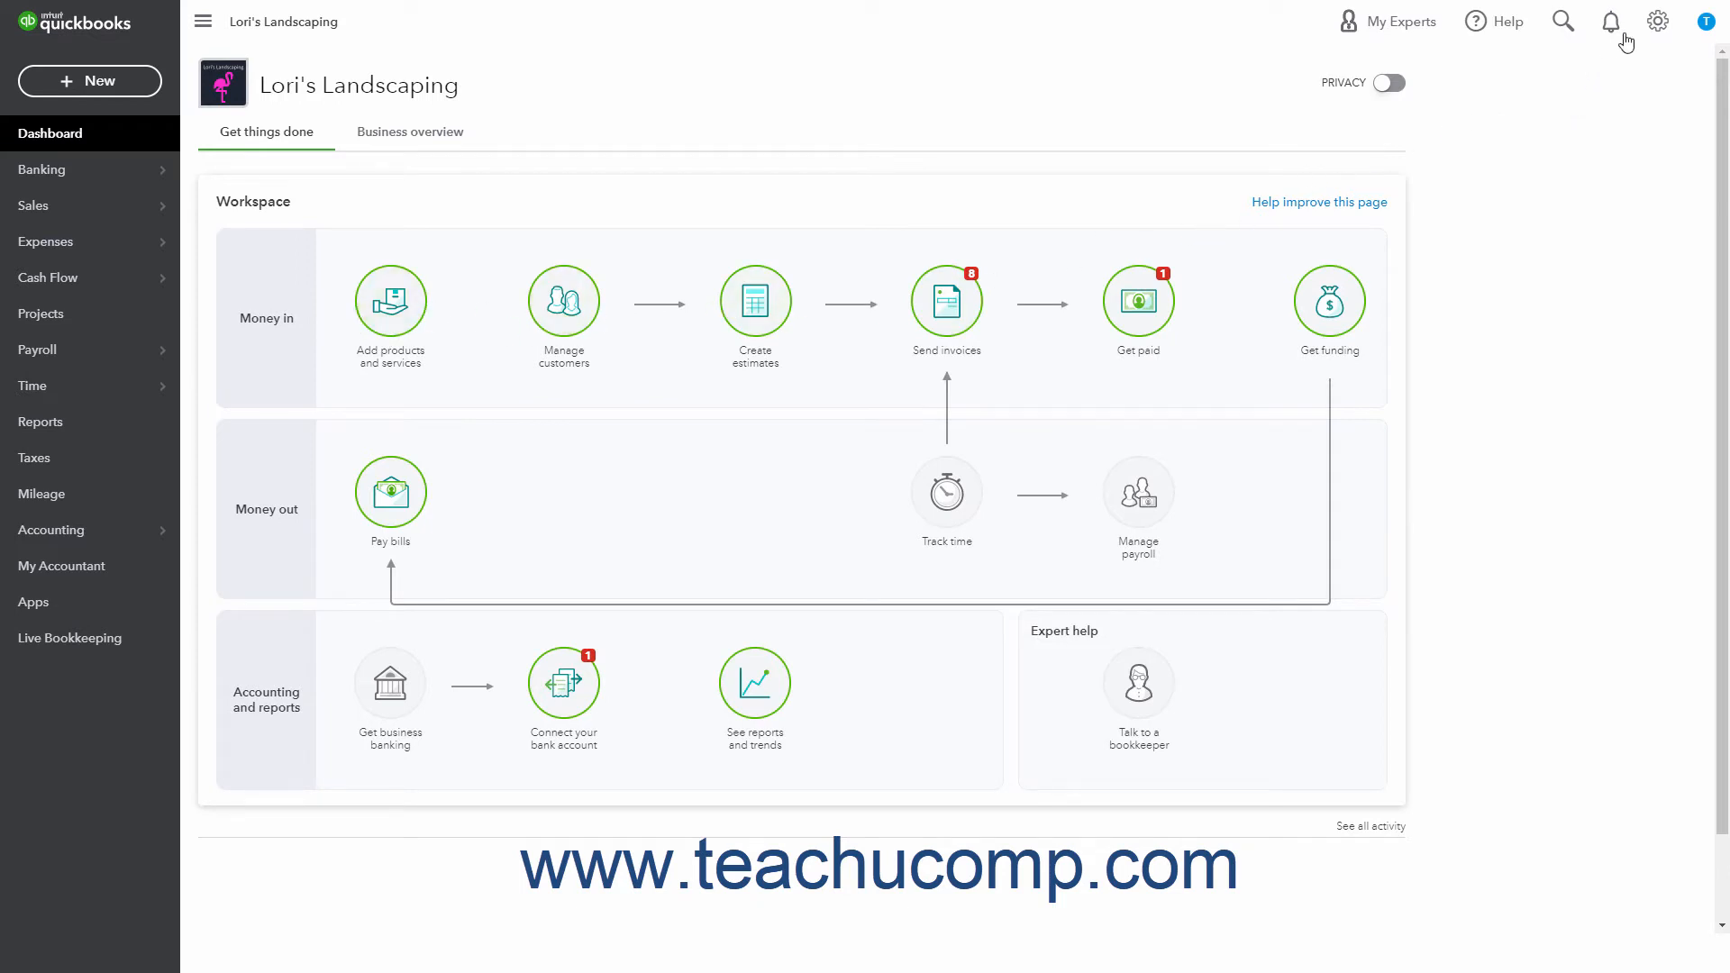
- Go to the Budgeting page from the gear menu's Tools list
{"action": "left_click", "coordinate": [1657, 21]}
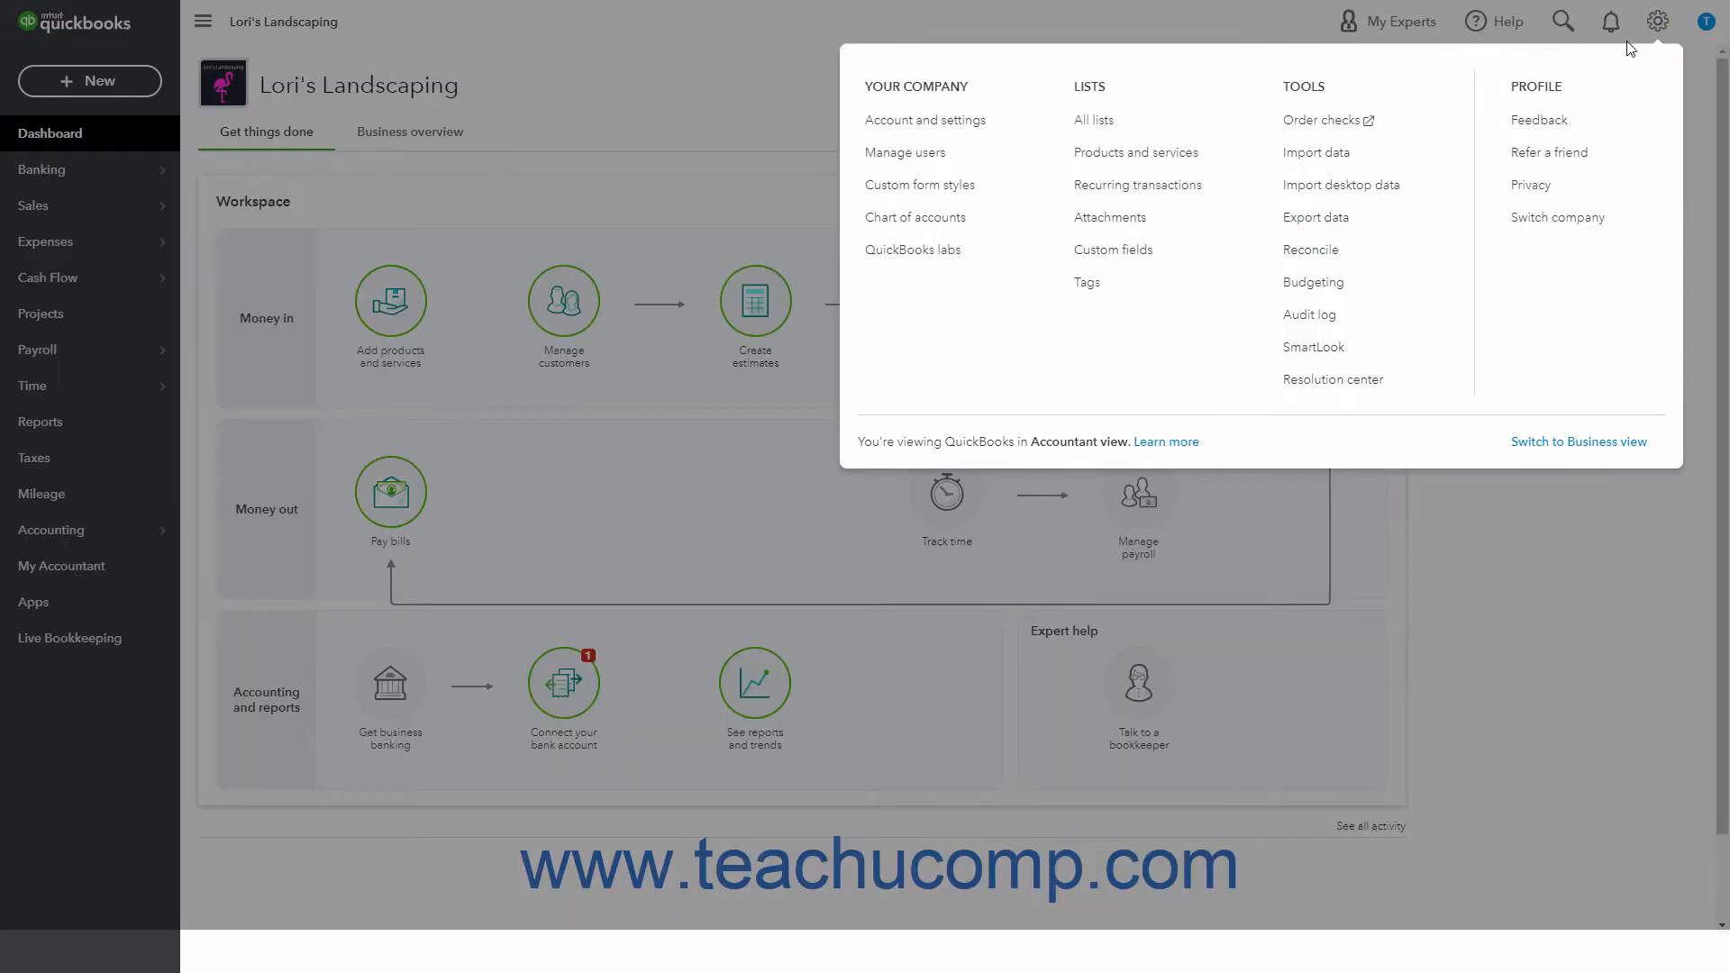
{"action": "mouse_move", "coordinate": [1310, 281]}
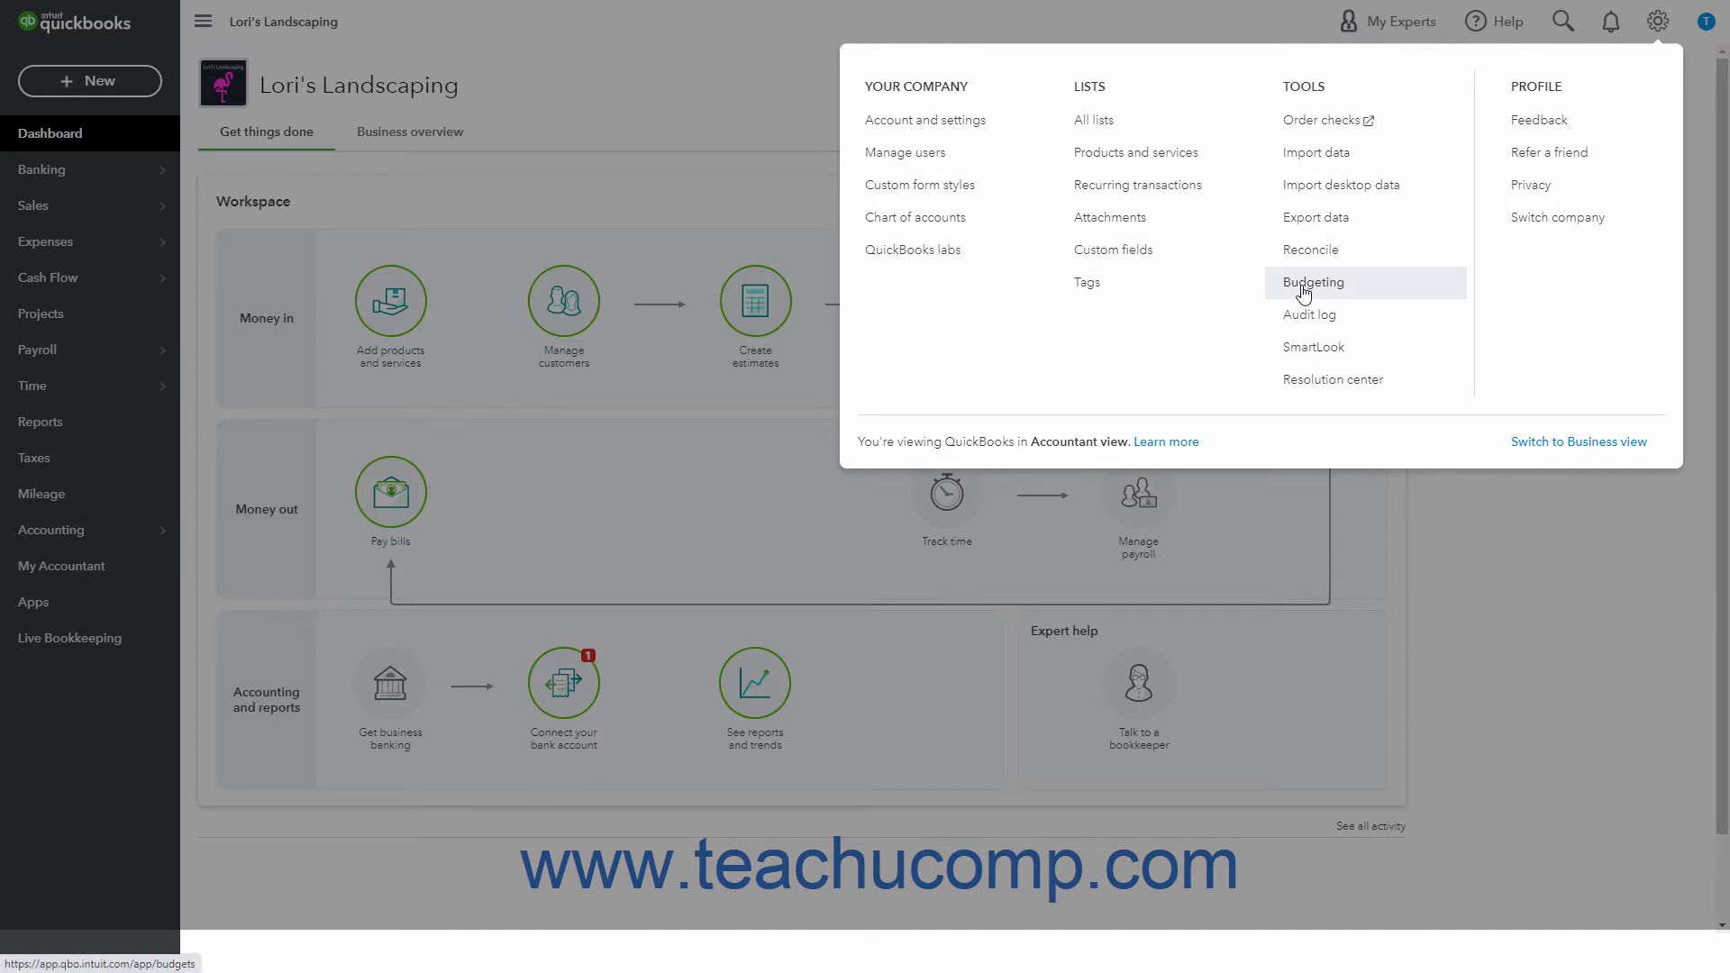
{"action": "left_click", "coordinate": [1310, 281]}
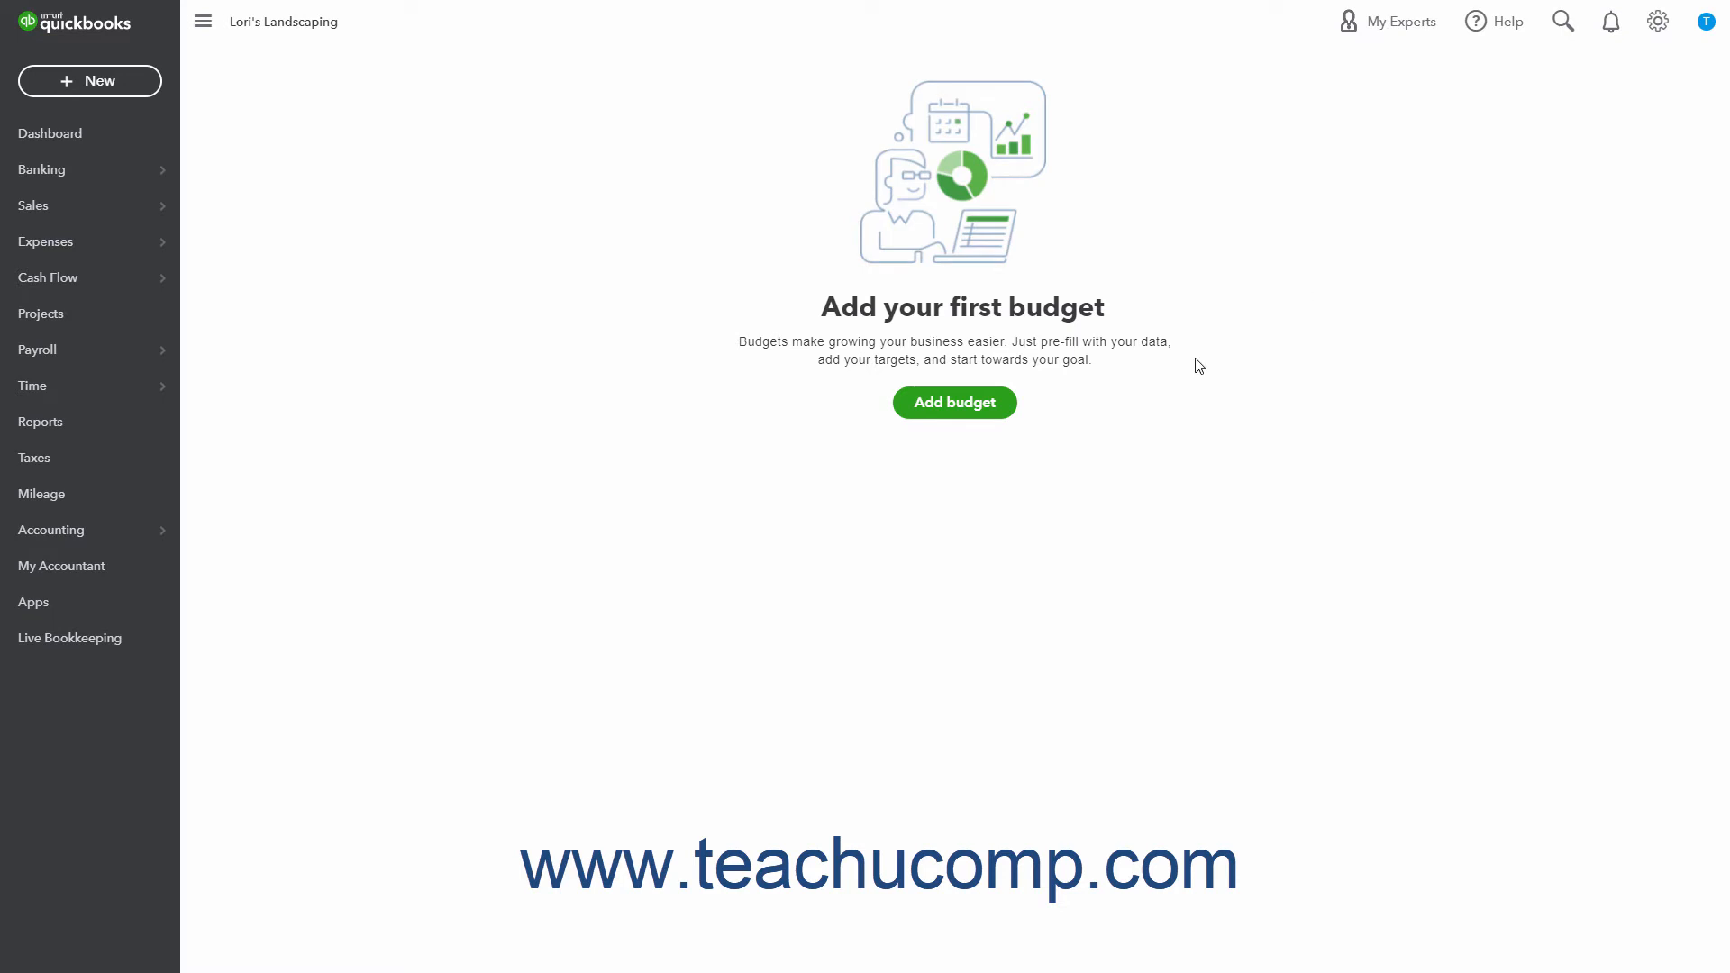
{"action": "mouse_move", "coordinate": [986, 422]}
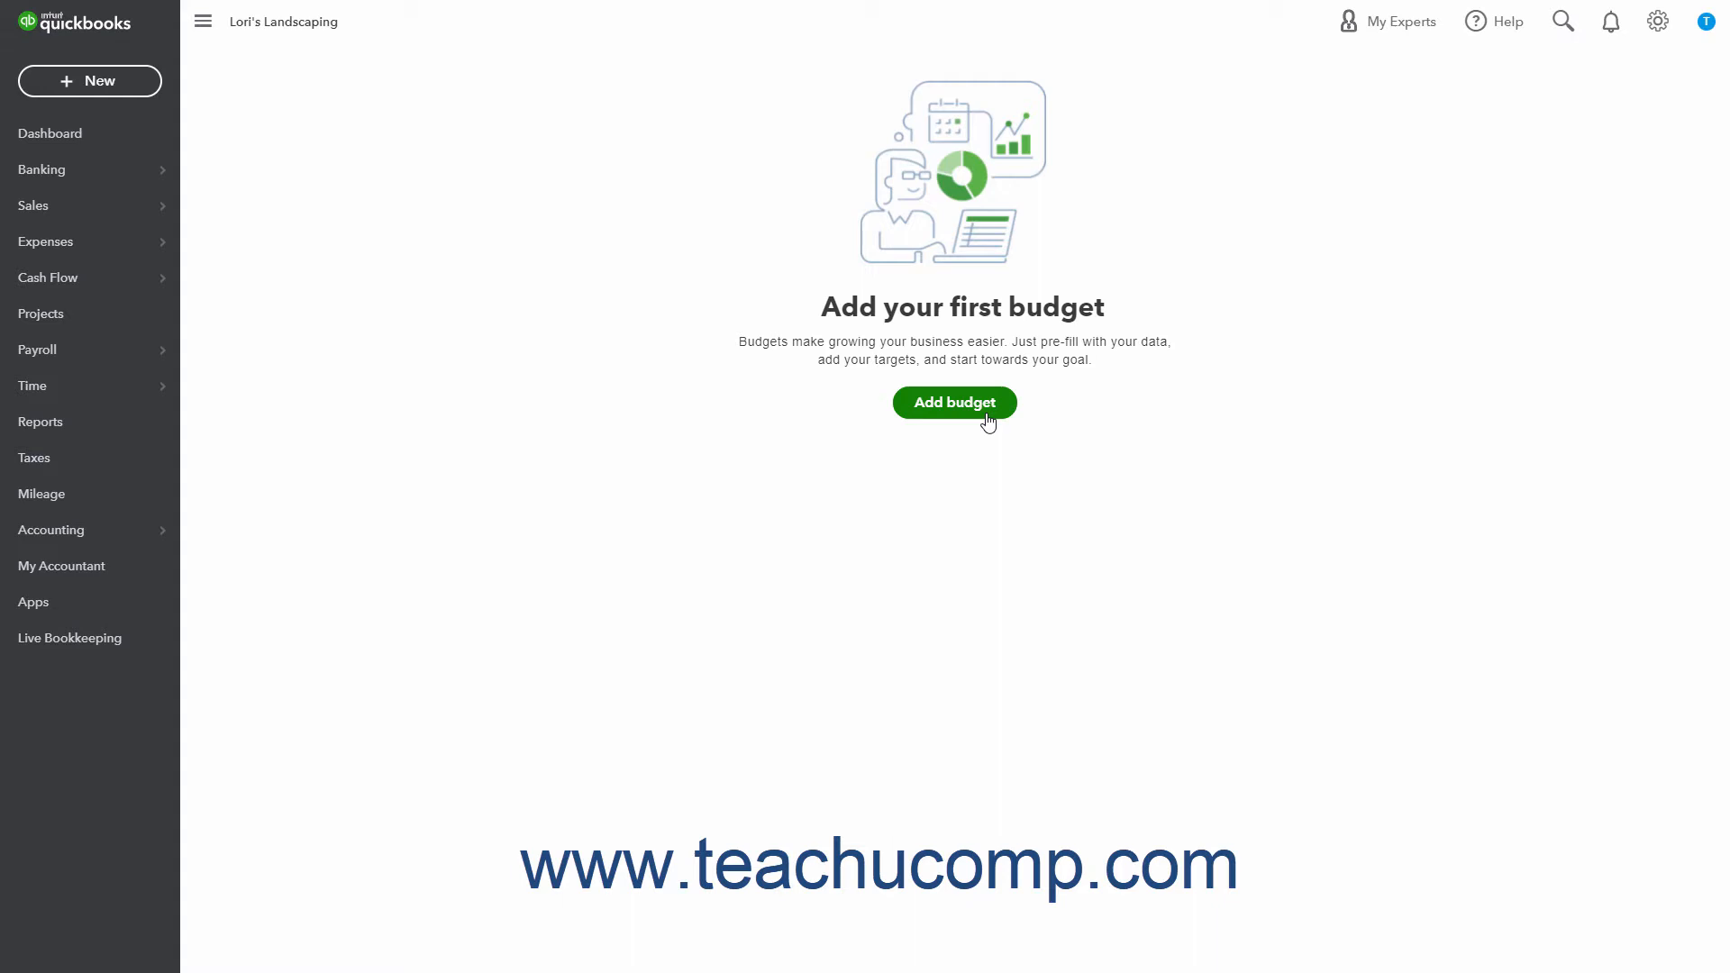
- Start a new budget named '2021 Budget', monthly interval, pre-filled with actual 2021 data
{"action": "left_click", "coordinate": [954, 402]}
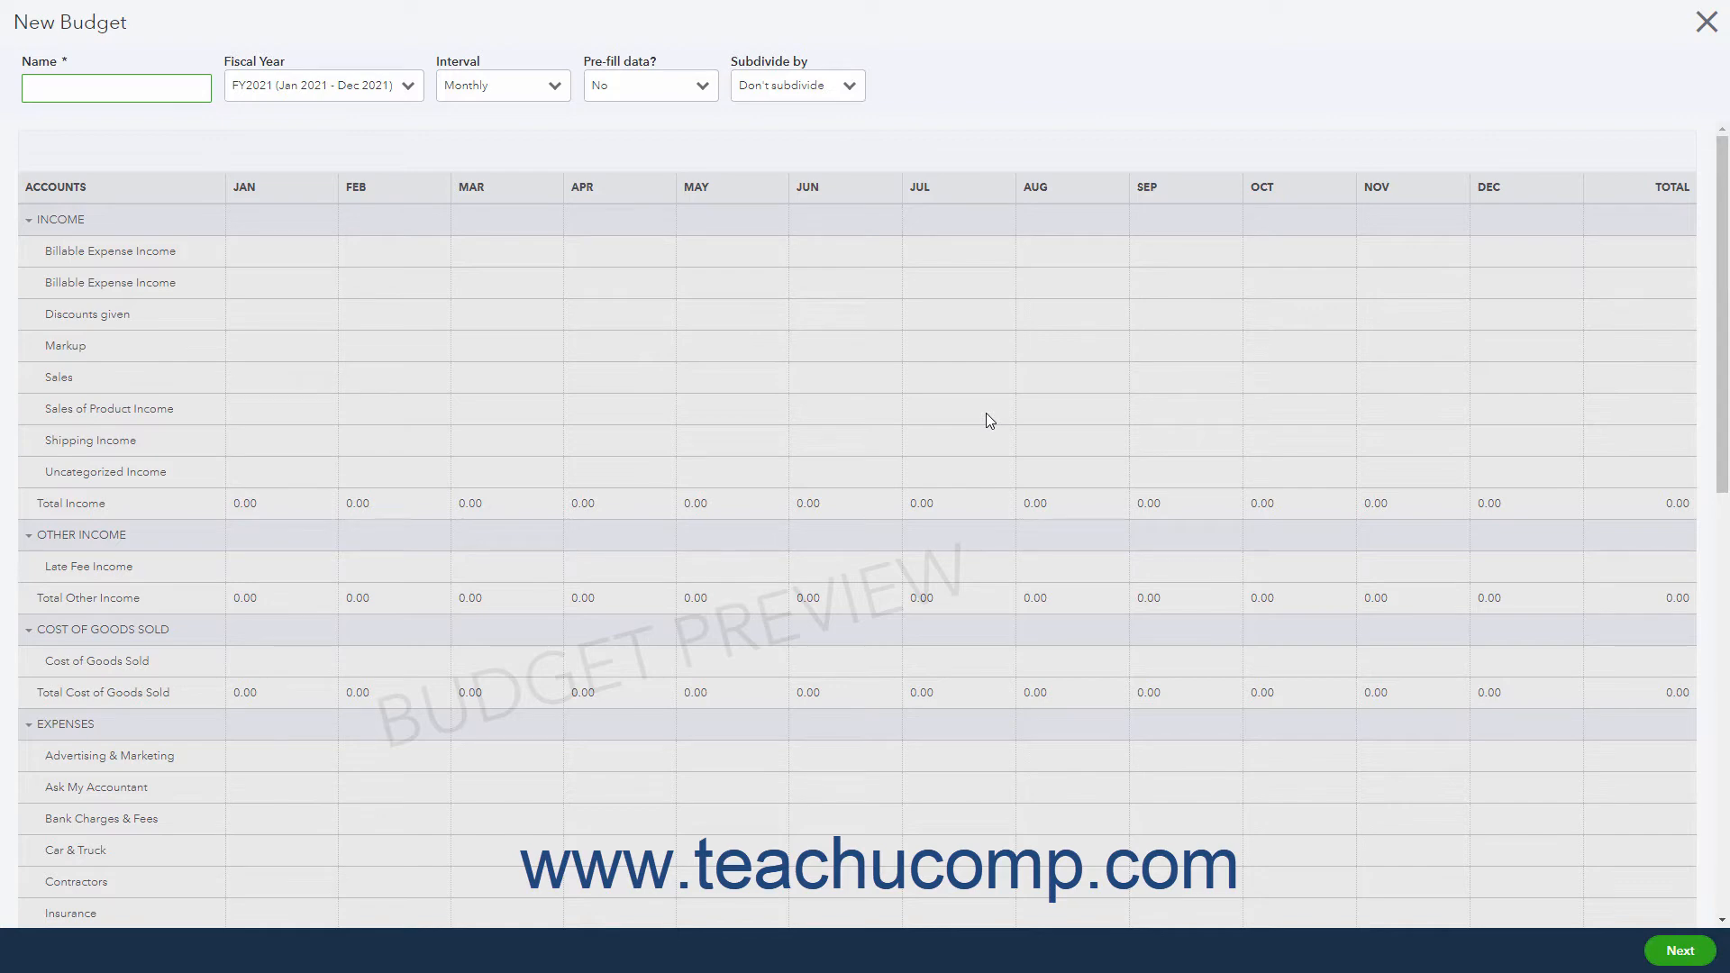
{"action": "type", "text": "2021 Budget"}
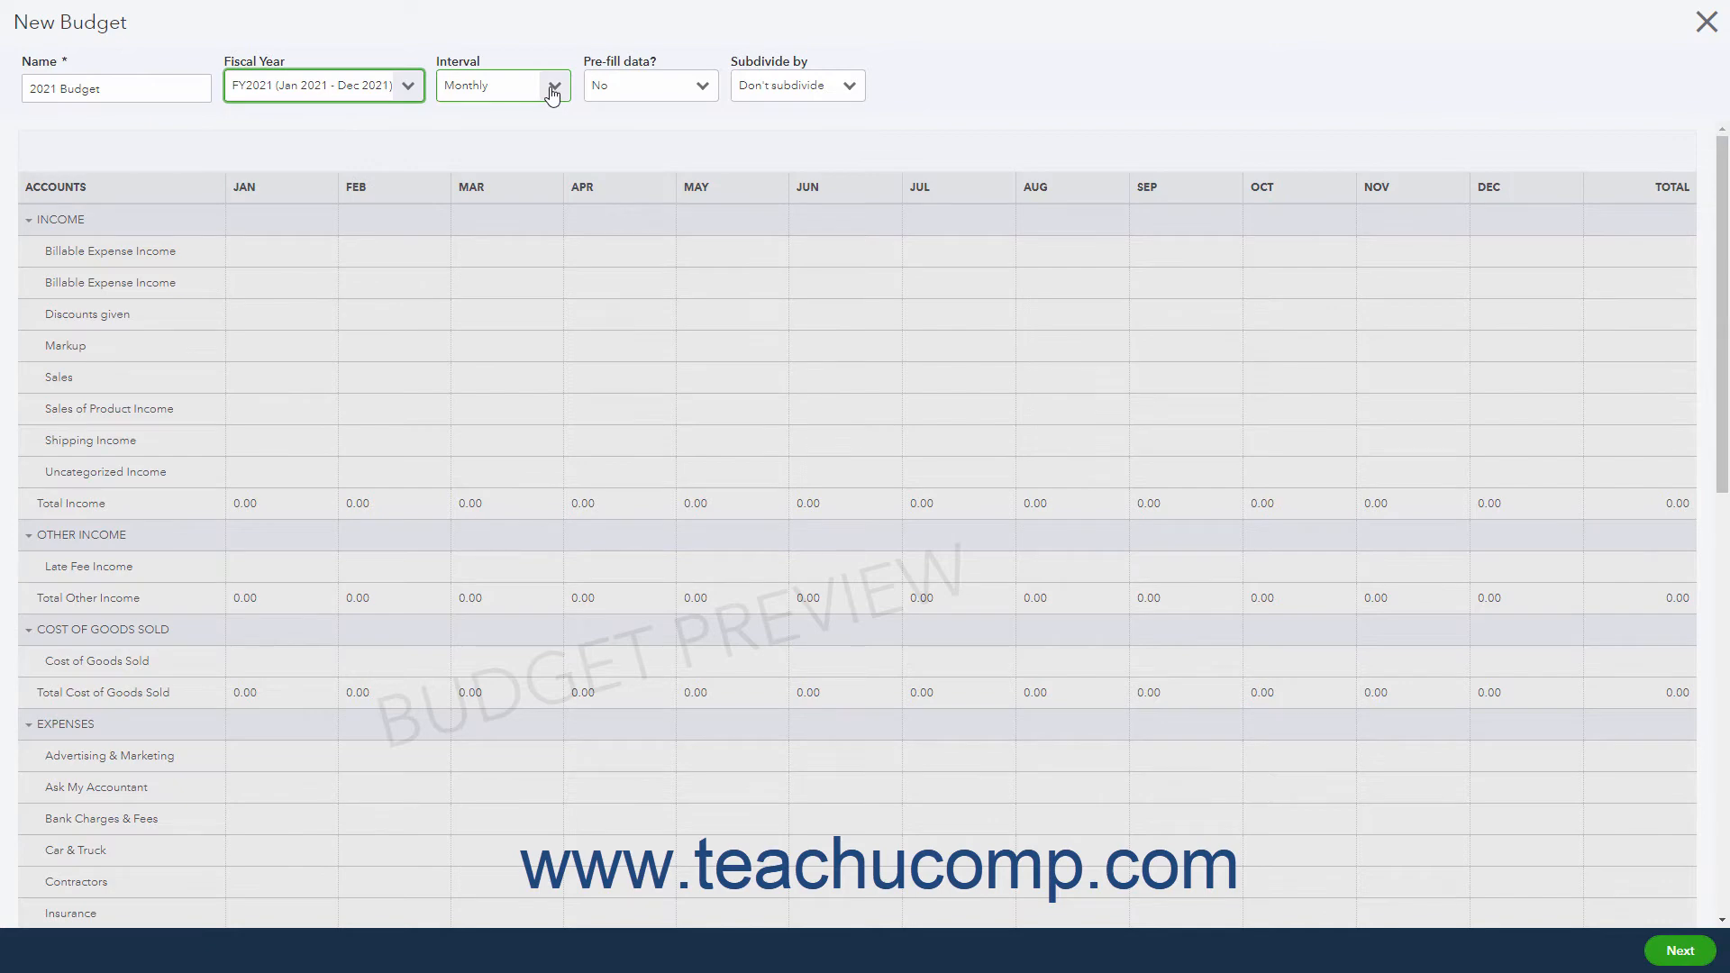
{"action": "left_click", "coordinate": [553, 85]}
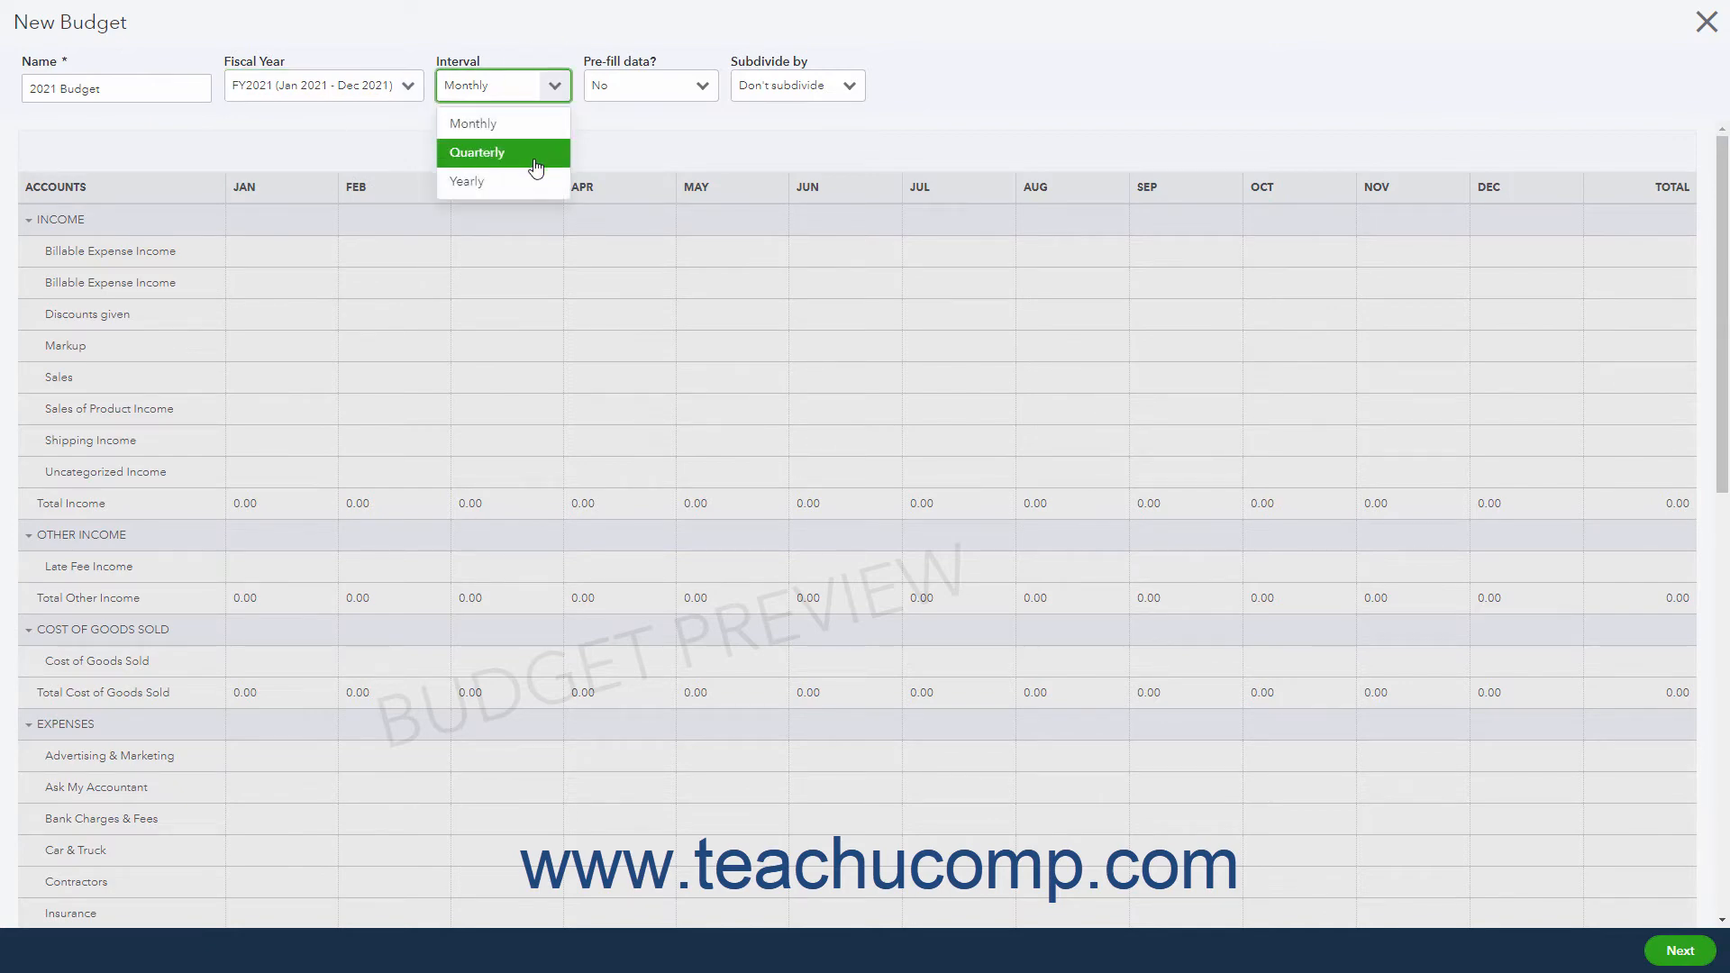
{"action": "left_click", "coordinate": [472, 122]}
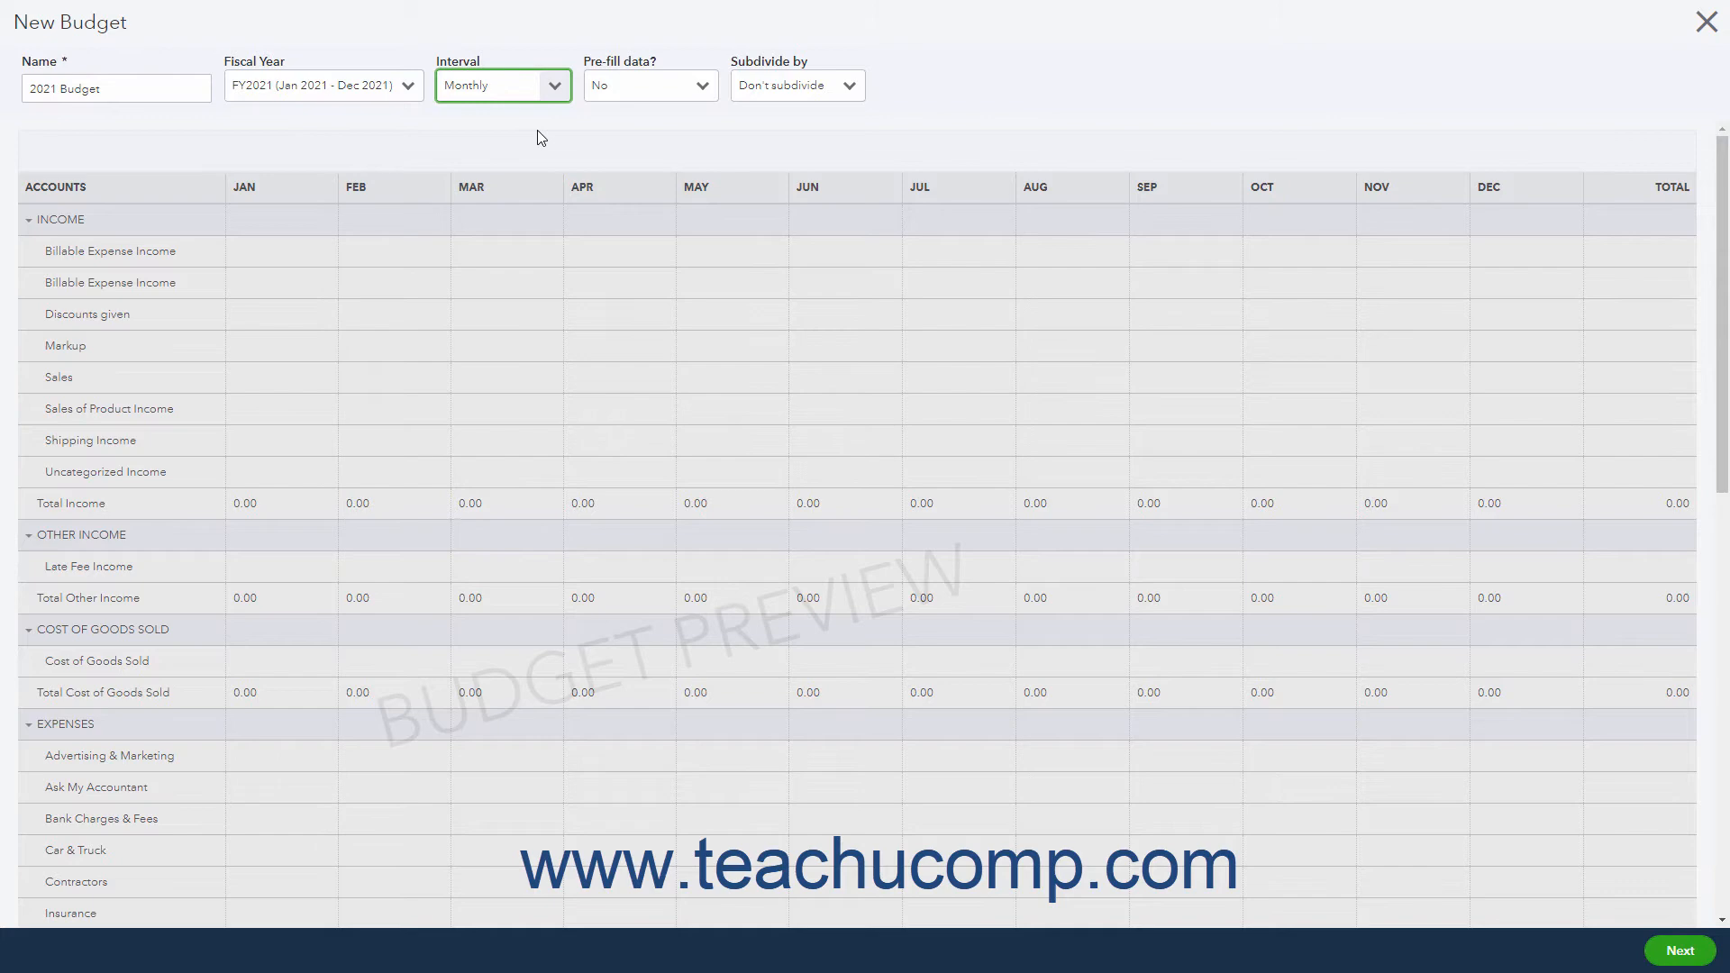
{"action": "left_click", "coordinate": [701, 84]}
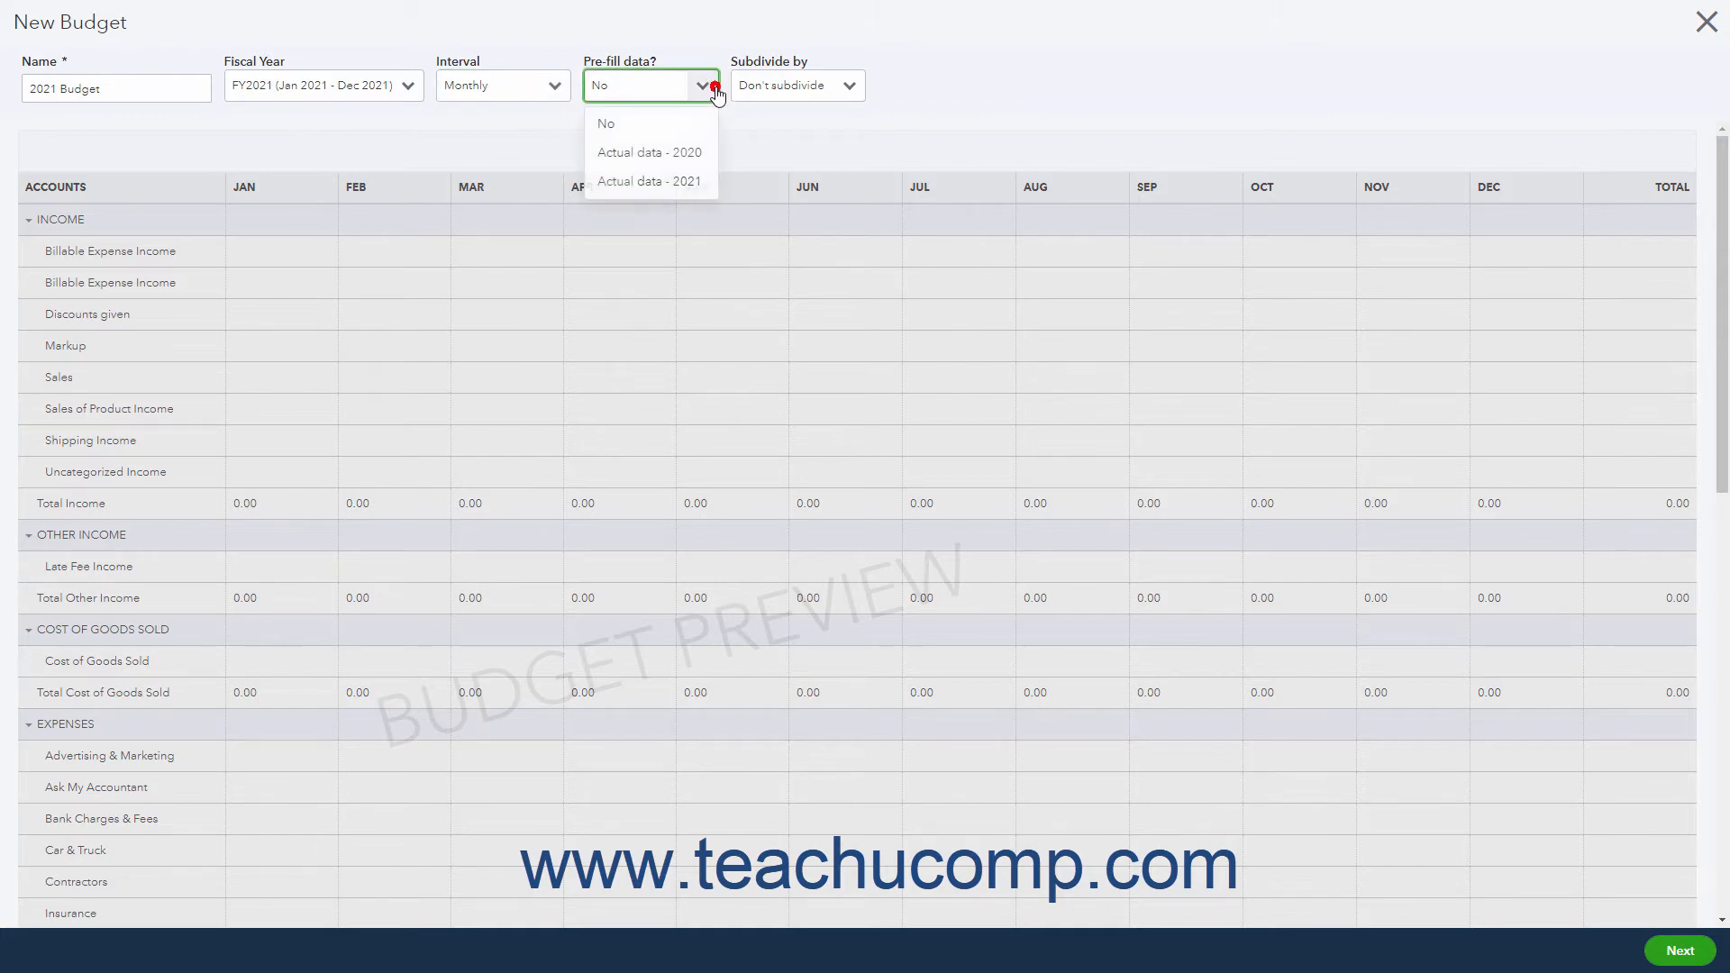
{"action": "left_click", "coordinate": [649, 180]}
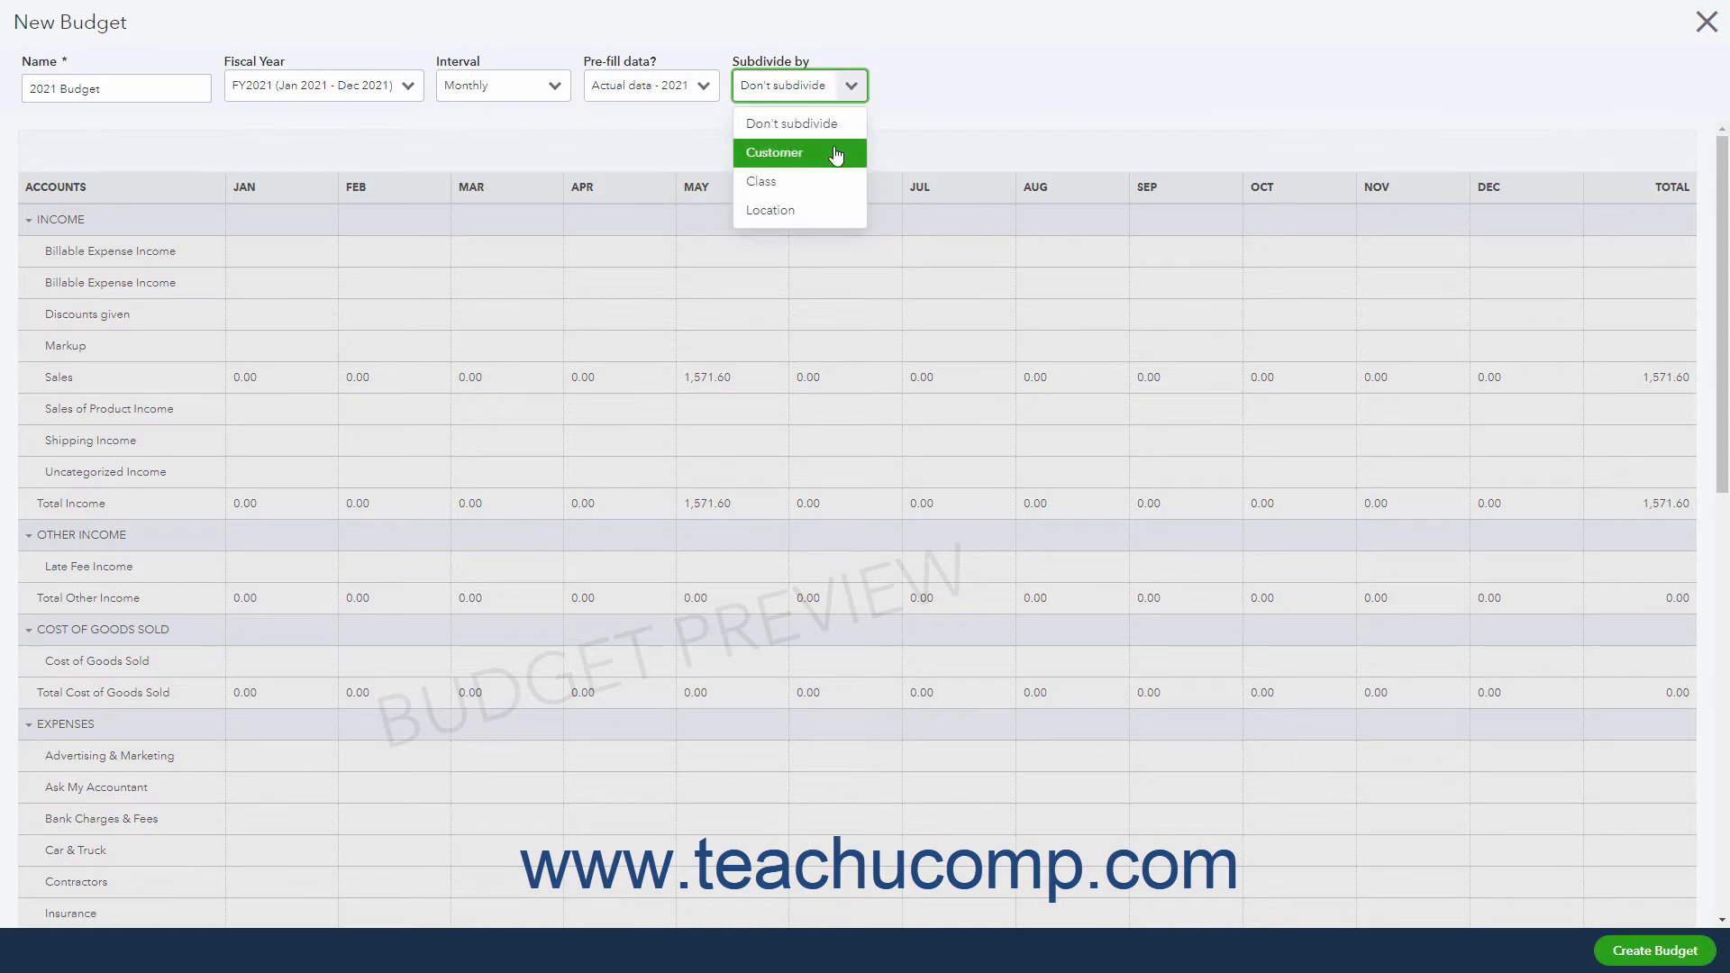
- Try subdividing the budget by customer and look at the customer list without choosing one
{"action": "left_click", "coordinate": [773, 151]}
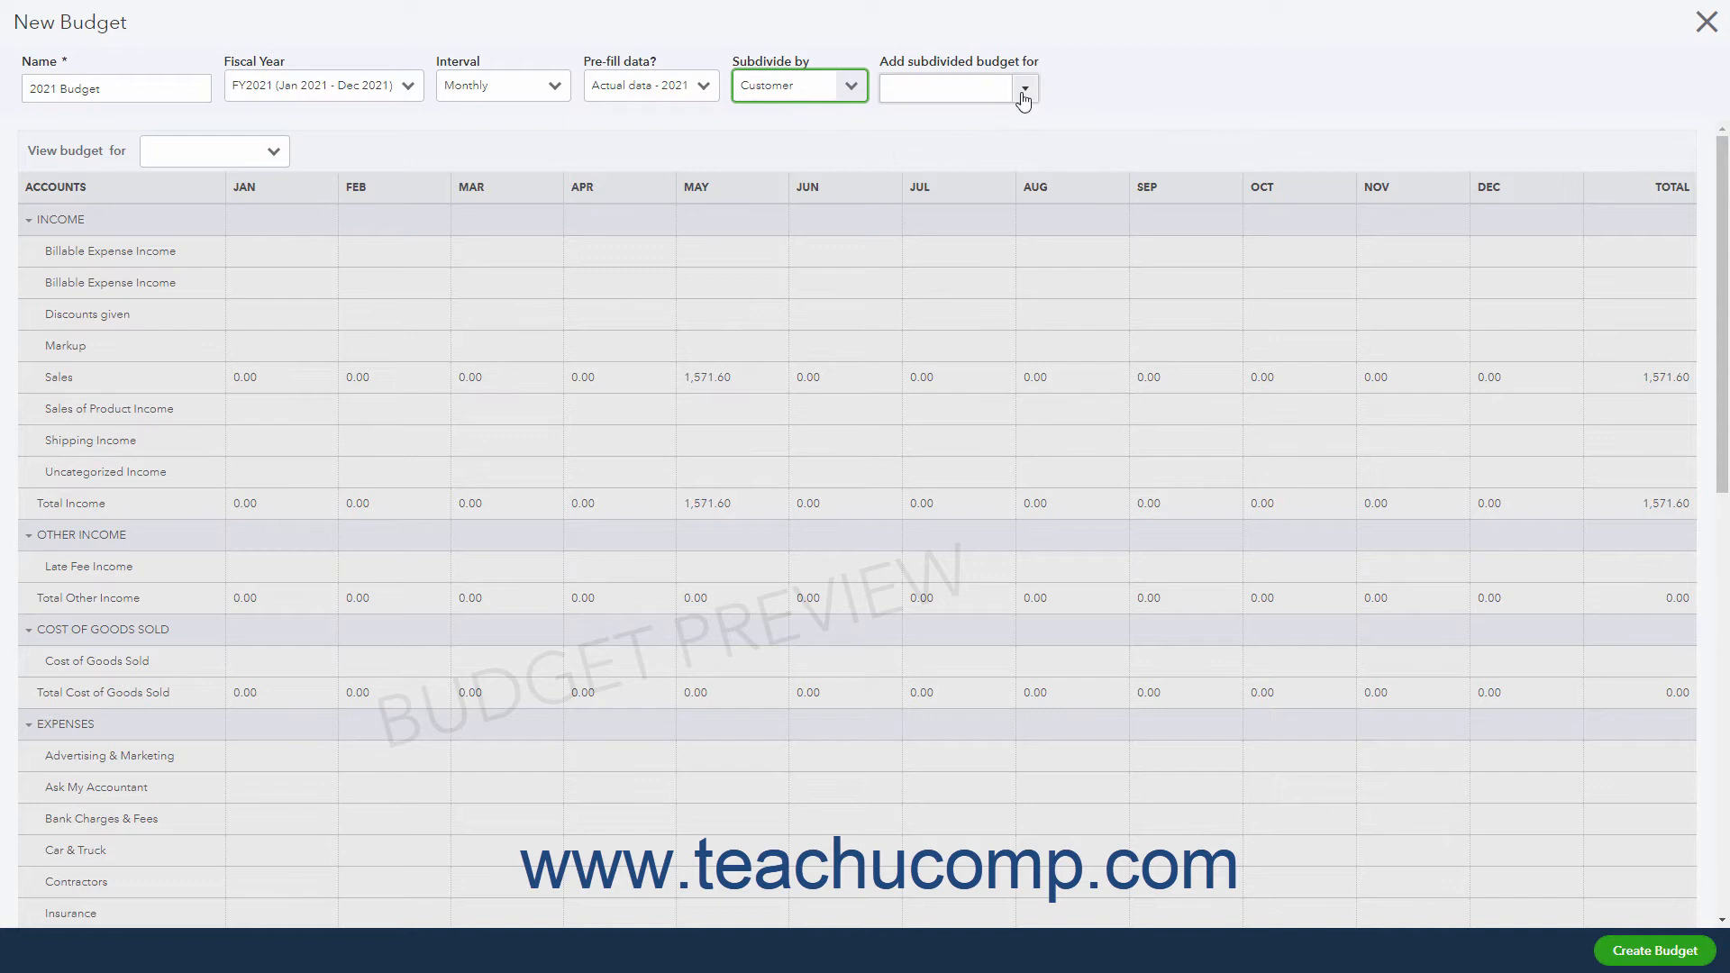
{"action": "left_click", "coordinate": [1024, 86]}
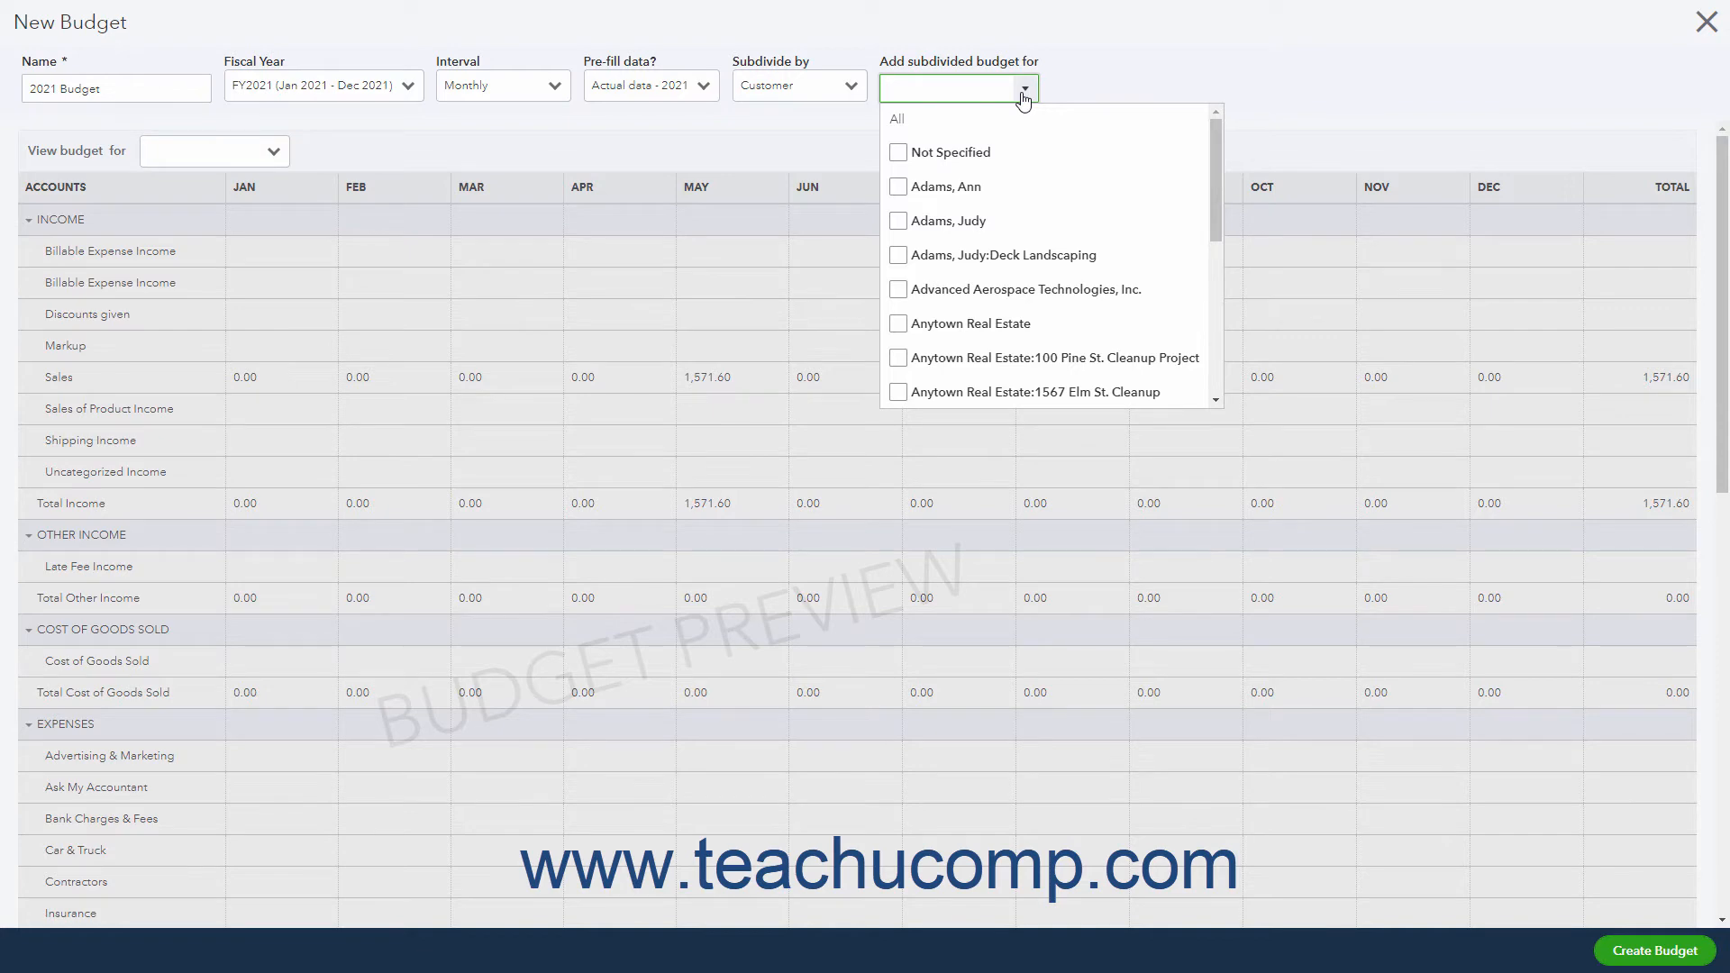
{"action": "left_click", "coordinate": [950, 88]}
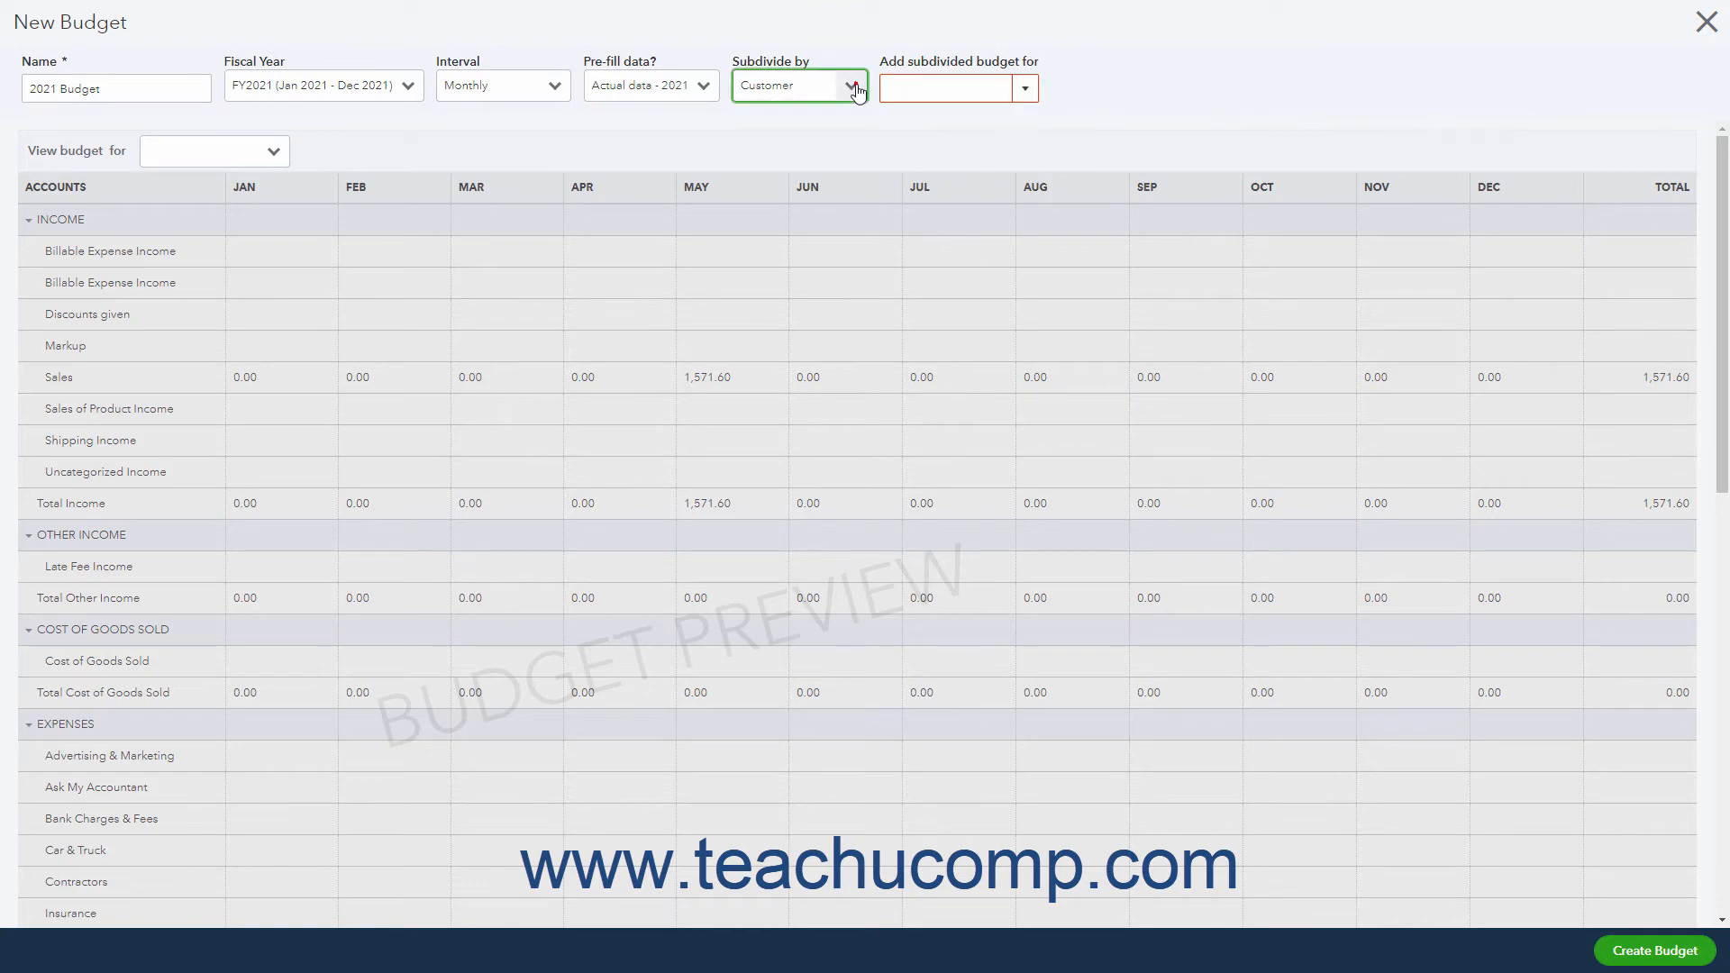
- Set the budget back to Don't subdivide and turn pre-fill data off
{"action": "left_click", "coordinate": [793, 85]}
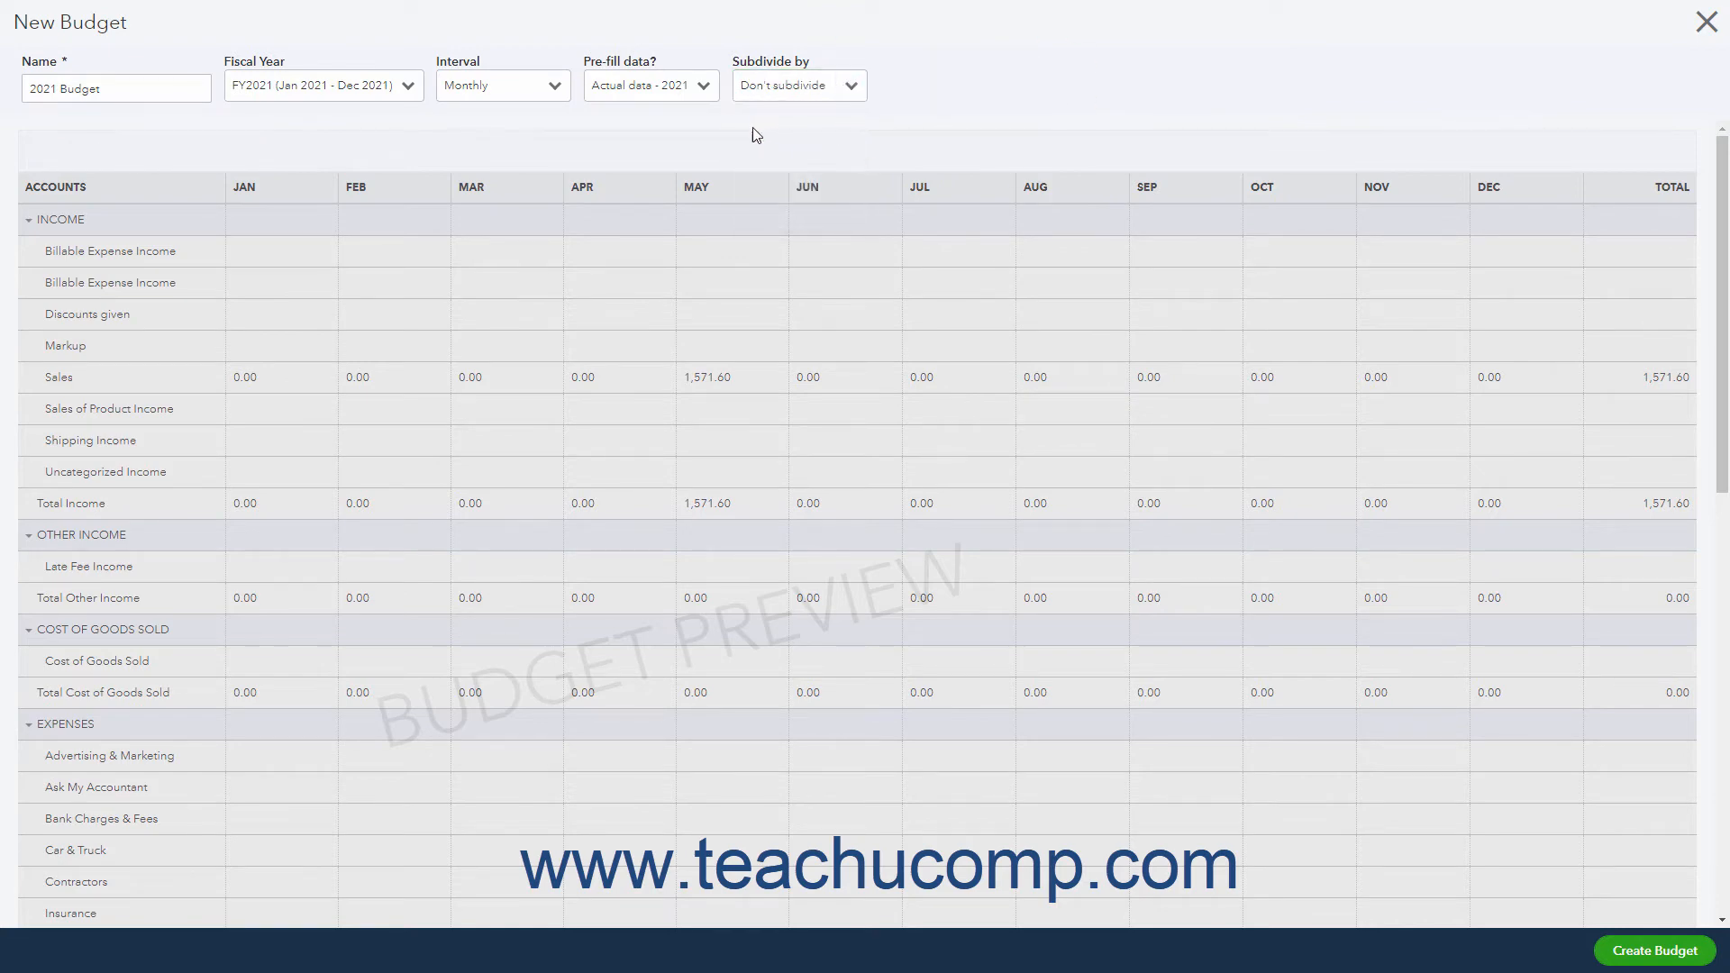
{"action": "left_click", "coordinate": [651, 85]}
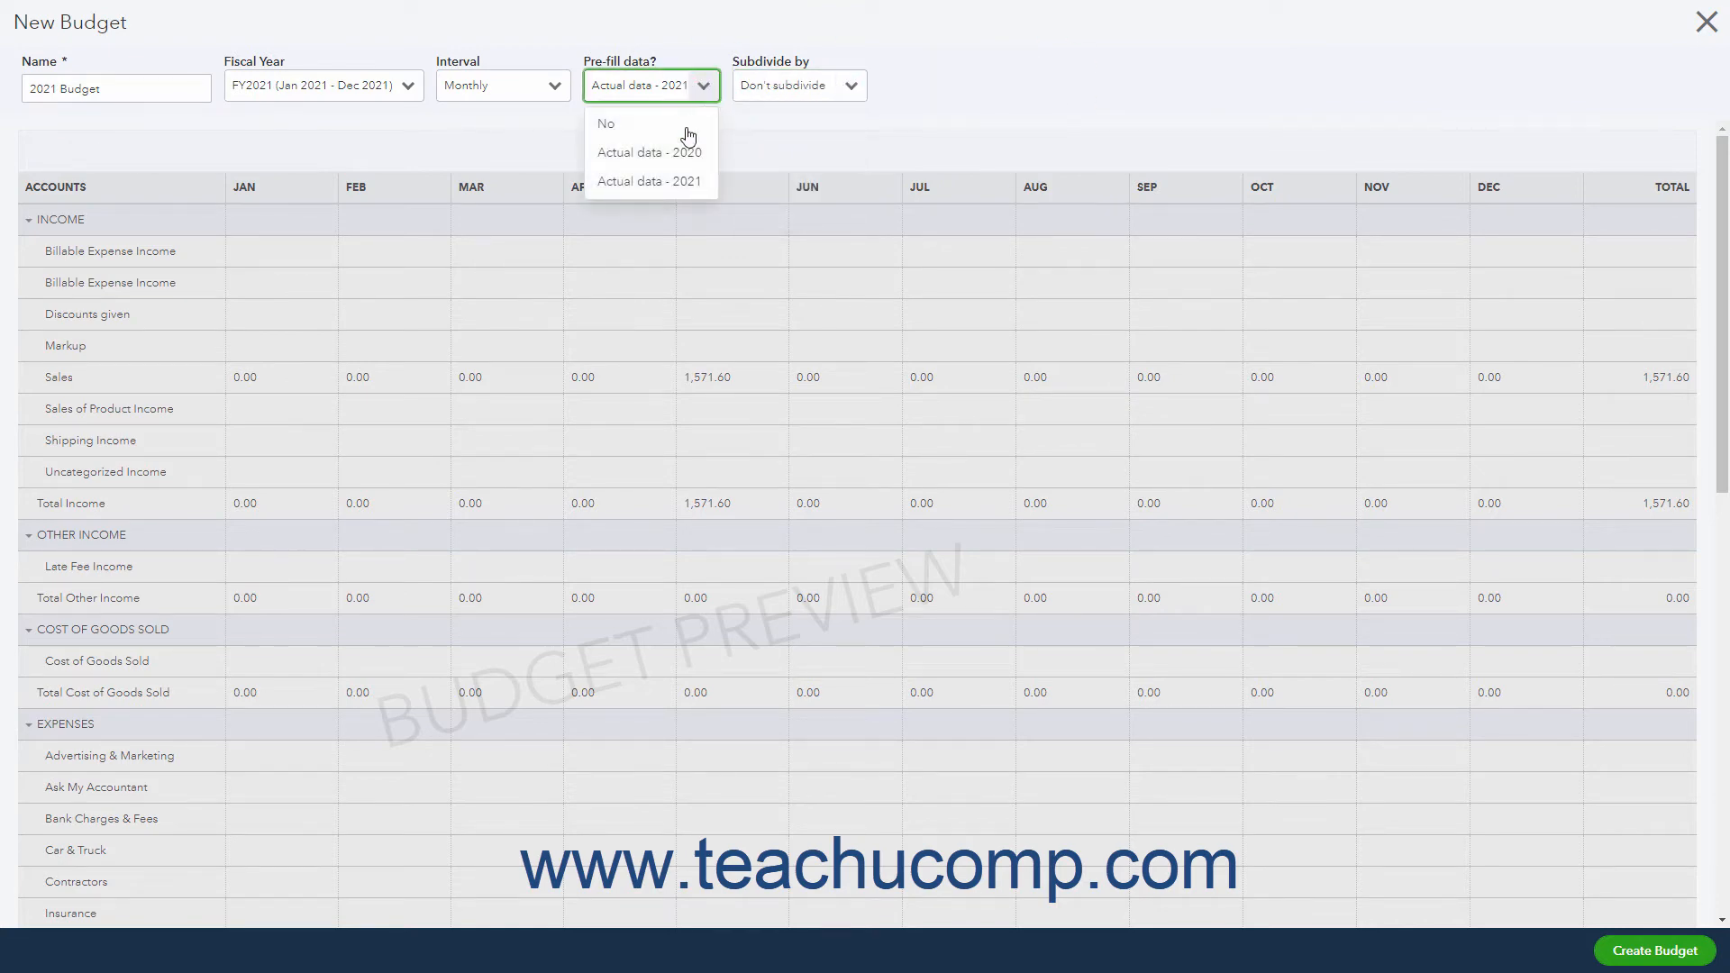
{"action": "left_click", "coordinate": [605, 123]}
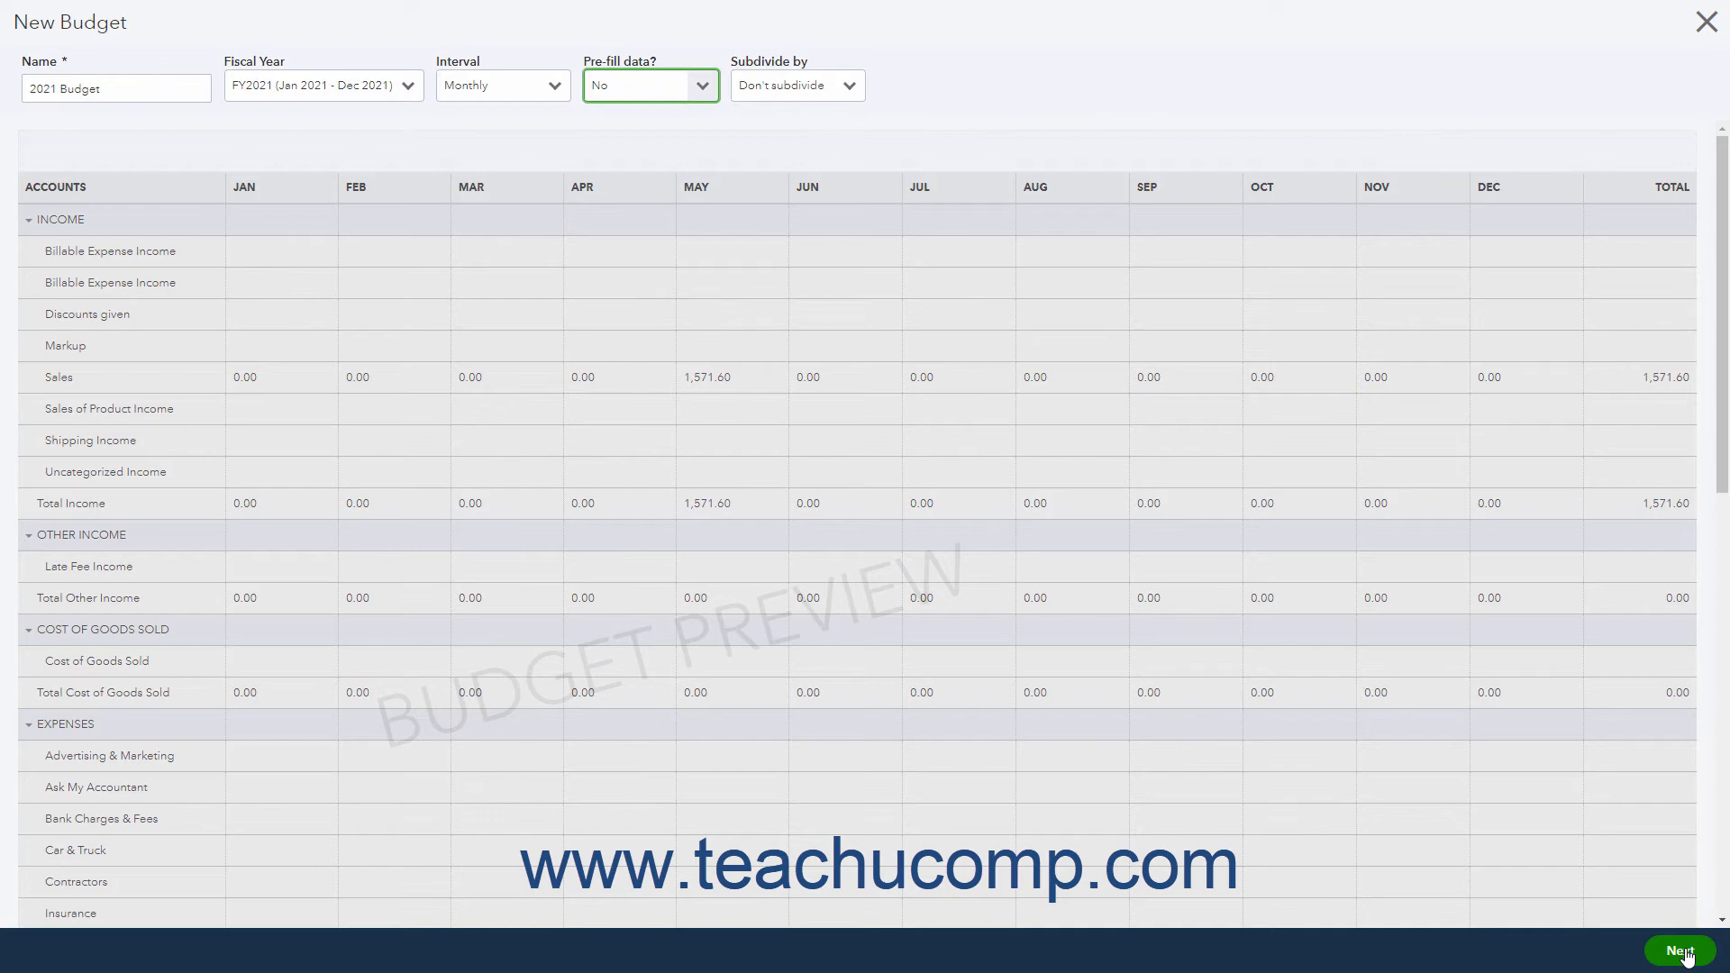
- Move to the budget grid and enter 2000 as the May Sales amount
{"action": "left_click", "coordinate": [1680, 950]}
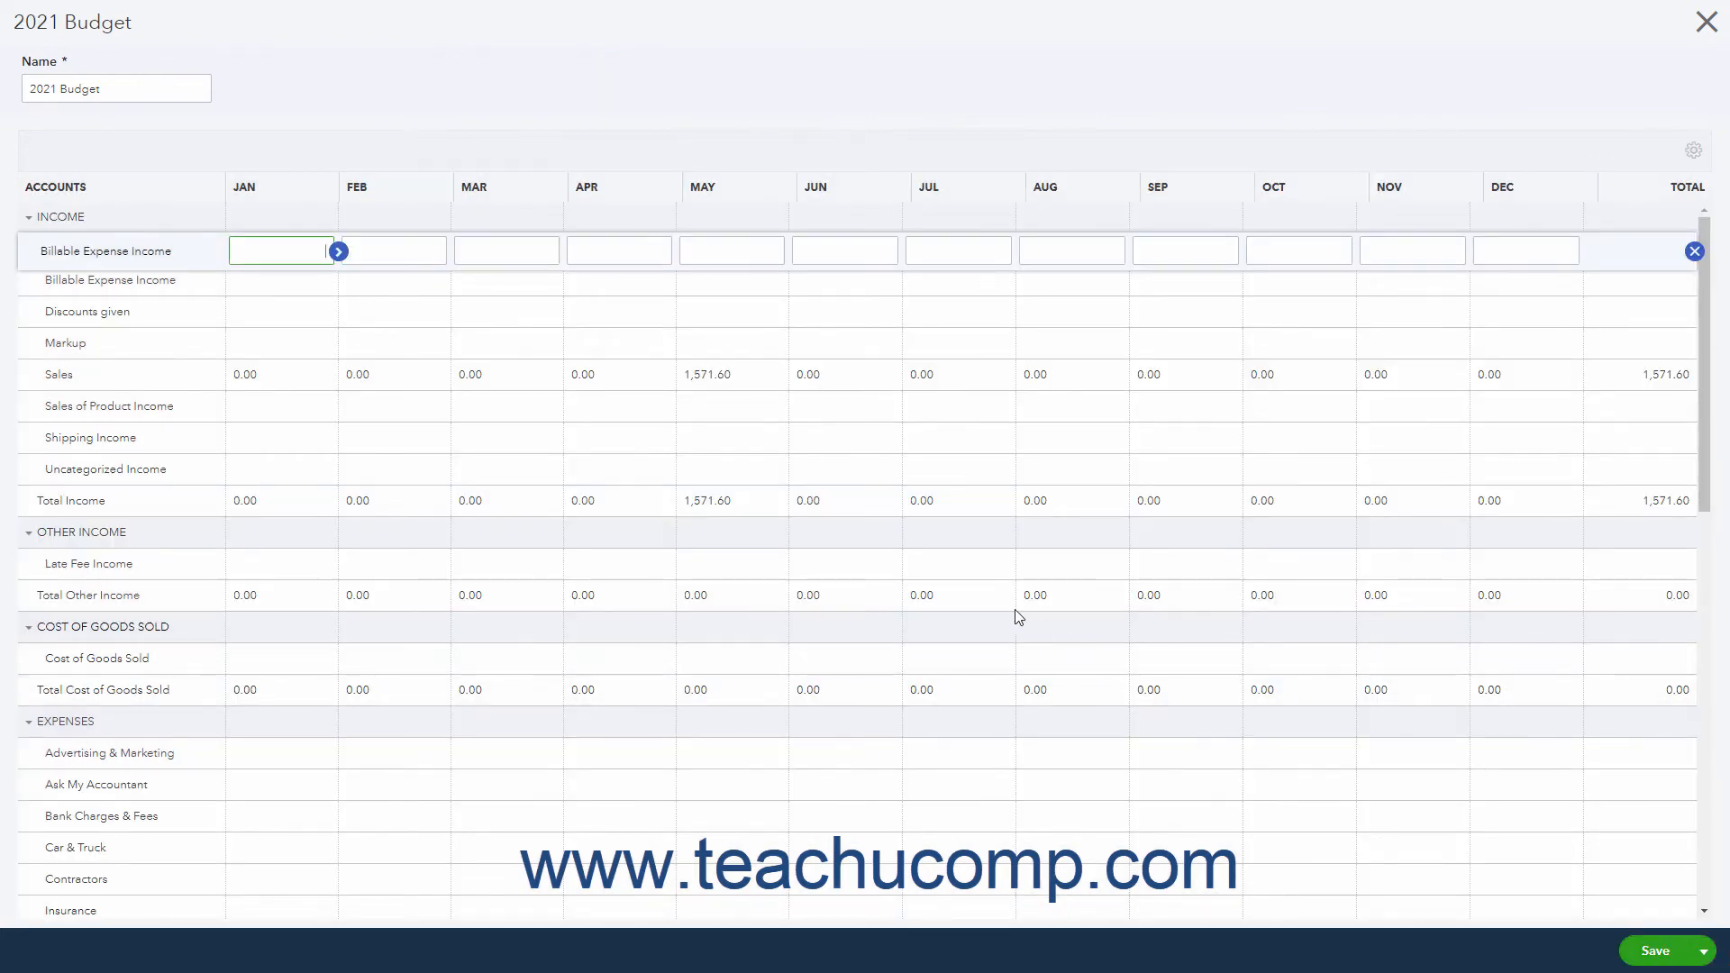
{"action": "left_click", "coordinate": [729, 376]}
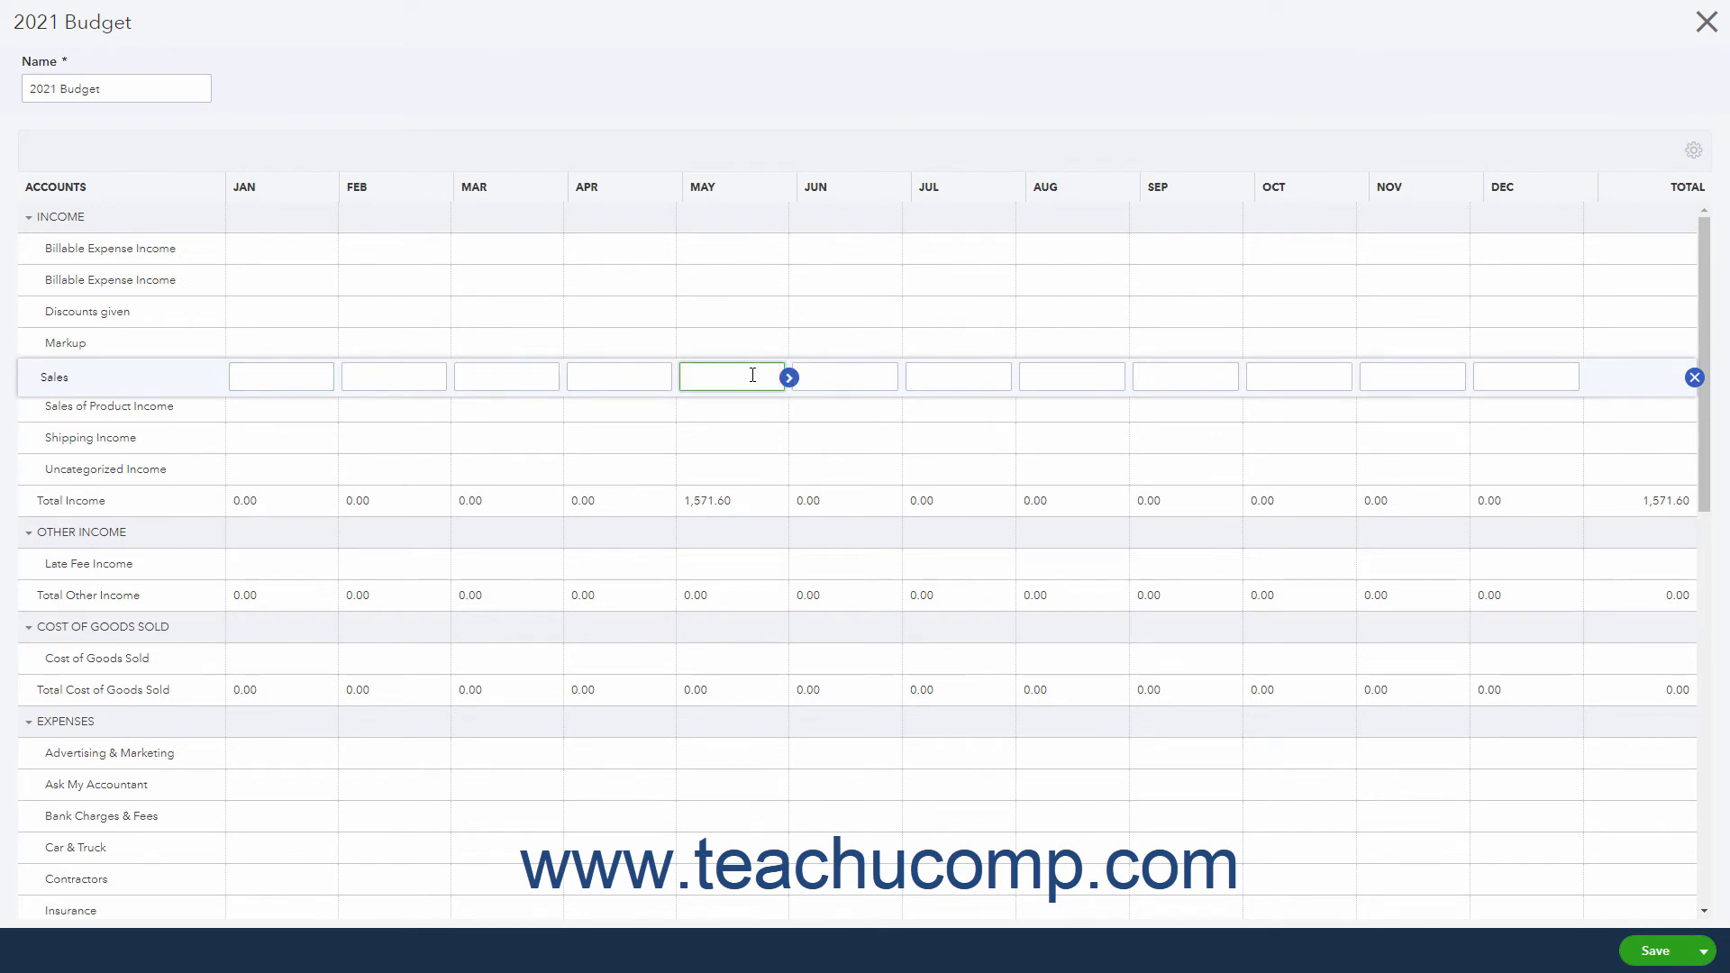
{"action": "type", "text": "a"}
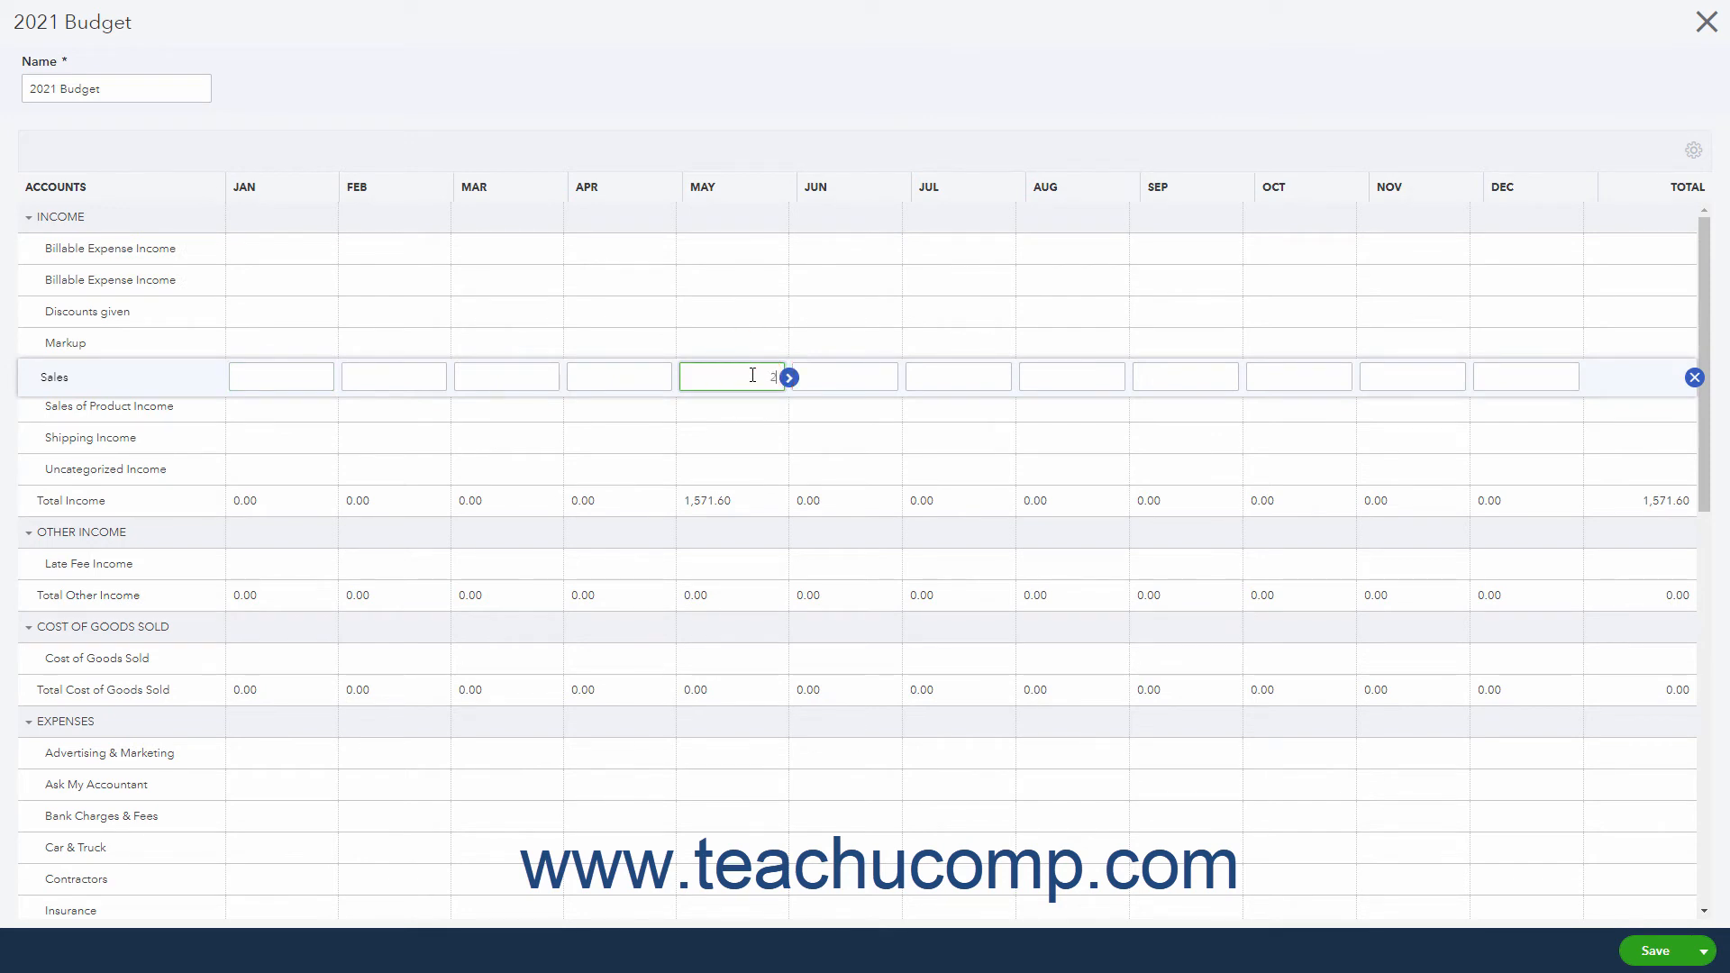
{"action": "type", "text": "1000"}
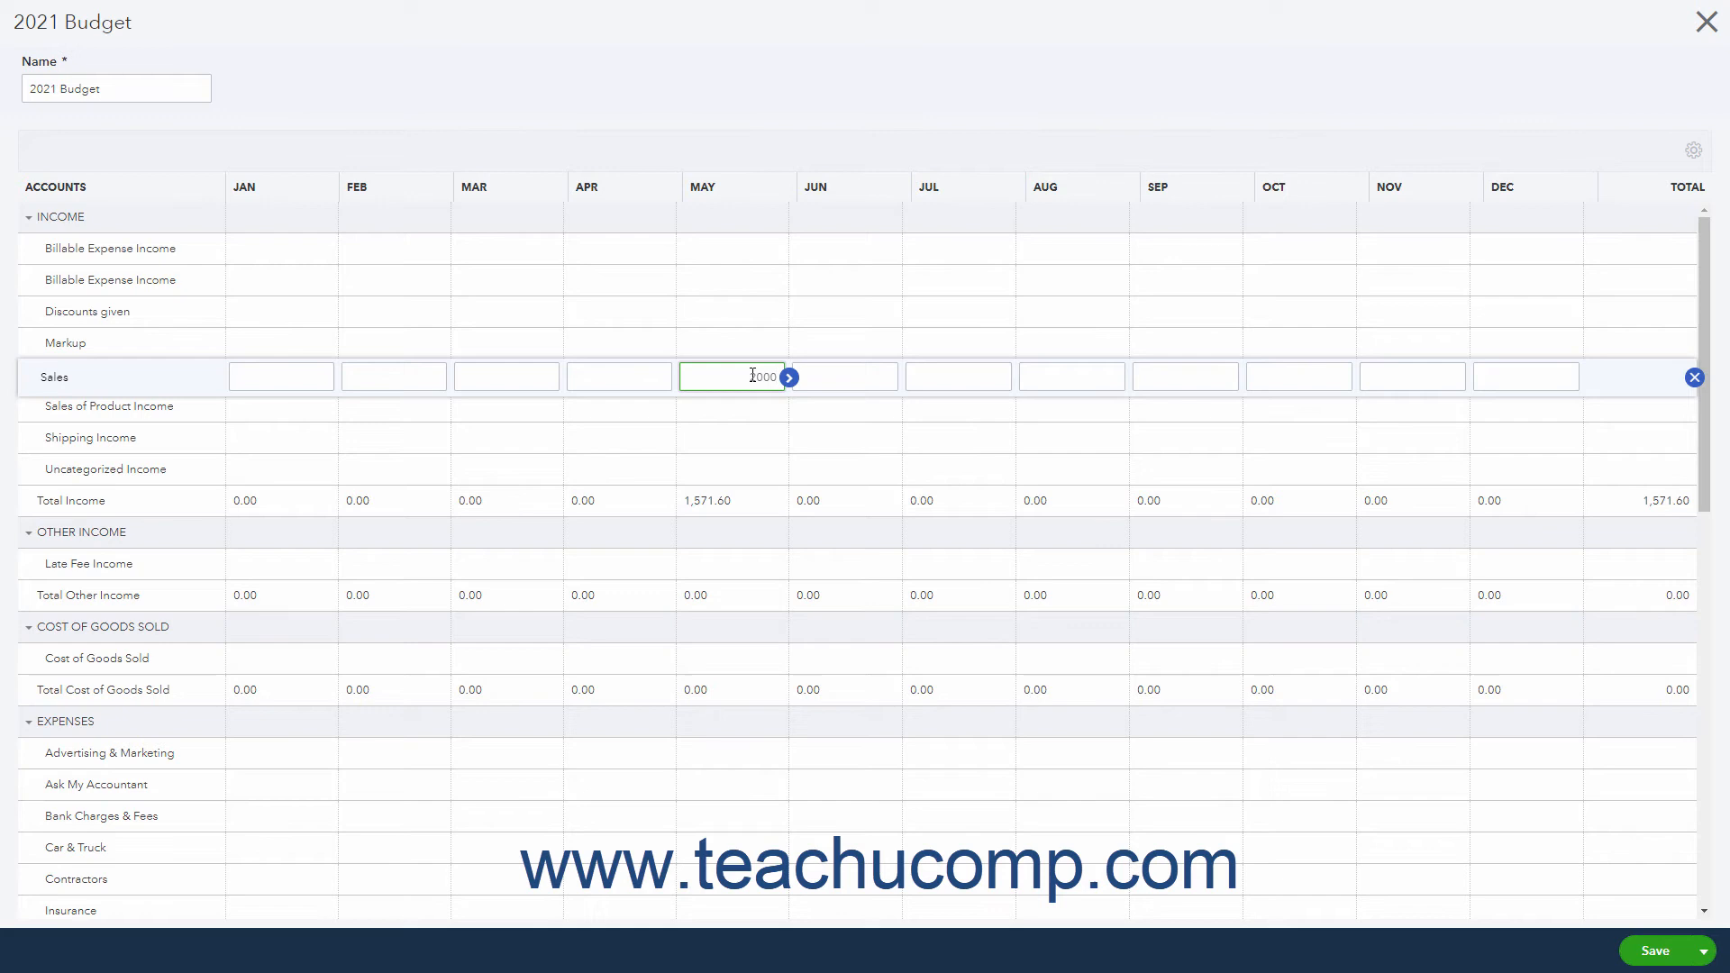
{"action": "type", "text": "2000"}
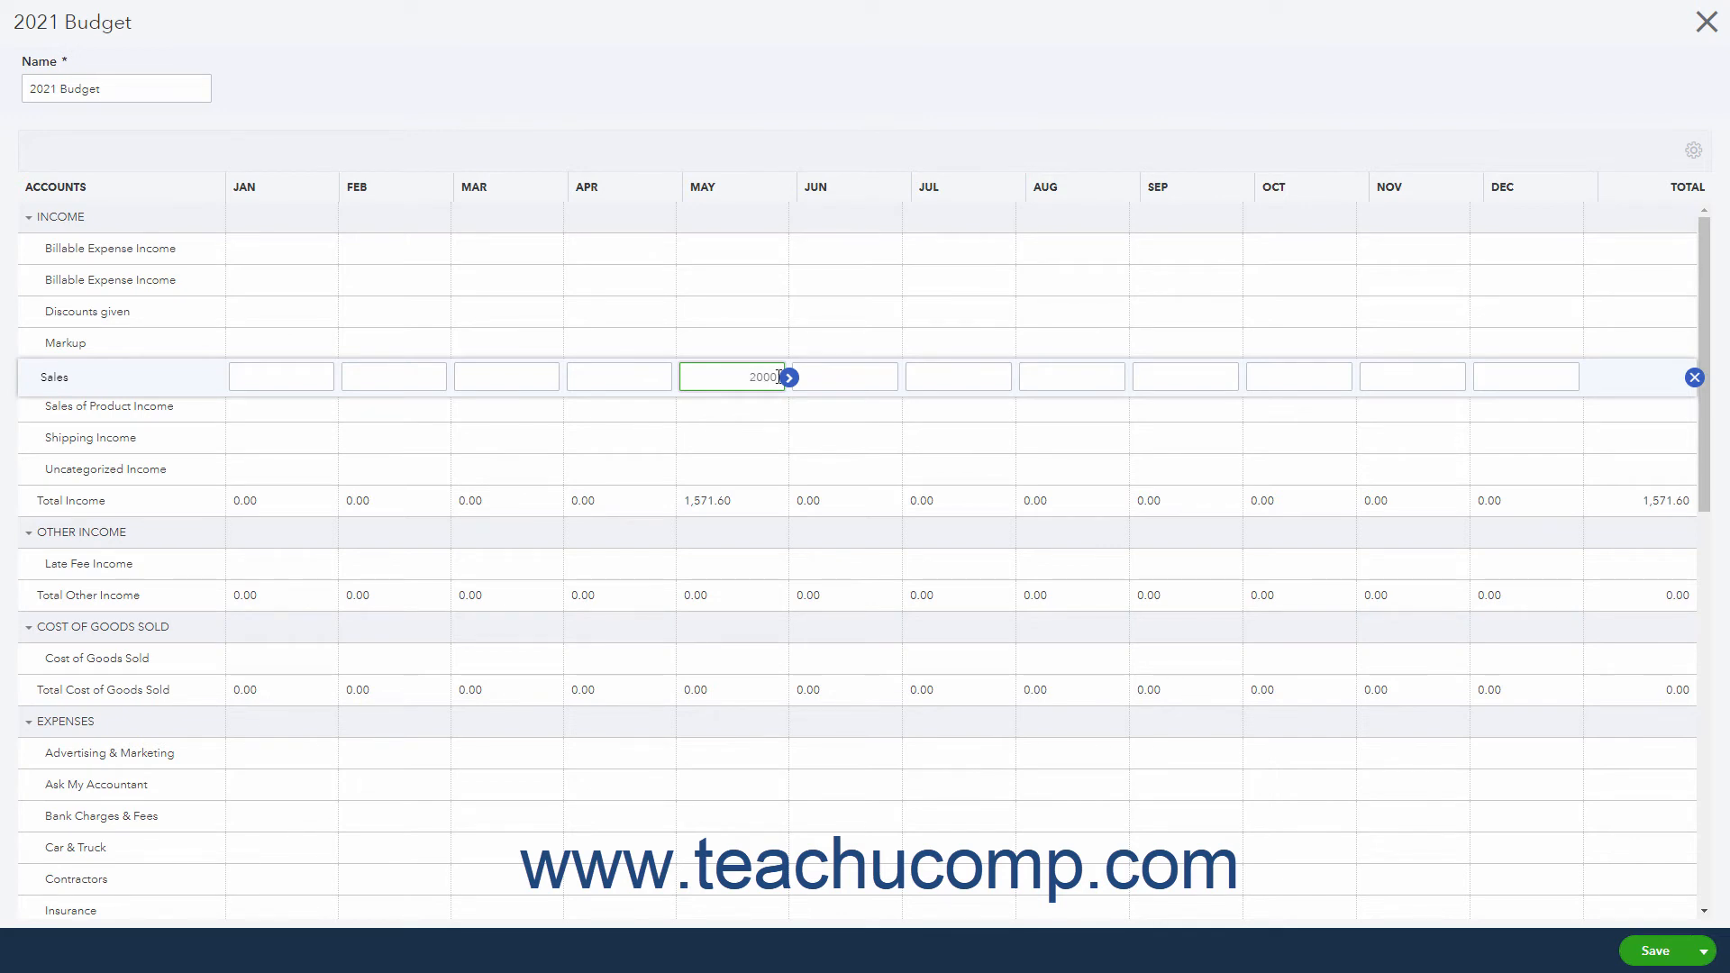
{"action": "mouse_move", "coordinate": [786, 376]}
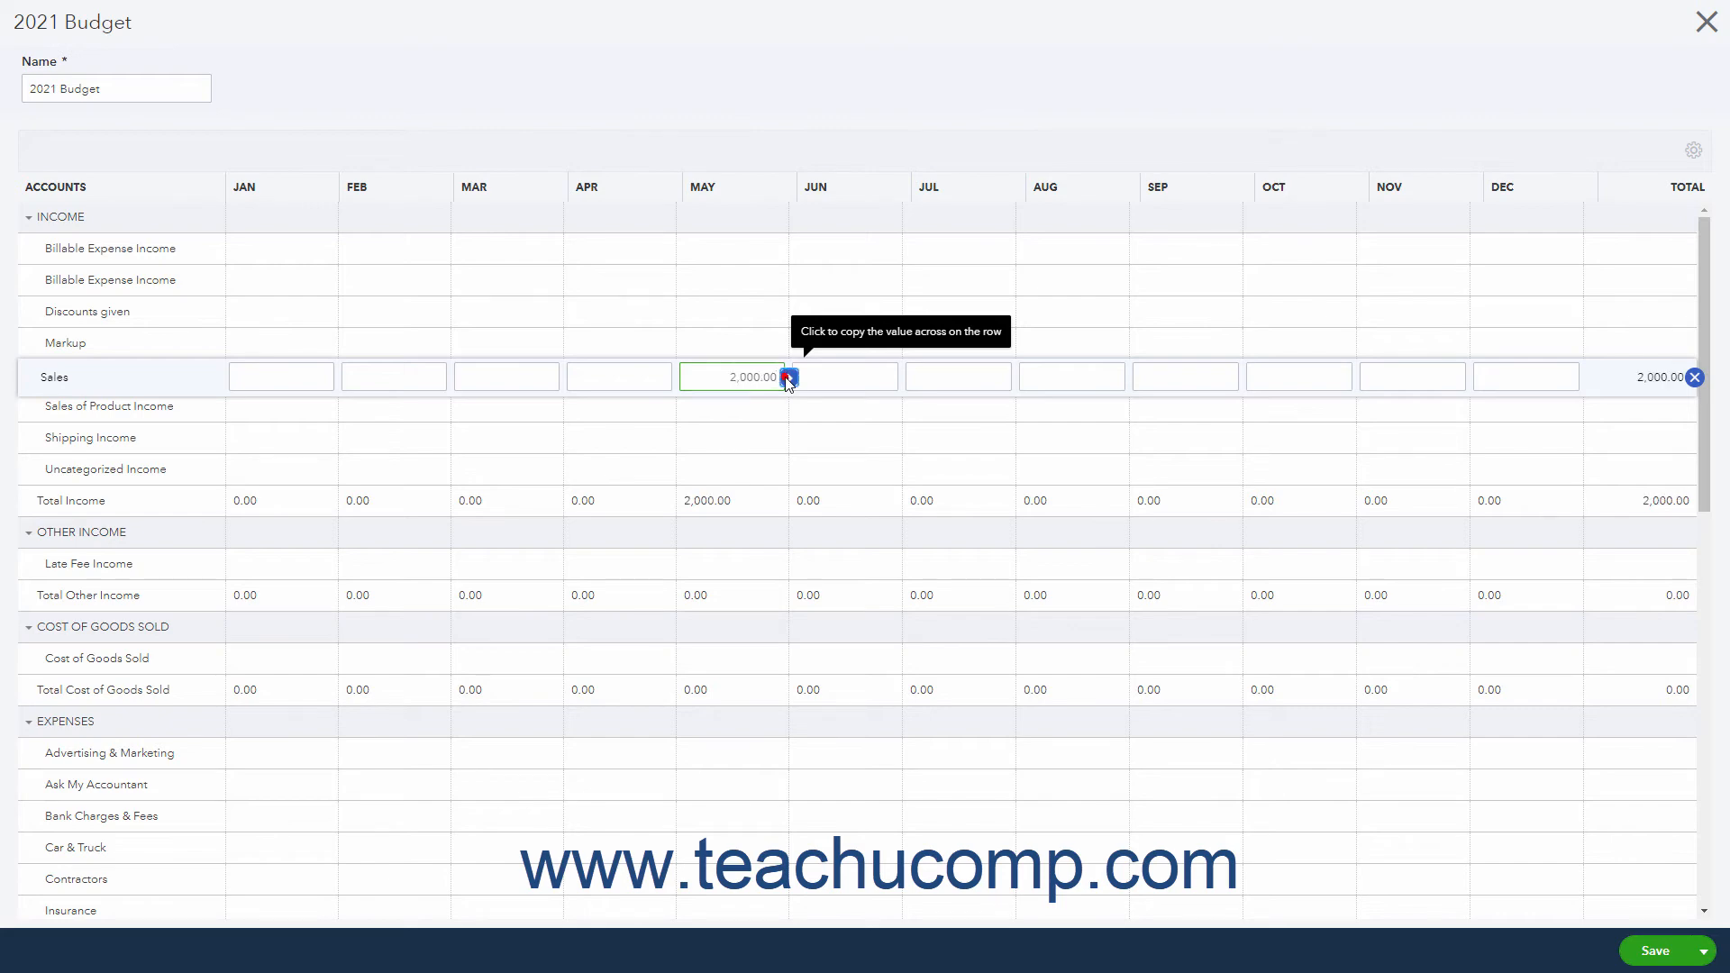
- Copy the 2,000 May Sales across to December, then clear the whole Sales row
{"action": "left_click", "coordinate": [788, 376]}
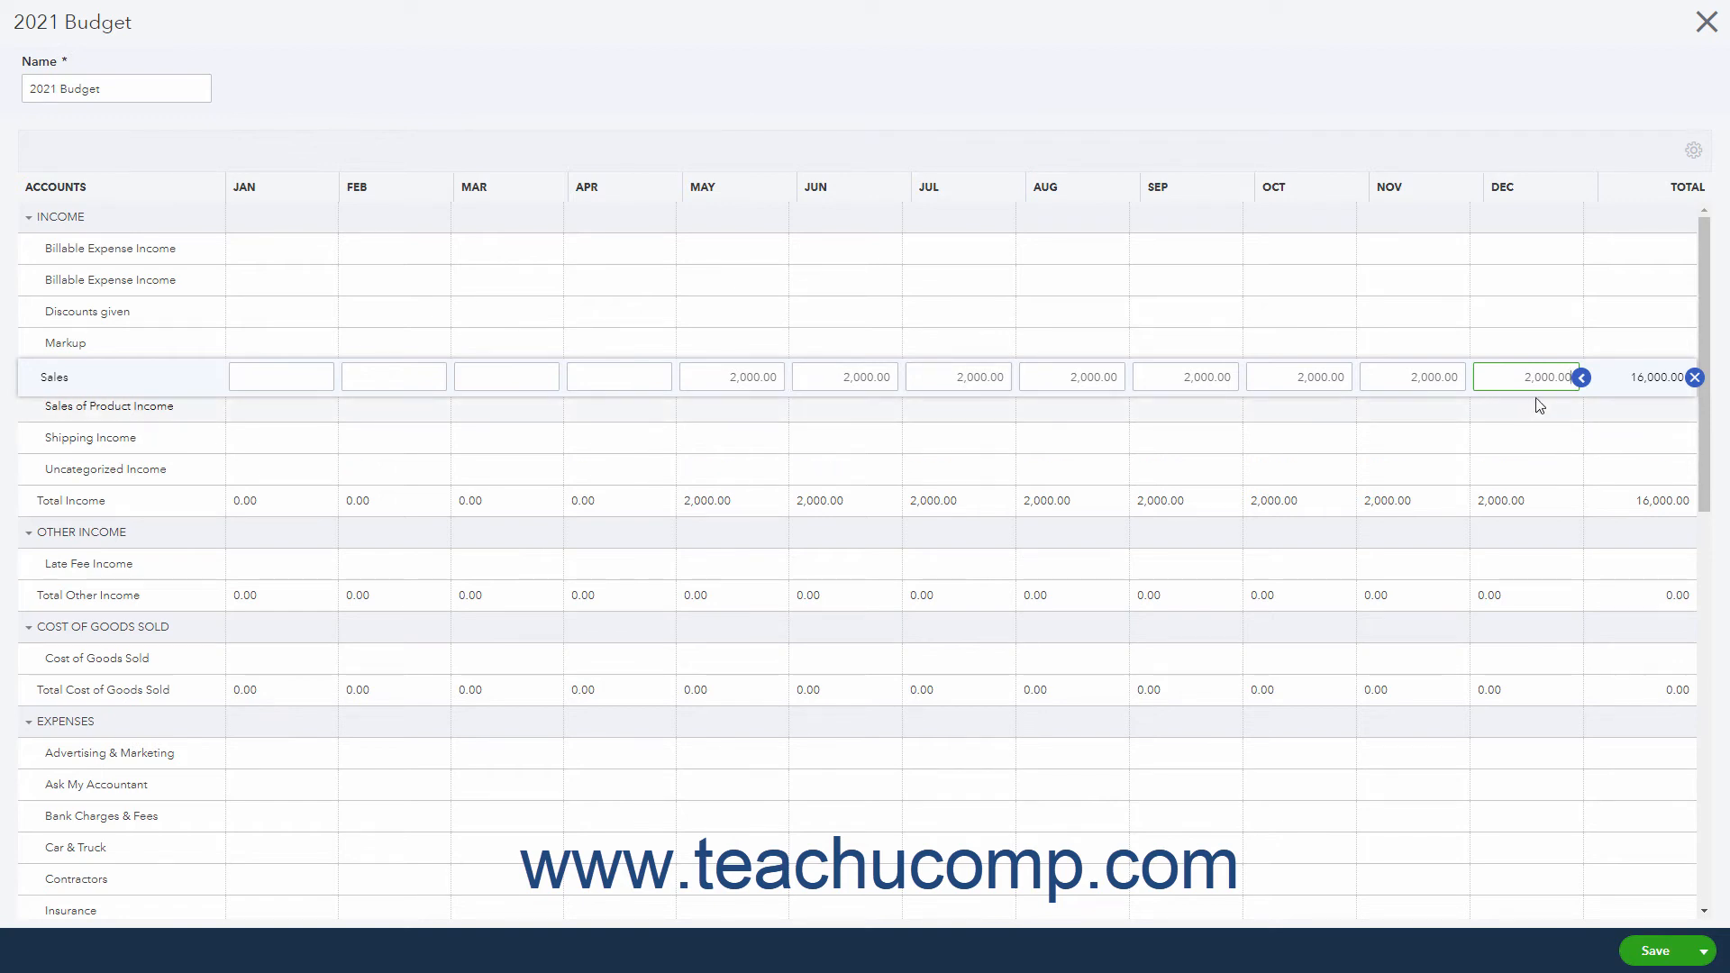
{"action": "mouse_move", "coordinate": [1692, 382]}
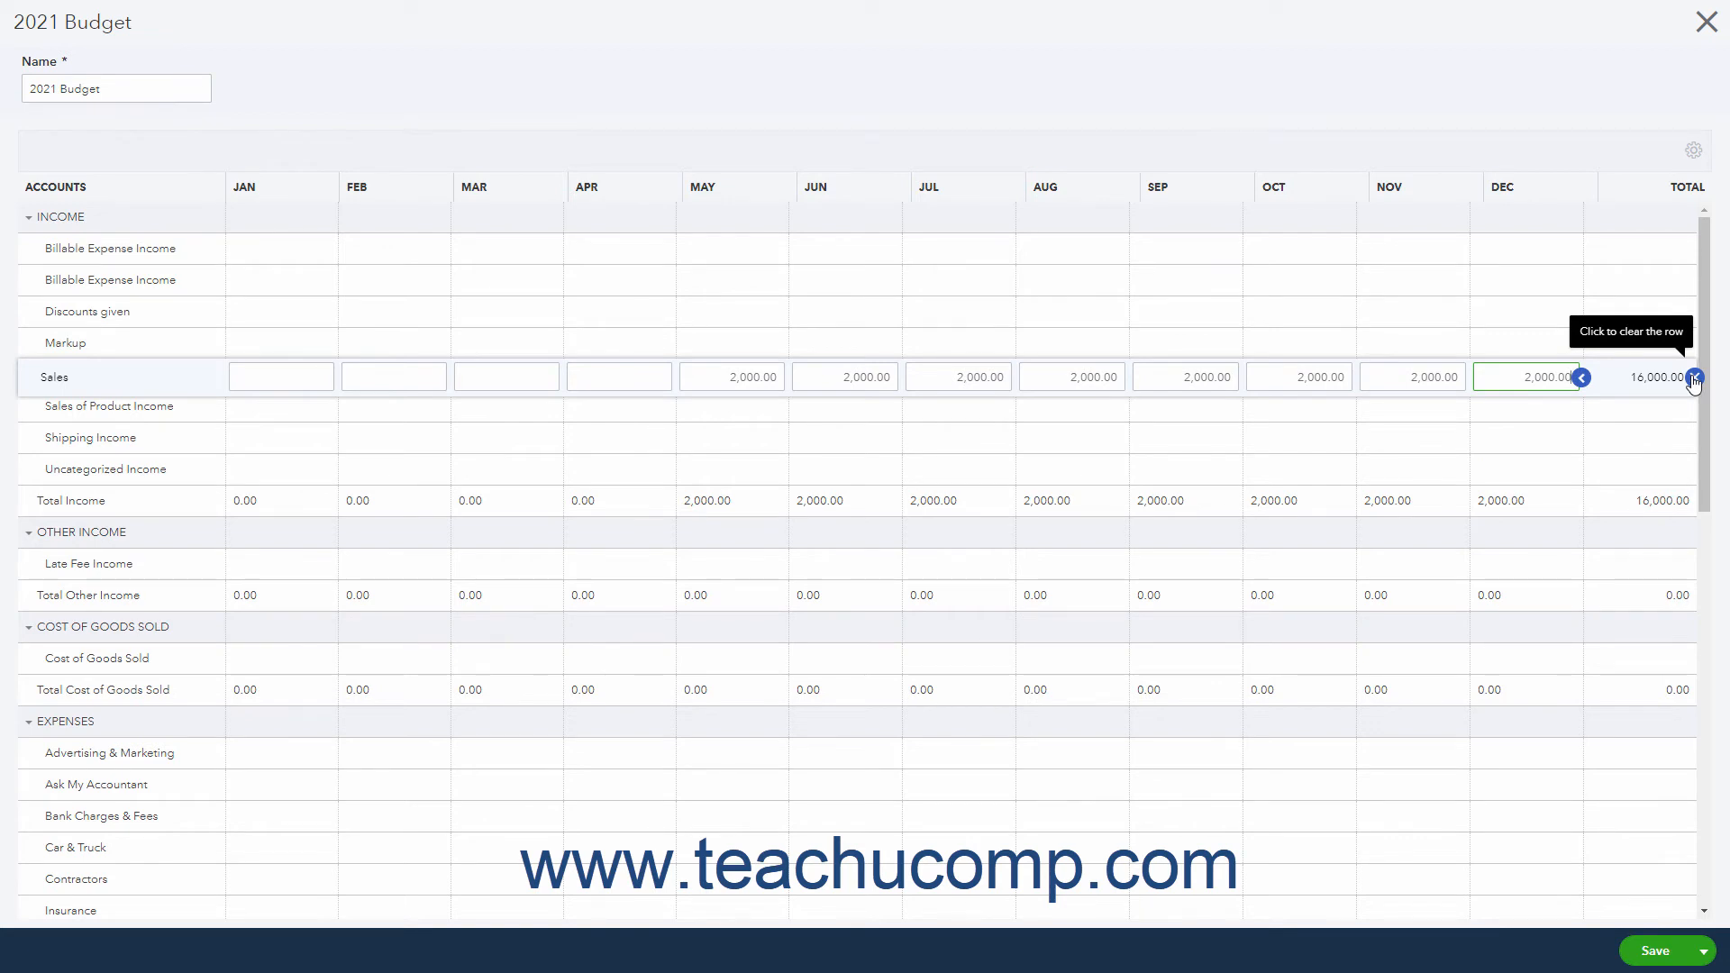
{"action": "left_click", "coordinate": [1694, 382]}
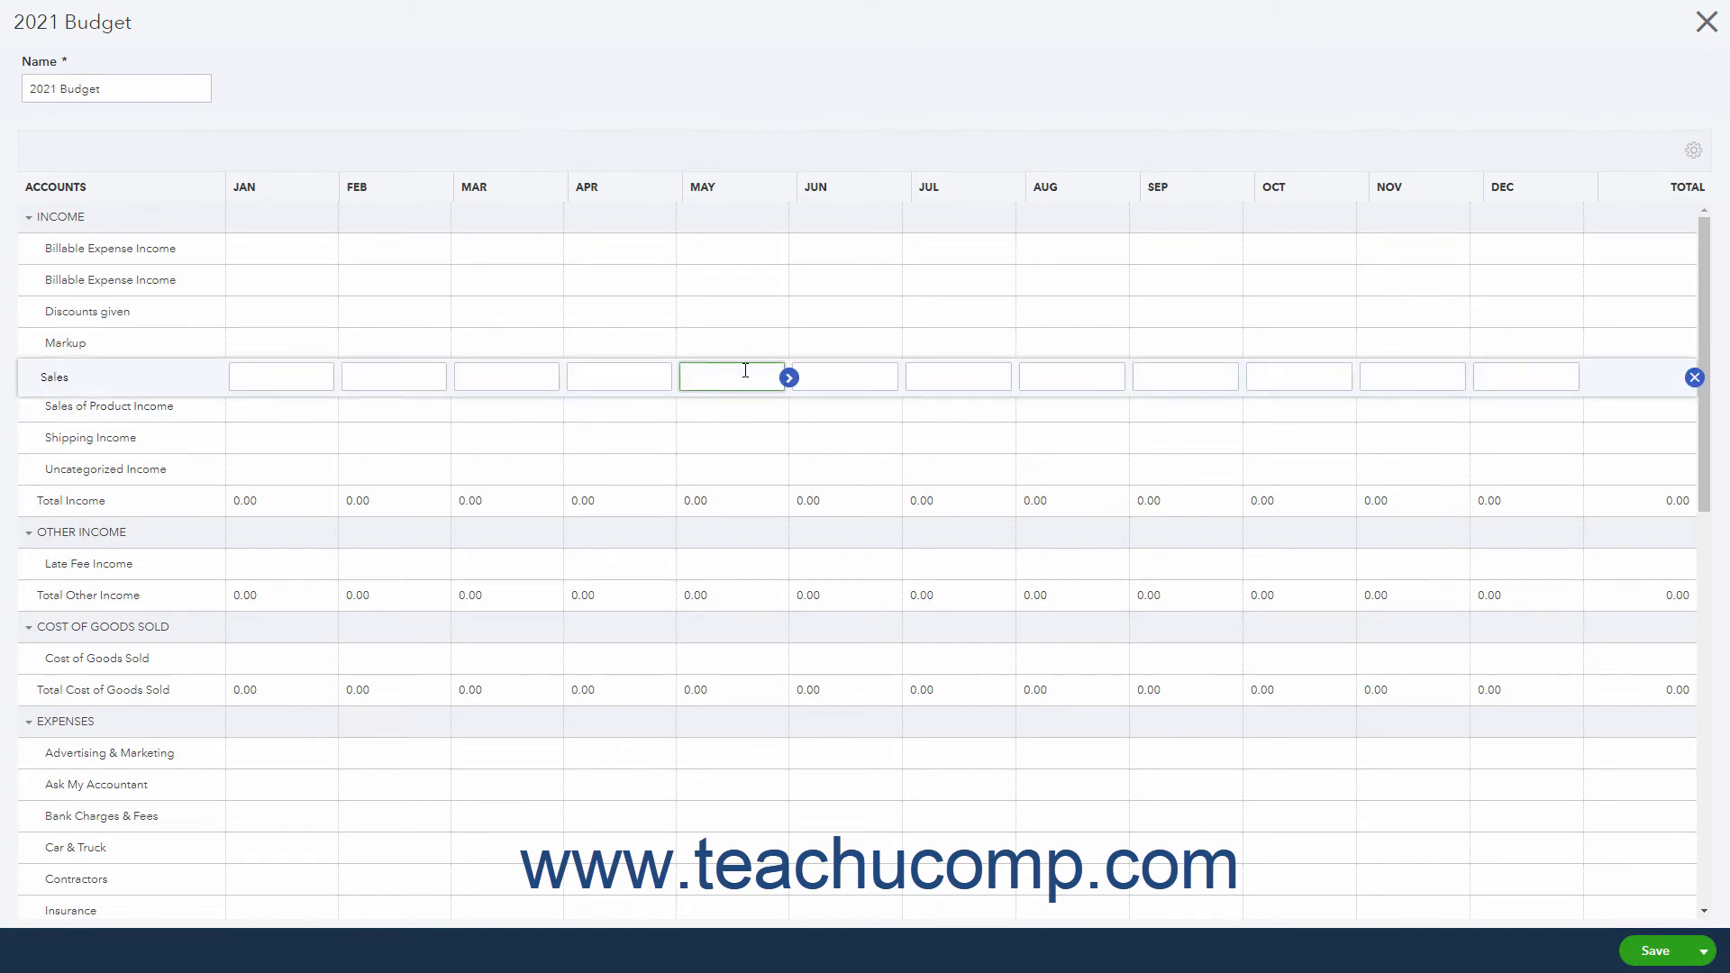
- Enter the May income and cost amounts and copy them across the remaining months
{"action": "type", "text": "1500"}
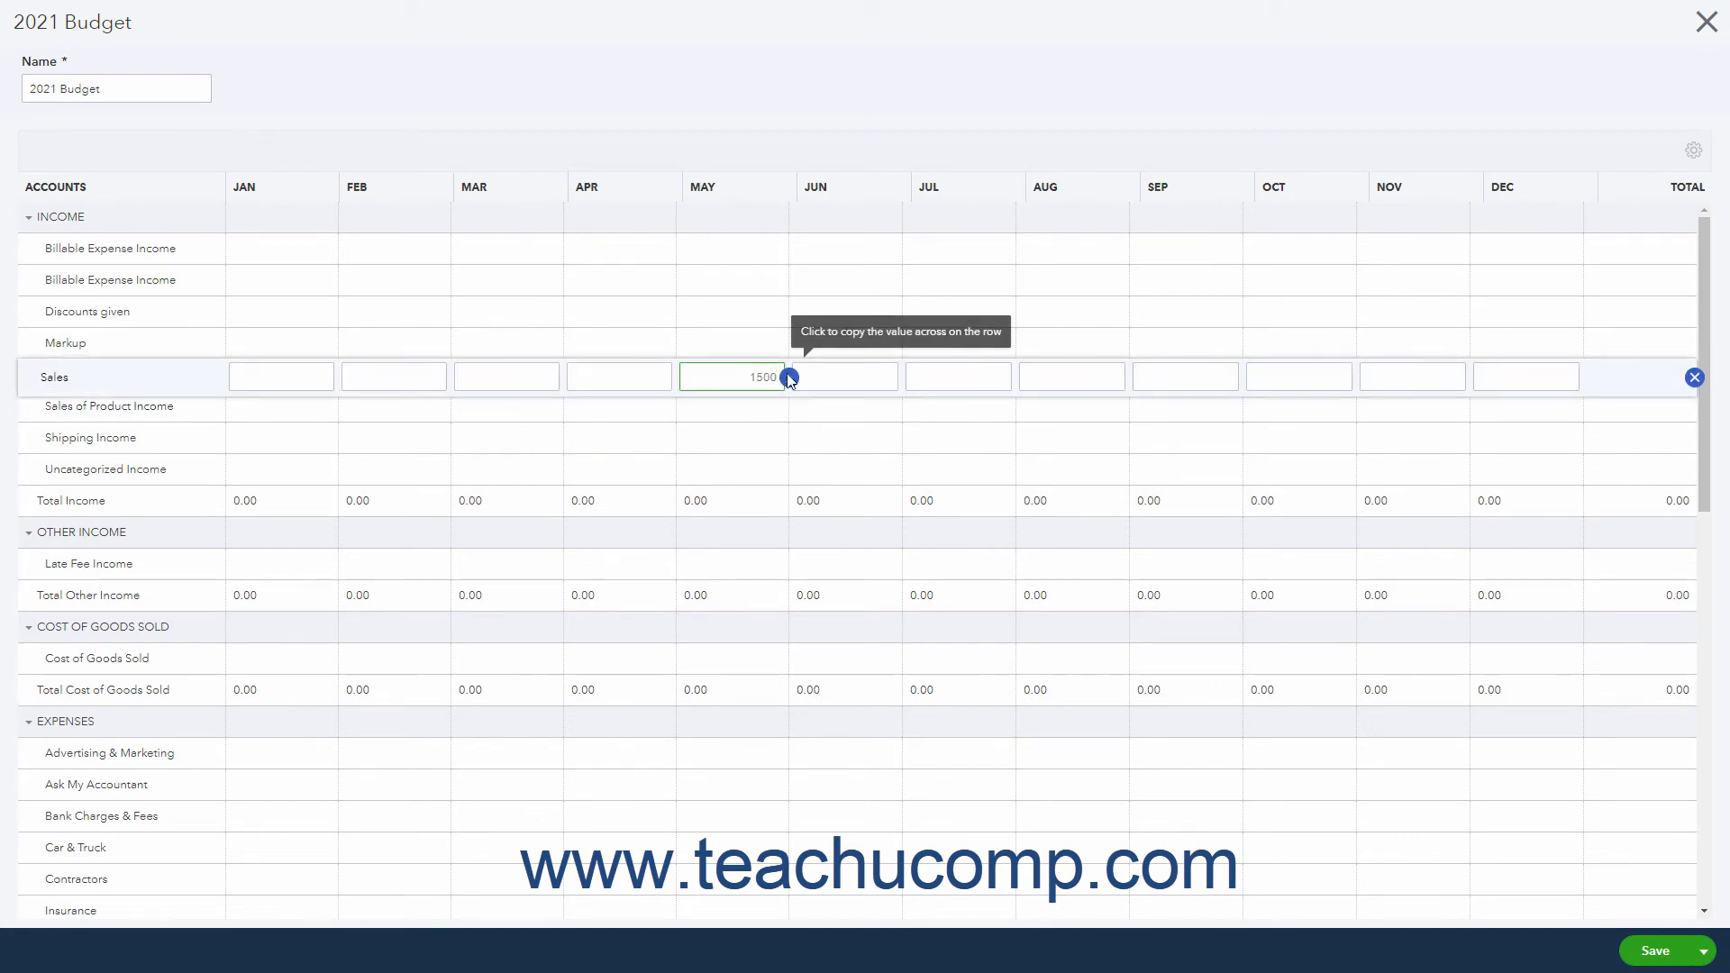
{"action": "left_click", "coordinate": [788, 376]}
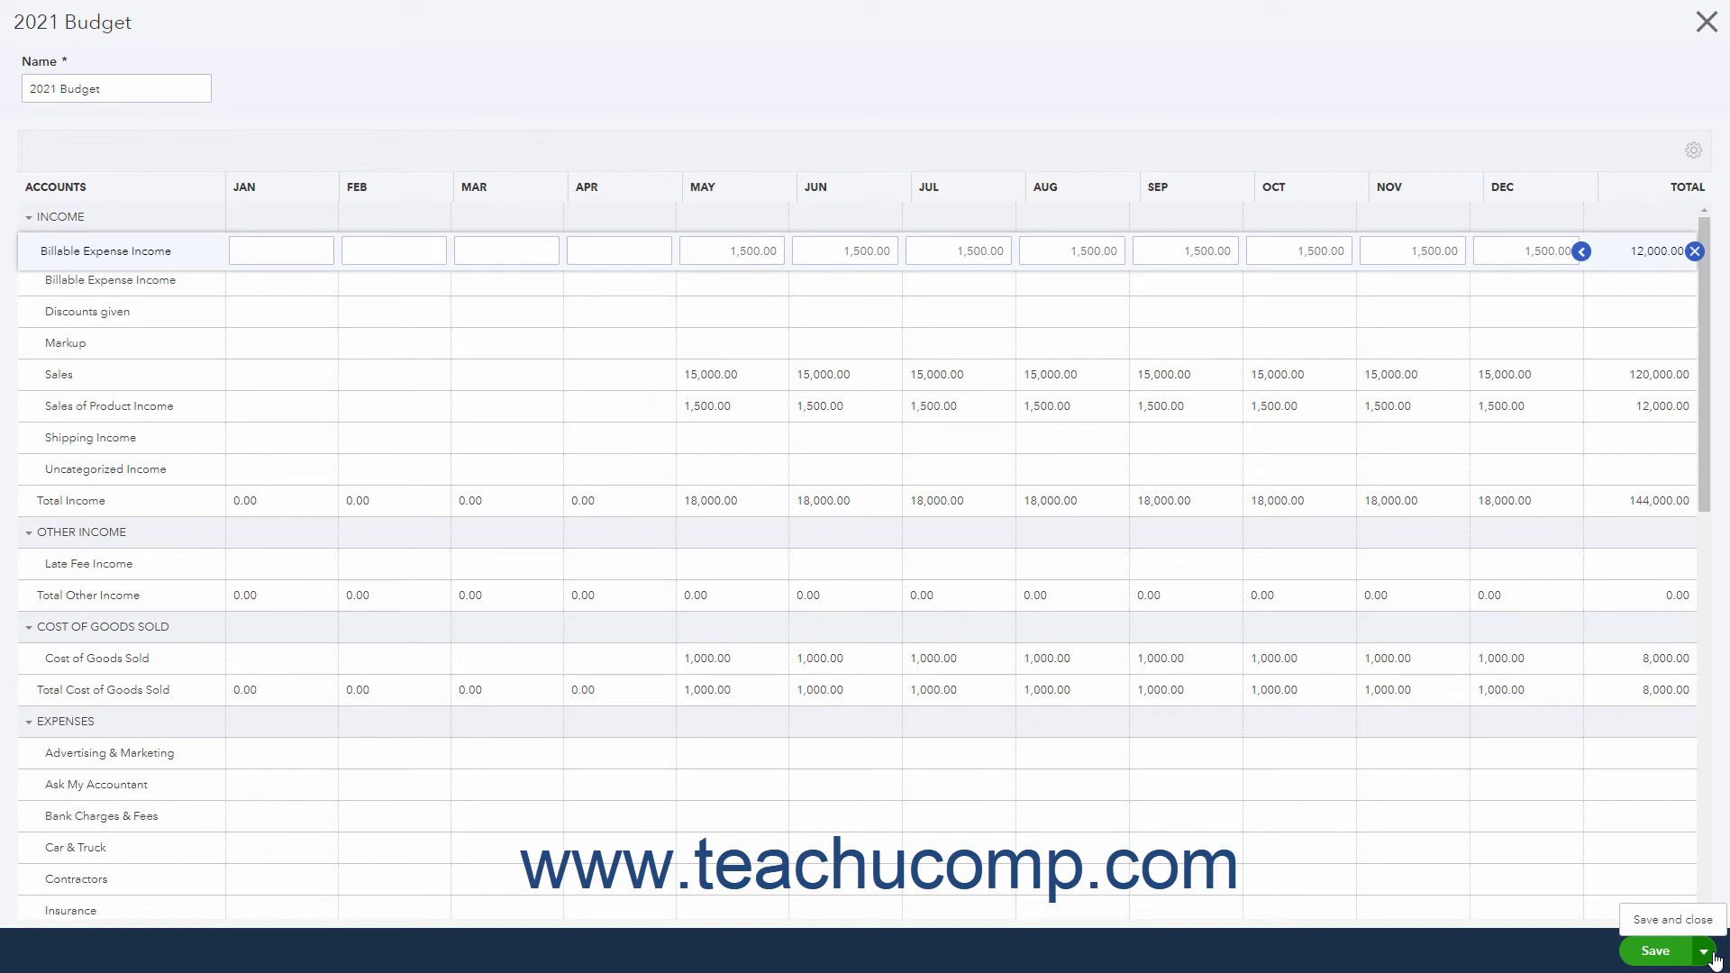
{"action": "mouse_move", "coordinate": [1676, 919]}
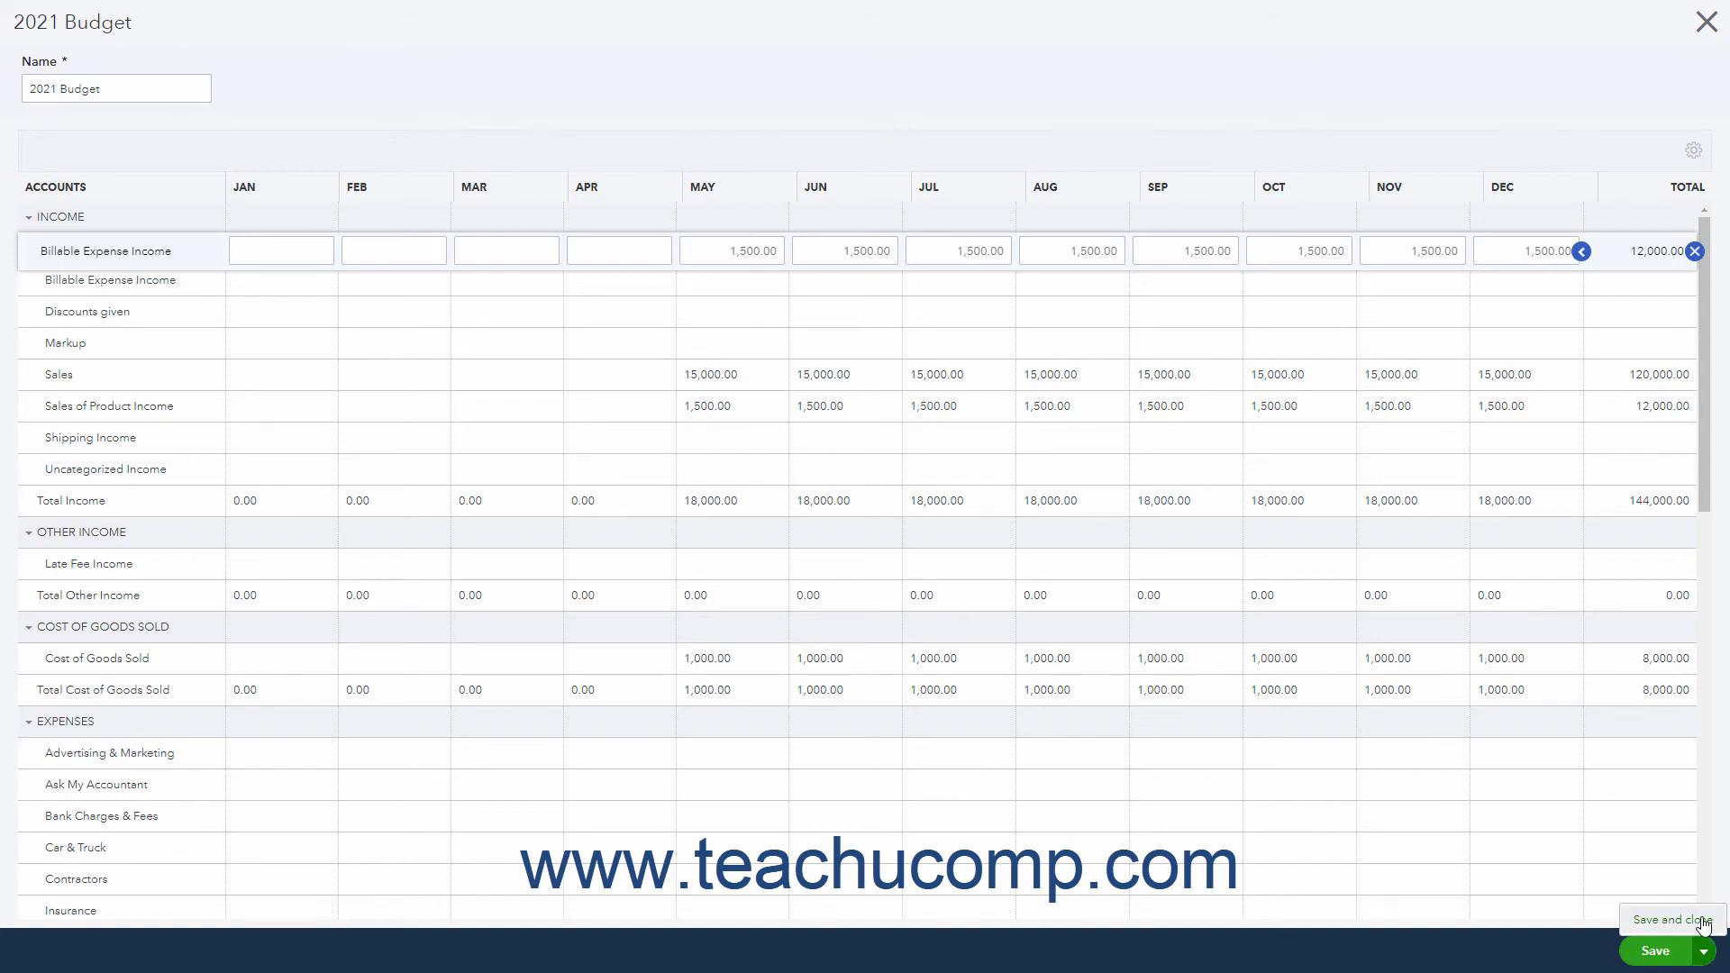
- Save and close the 2021 Budget, returning to the Budgets list
{"action": "left_click", "coordinate": [1674, 919]}
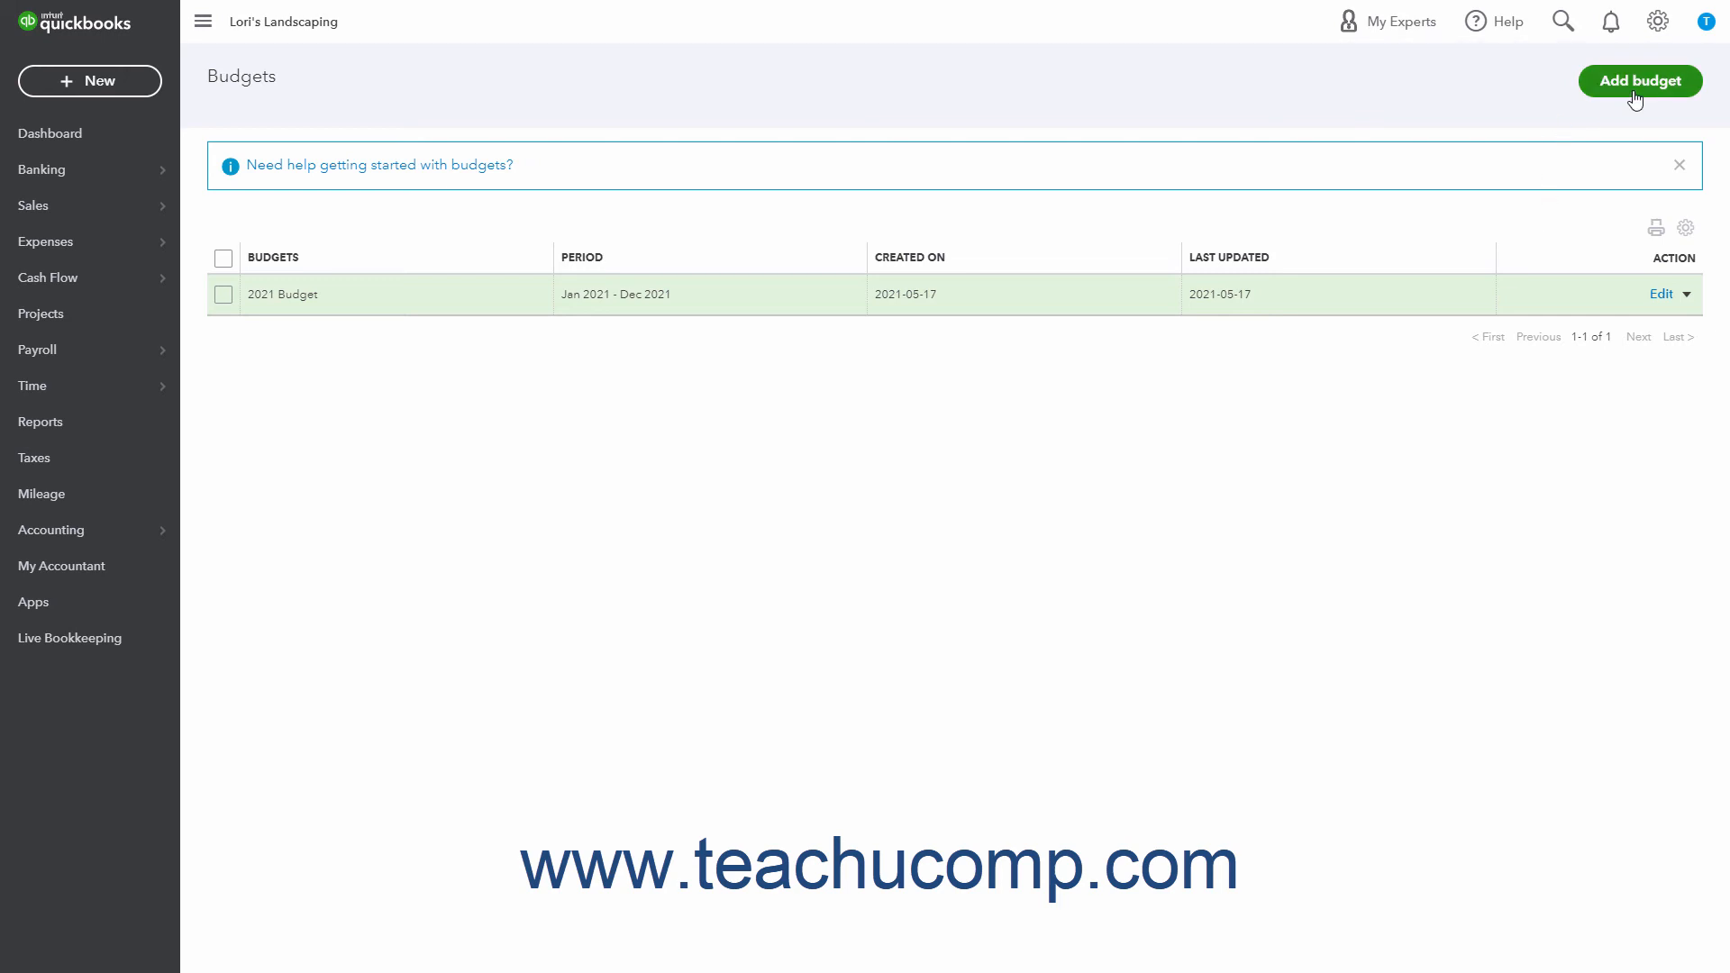
{"action": "left_click", "coordinate": [1638, 81]}
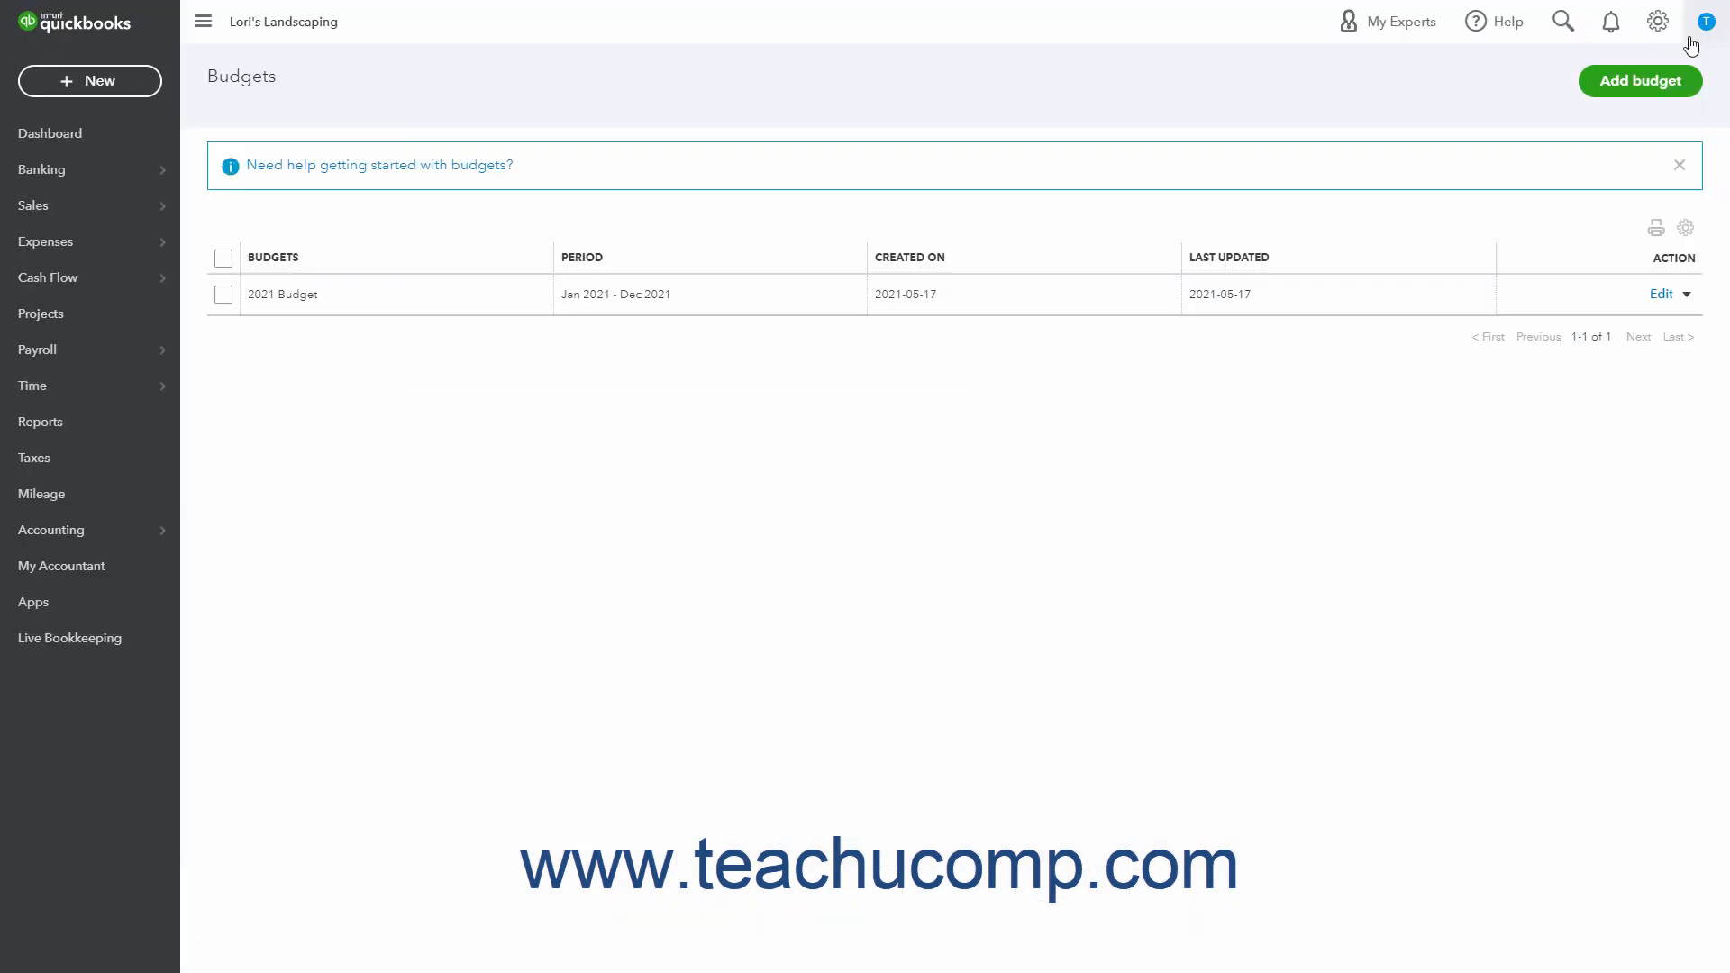
{"action": "mouse_move", "coordinate": [1391, 358]}
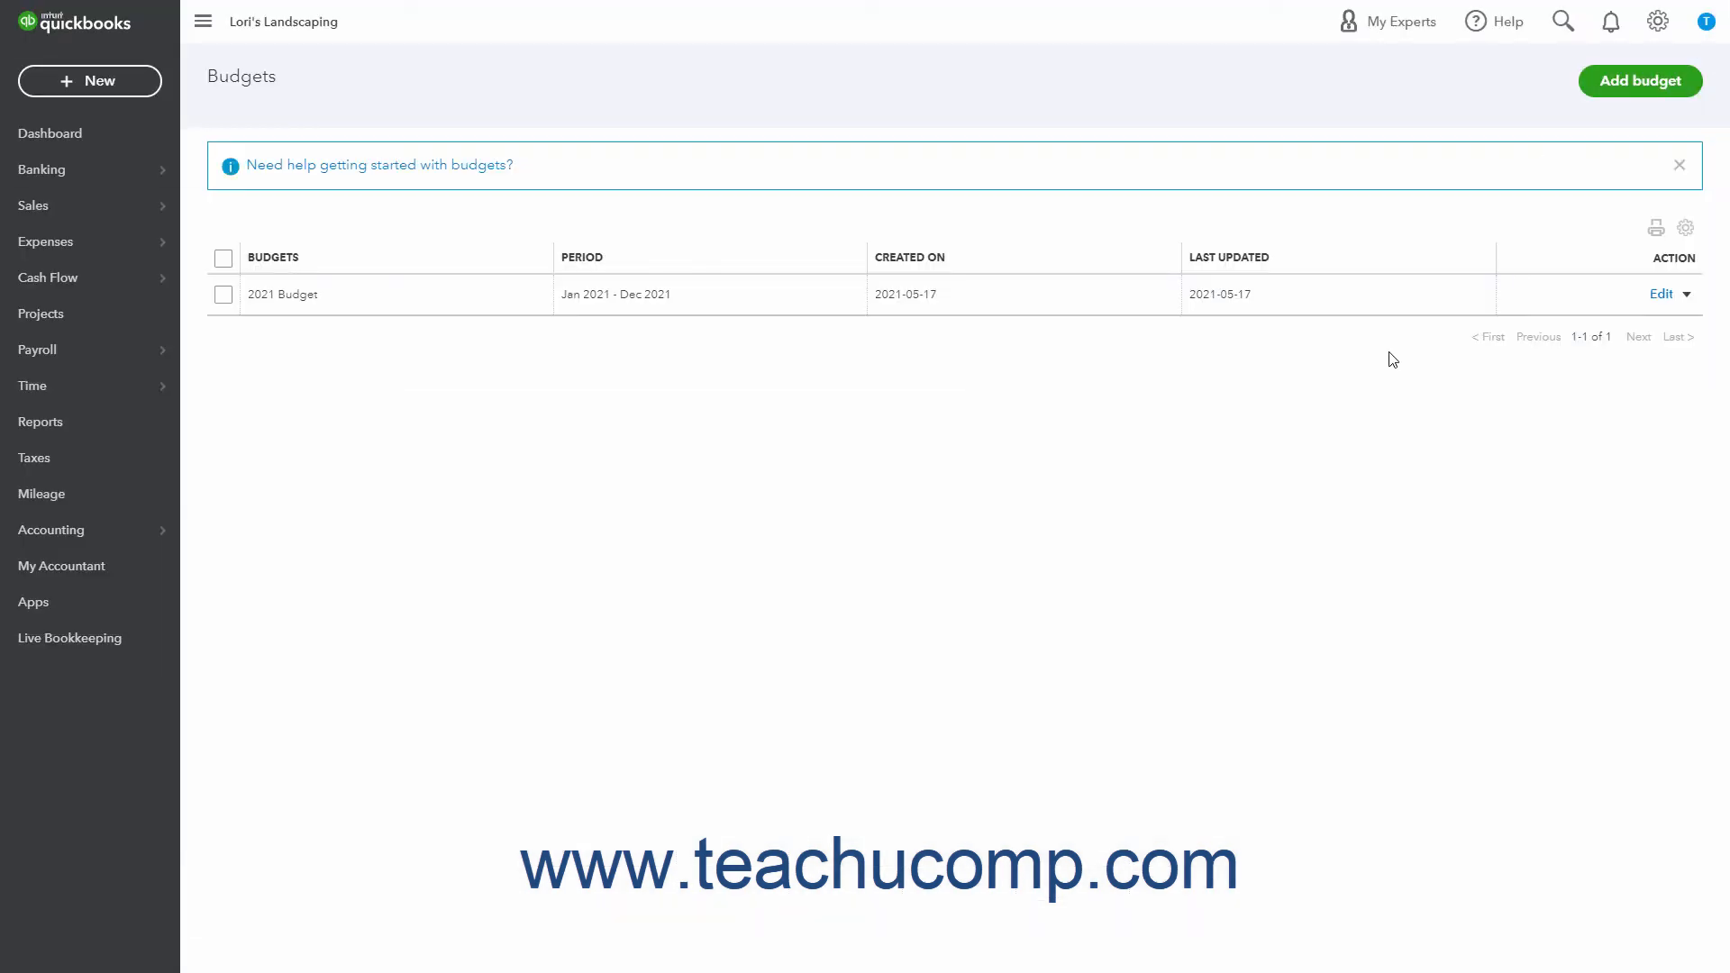
{"action": "mouse_move", "coordinate": [1452, 357]}
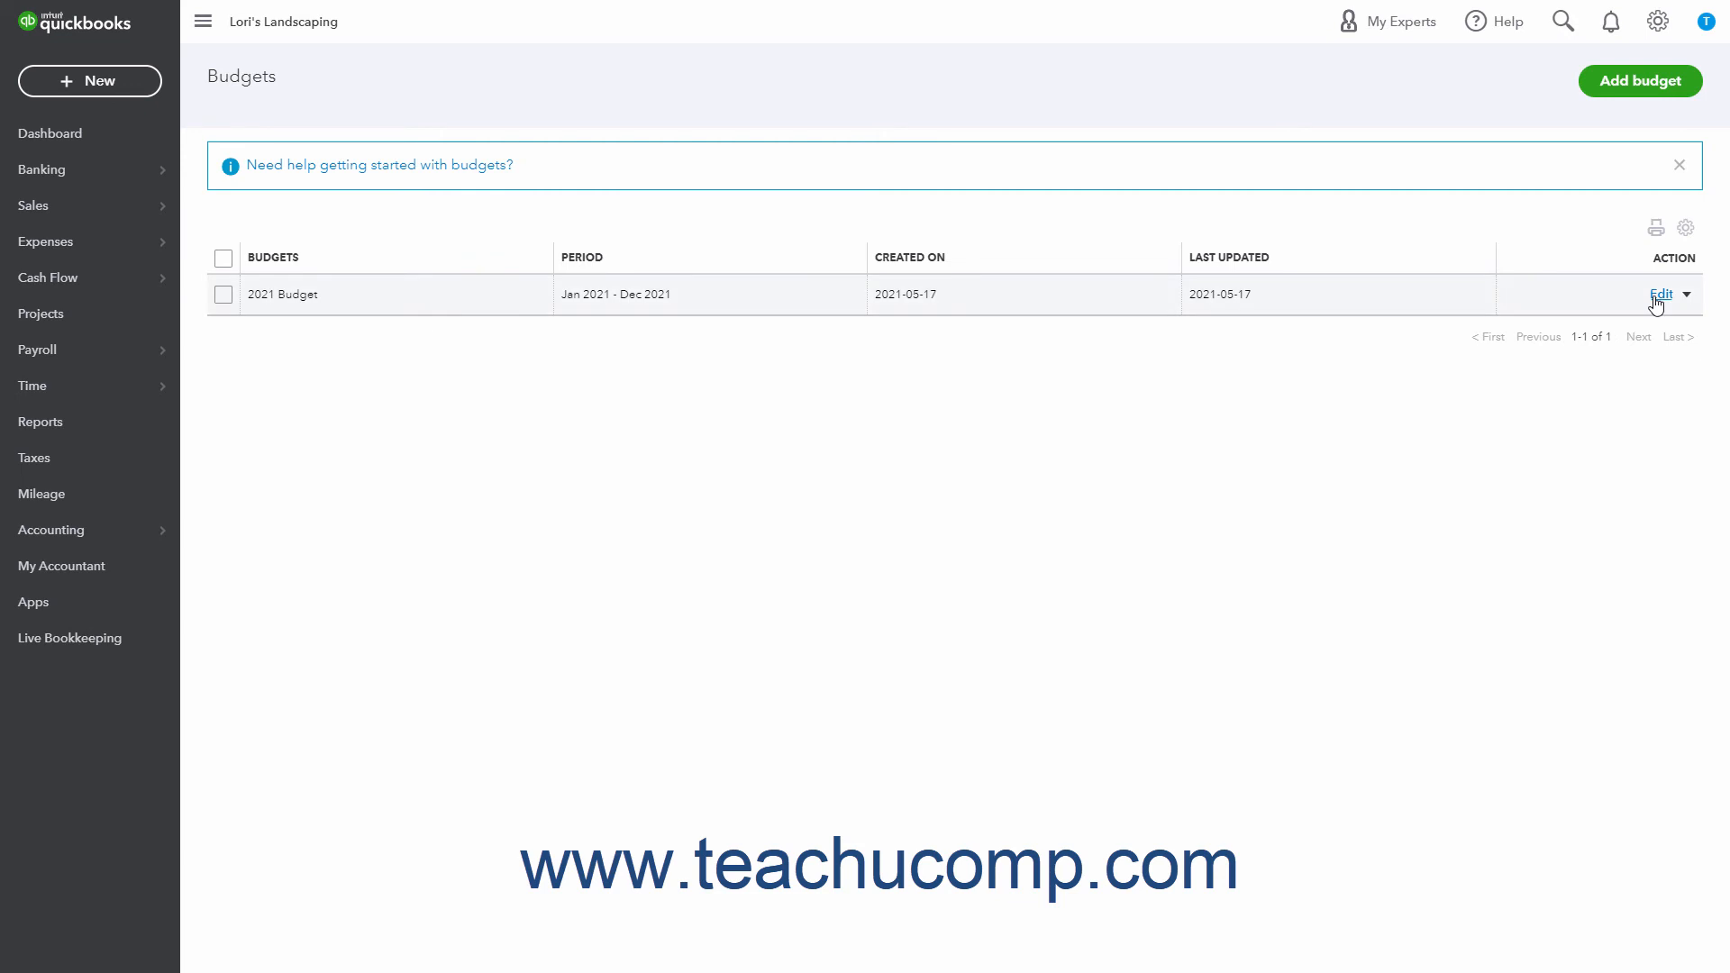
{"action": "left_click", "coordinate": [1658, 294]}
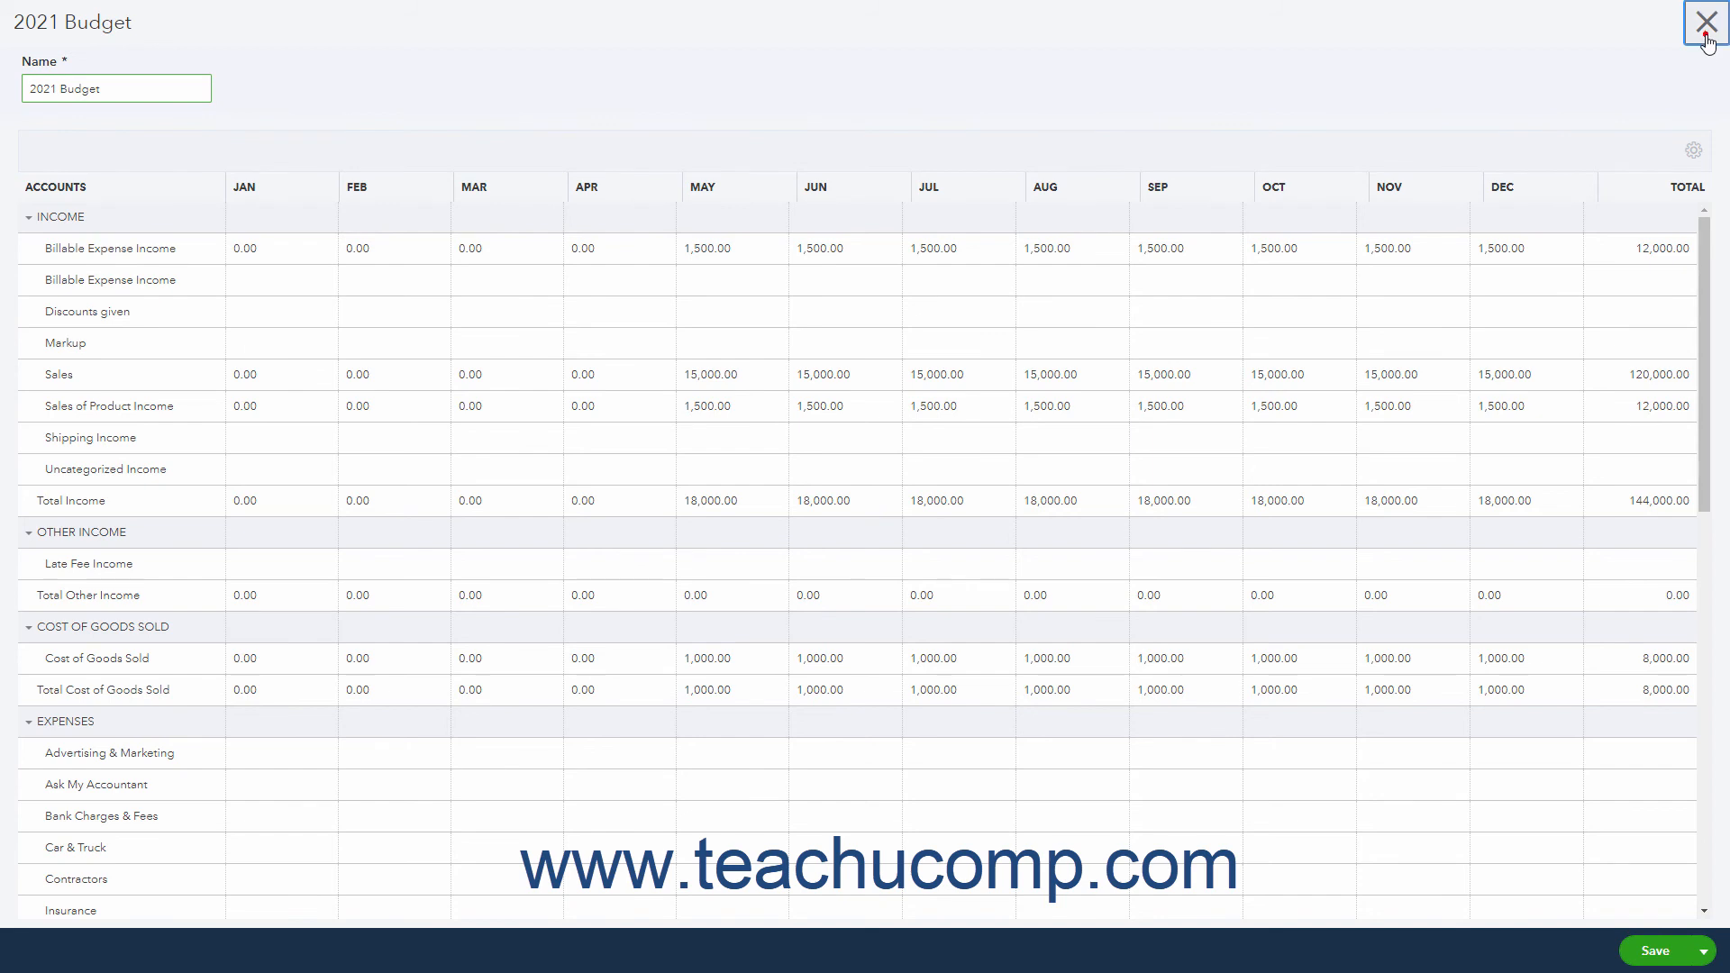
{"action": "left_click", "coordinate": [1707, 21]}
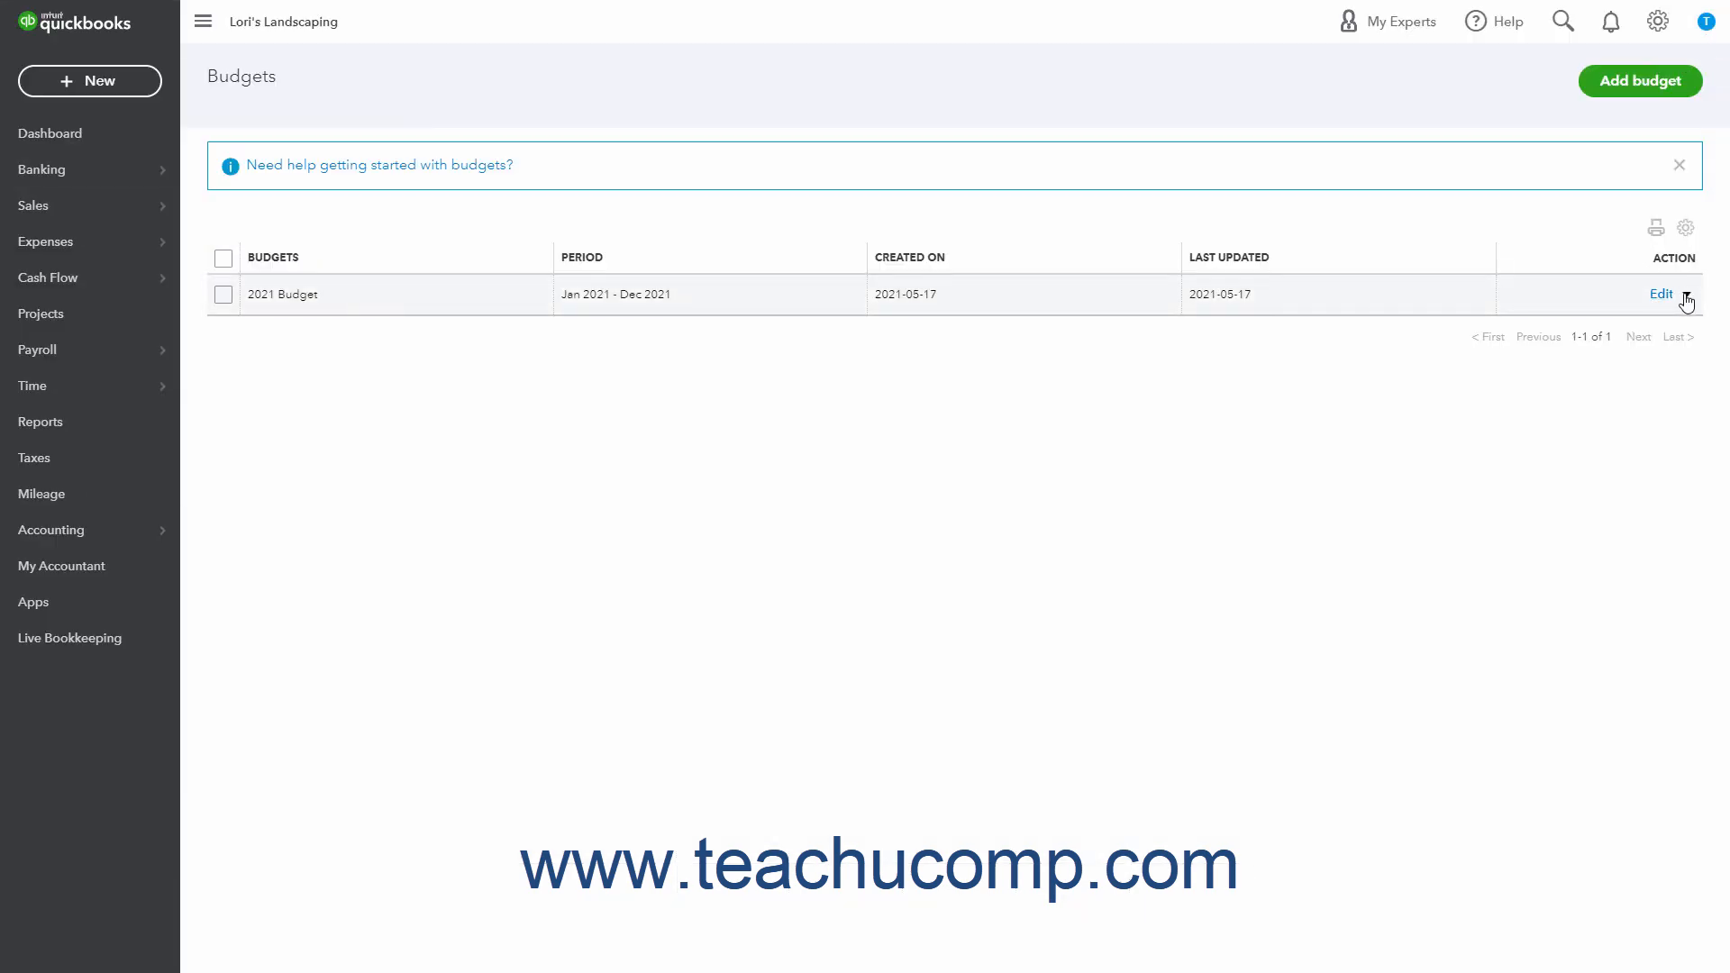
{"action": "left_click", "coordinate": [1684, 293]}
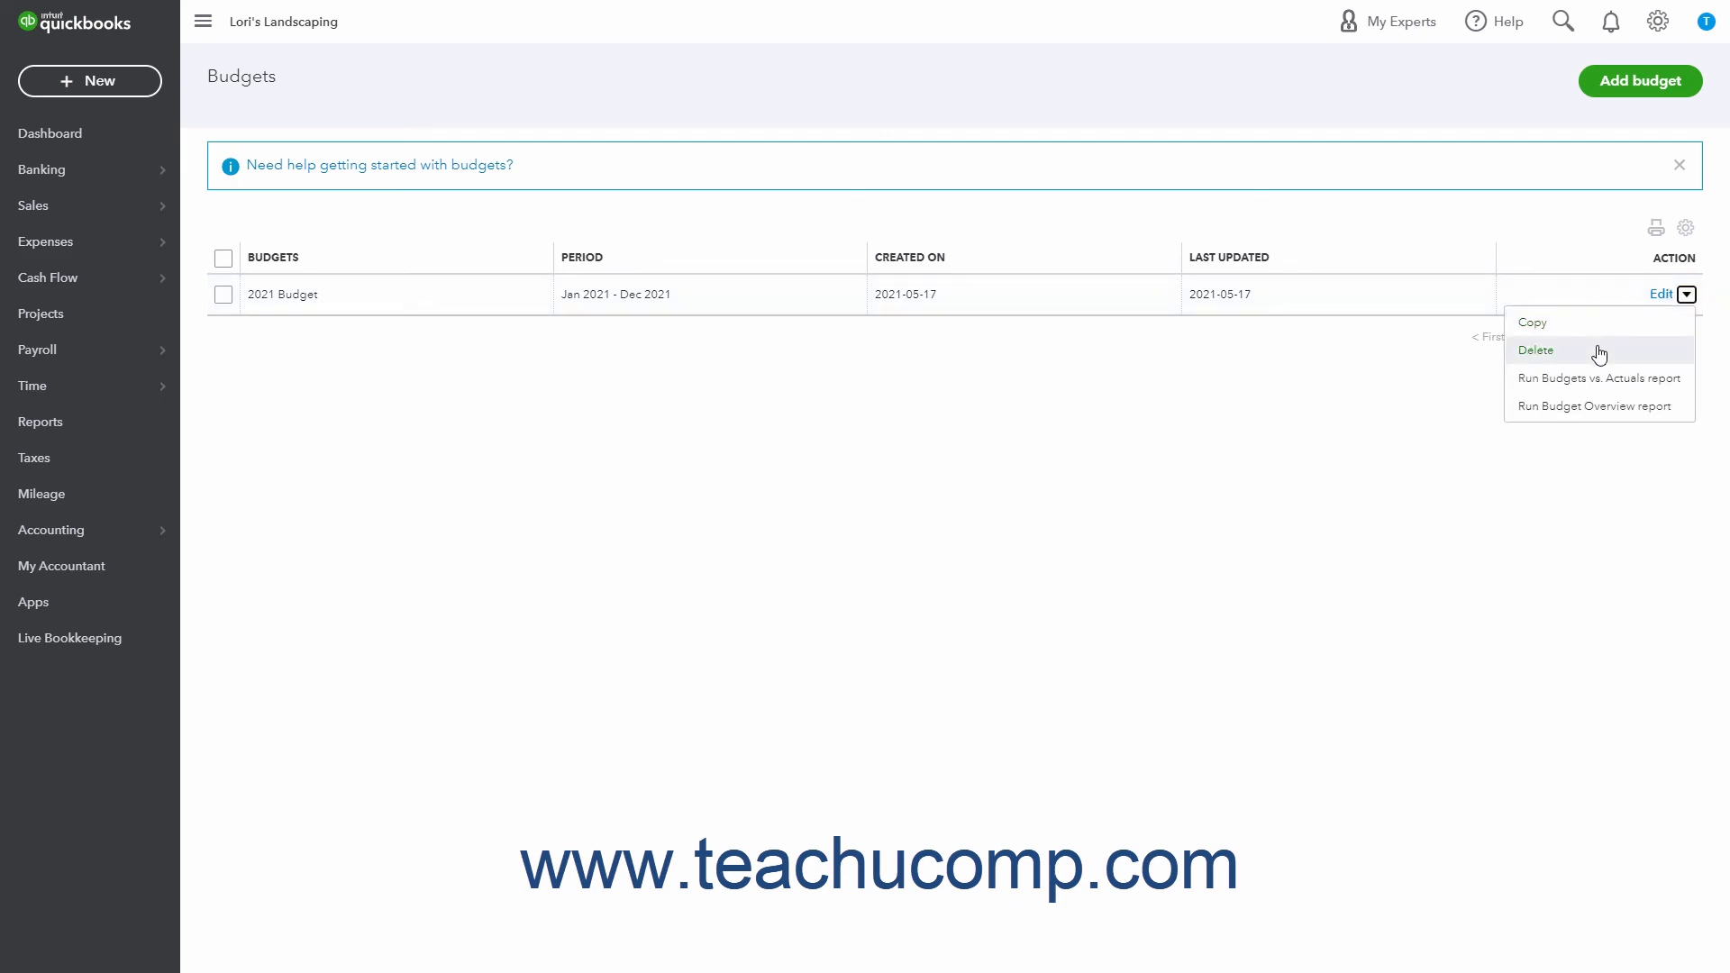
{"action": "left_click", "coordinate": [1535, 350]}
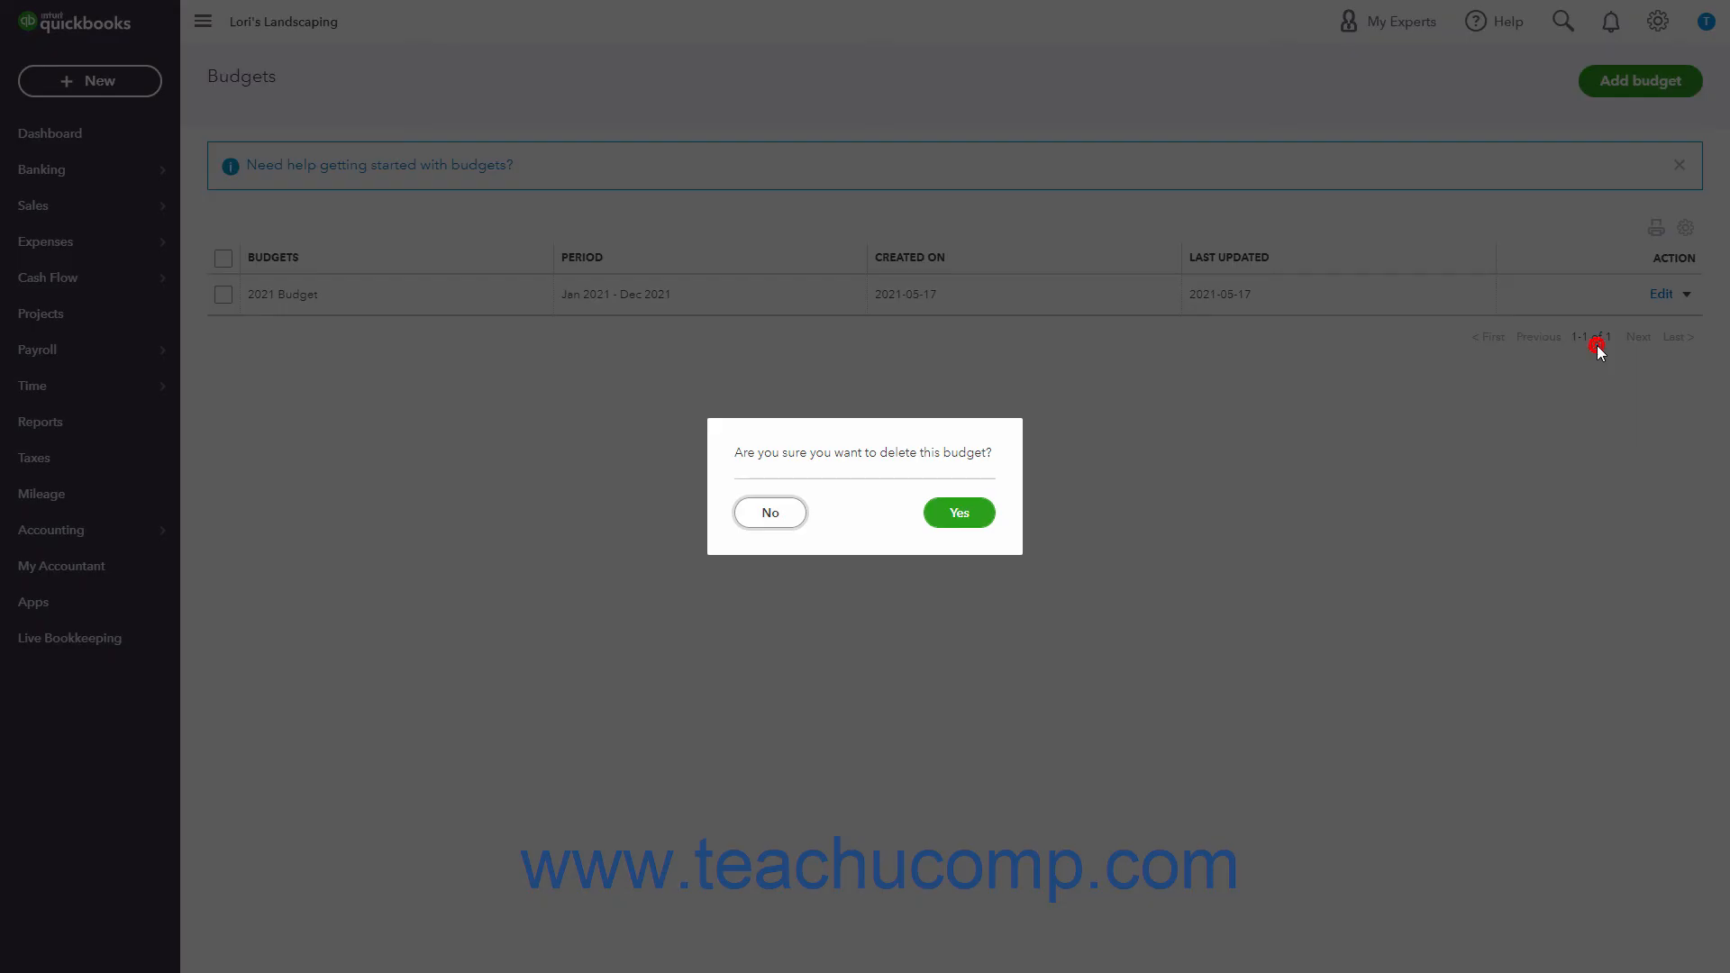
{"action": "mouse_move", "coordinate": [1598, 353]}
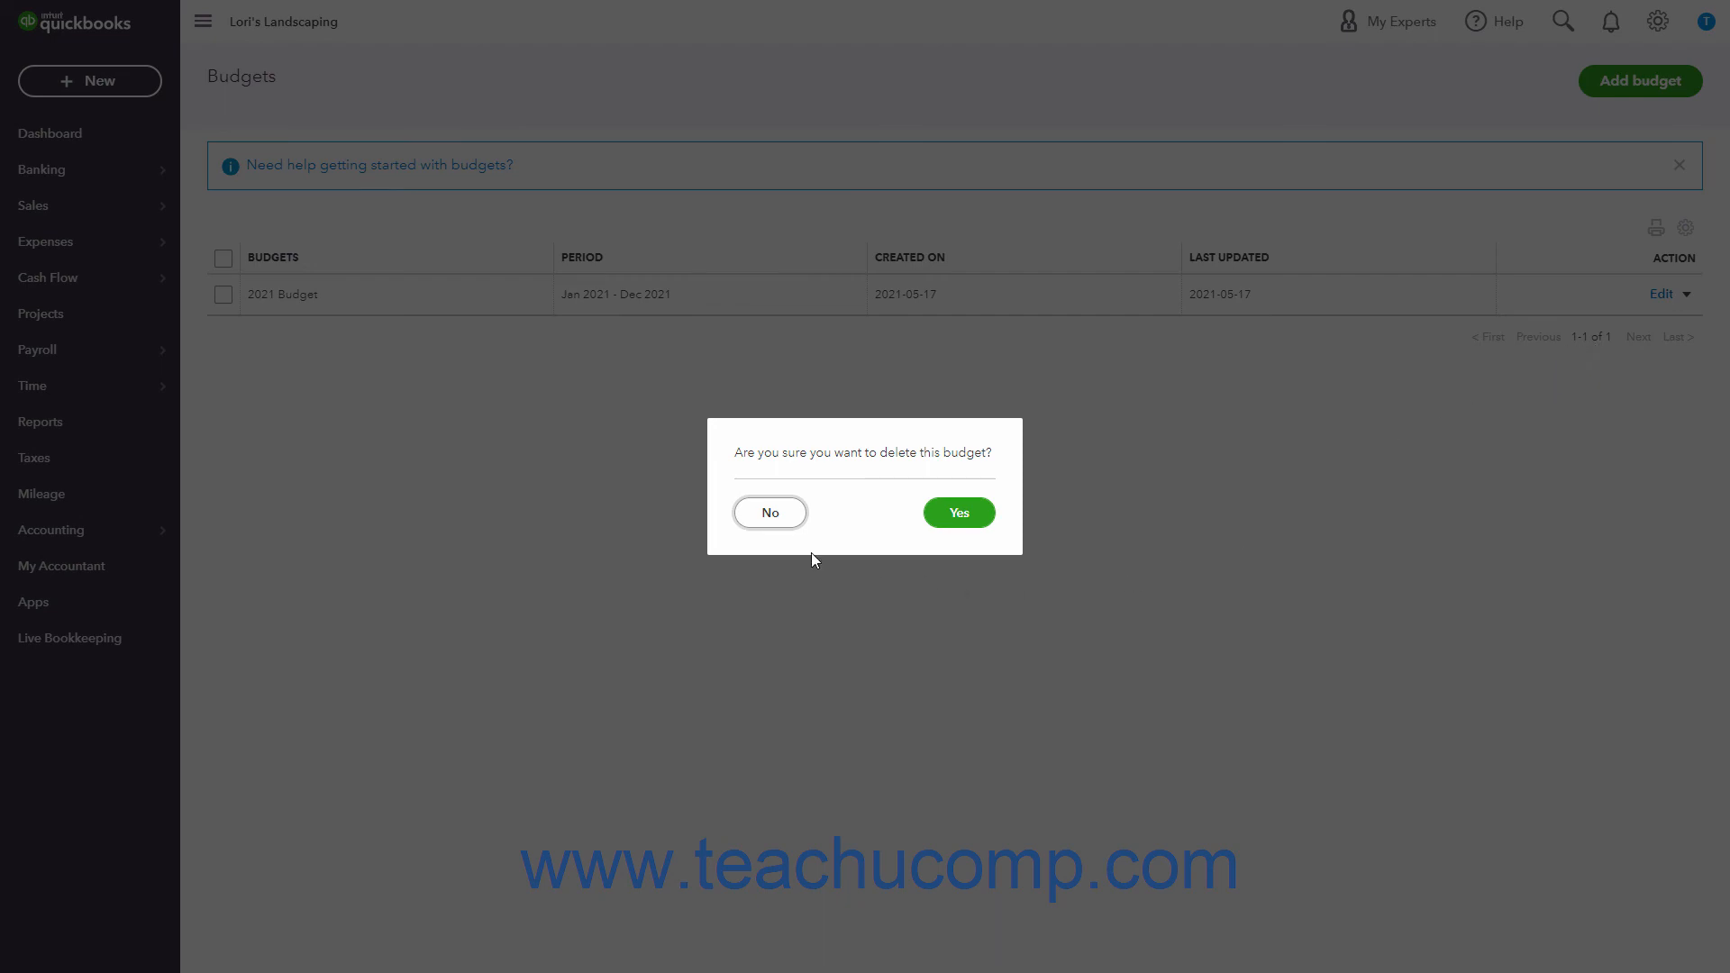
{"action": "left_click", "coordinate": [770, 512]}
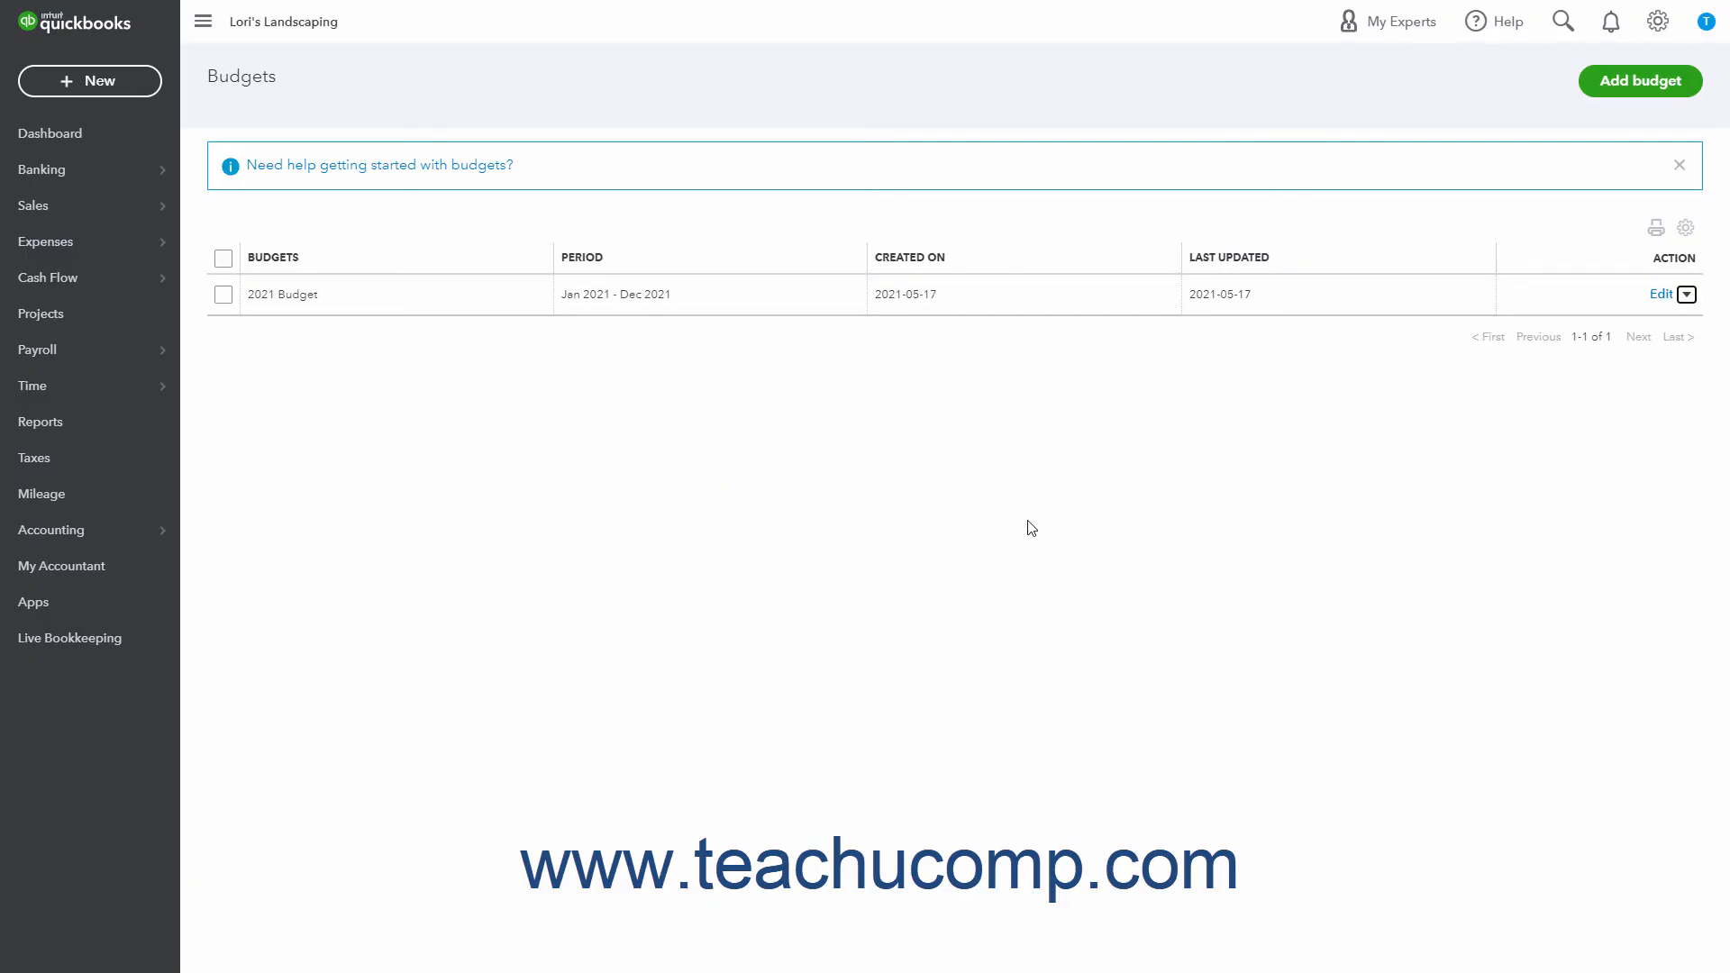
{"action": "mouse_move", "coordinate": [1121, 483]}
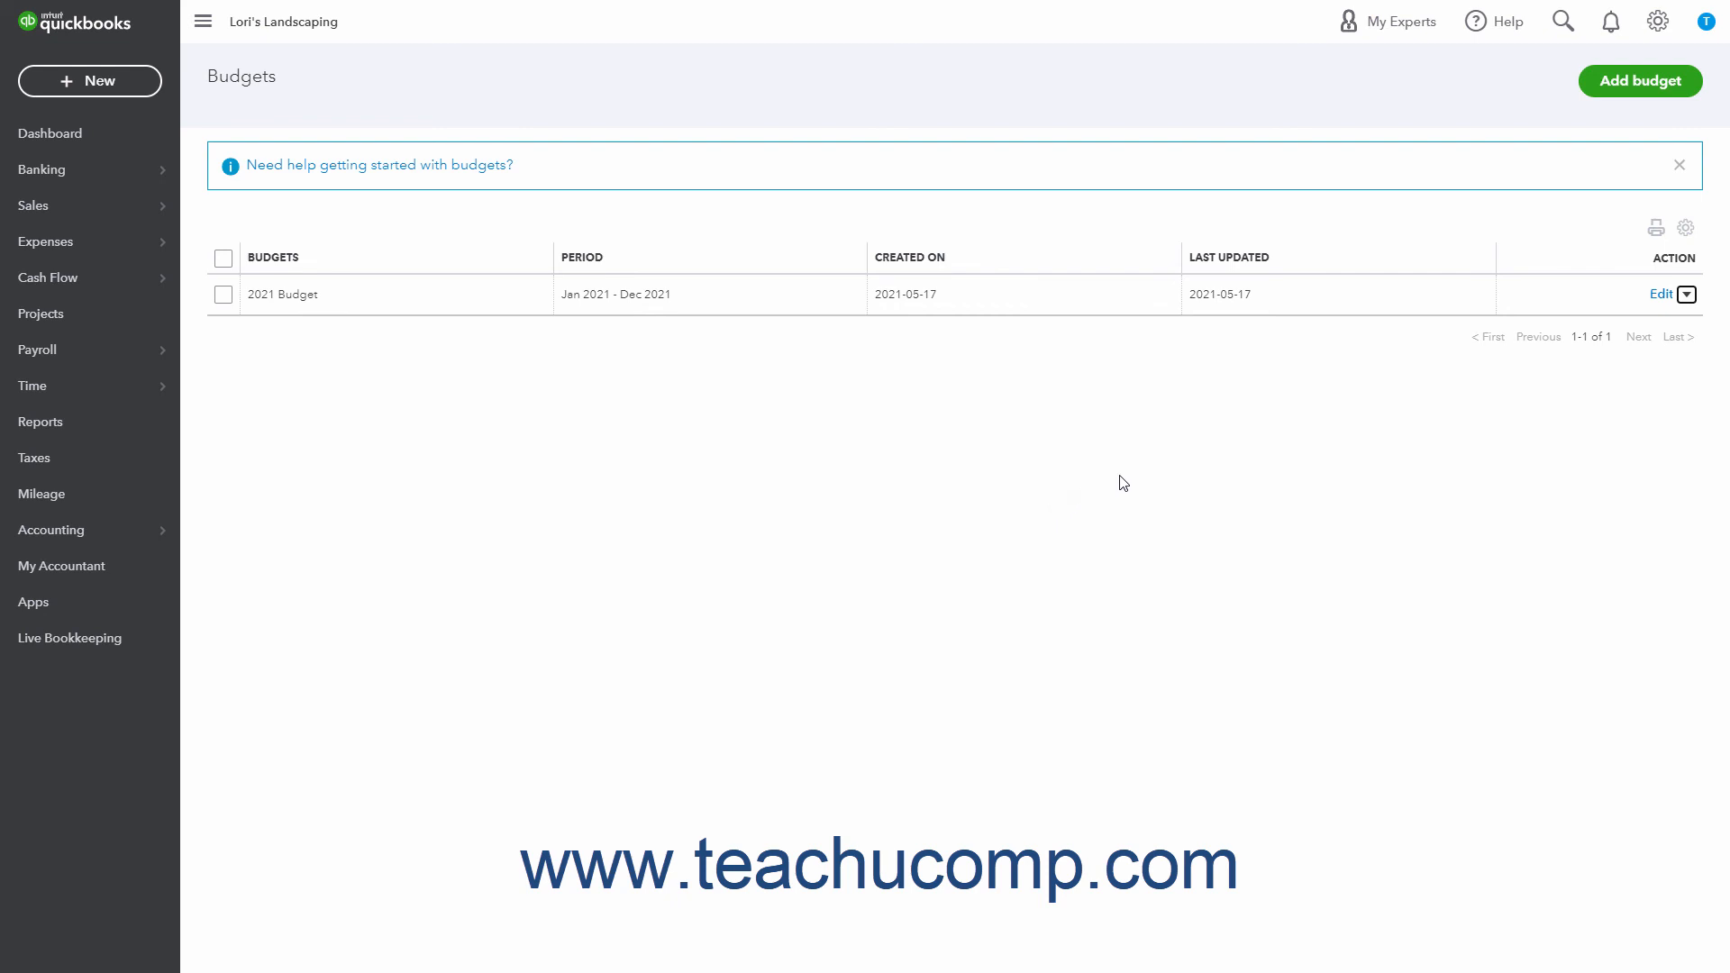
- Run the Budget Overview report from the 2021 Budget's action menu
{"action": "left_click", "coordinate": [1685, 293]}
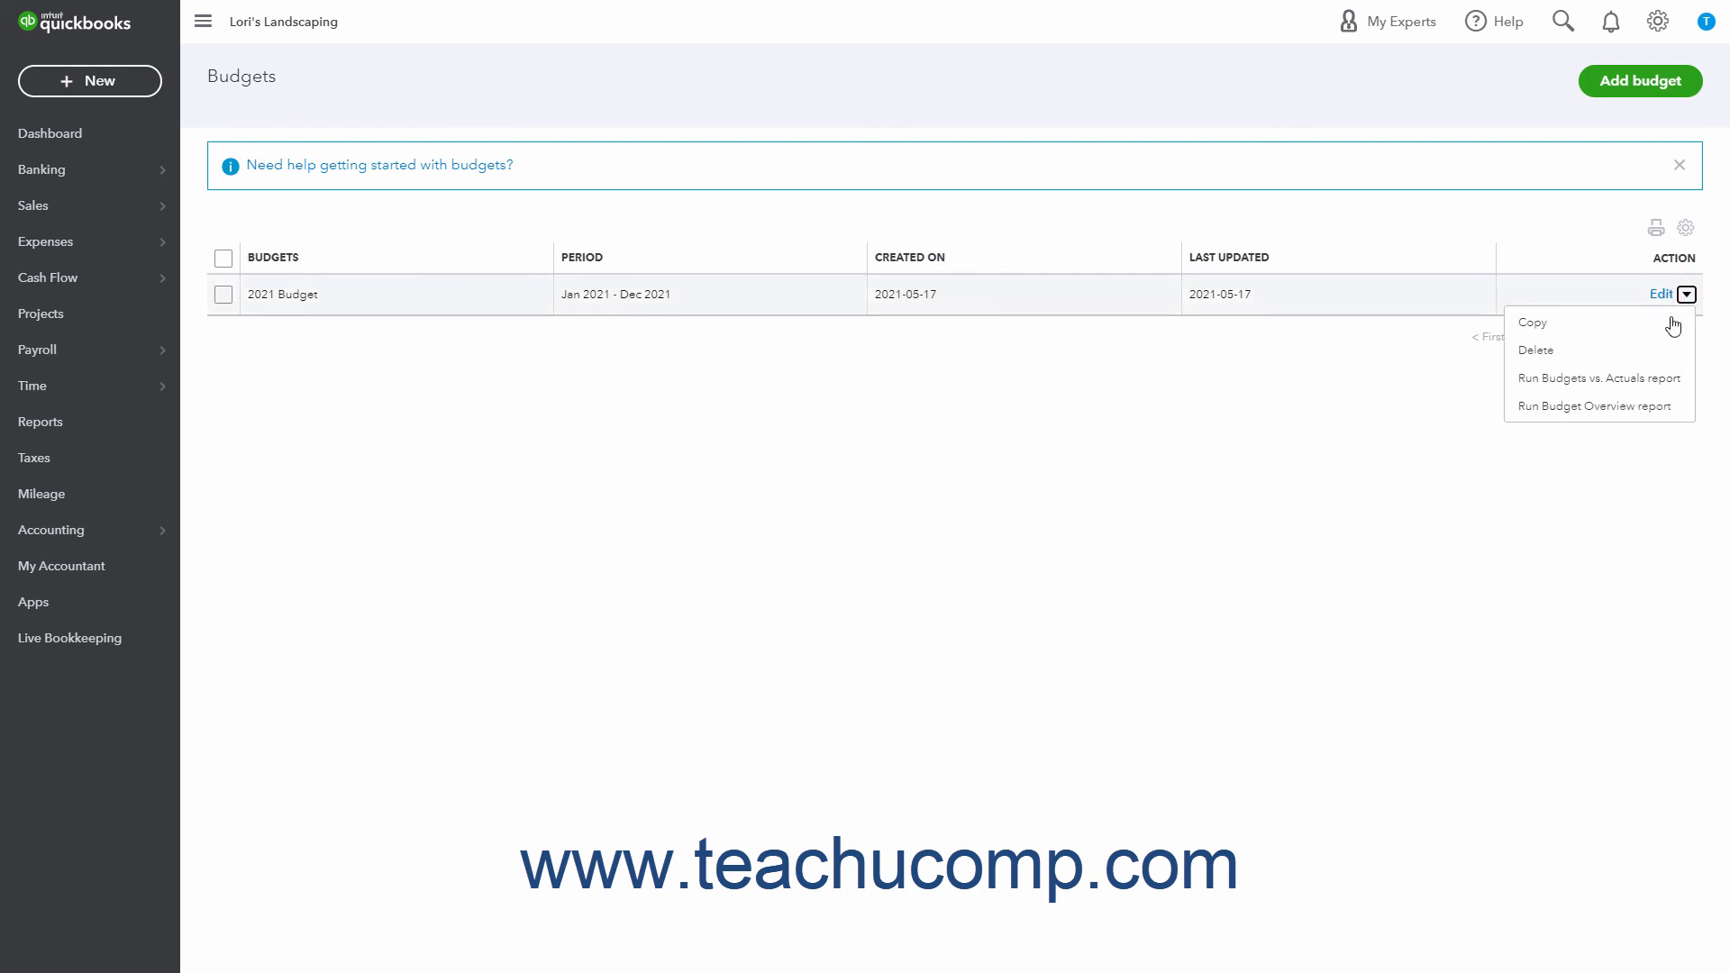
{"action": "mouse_move", "coordinate": [1531, 323]}
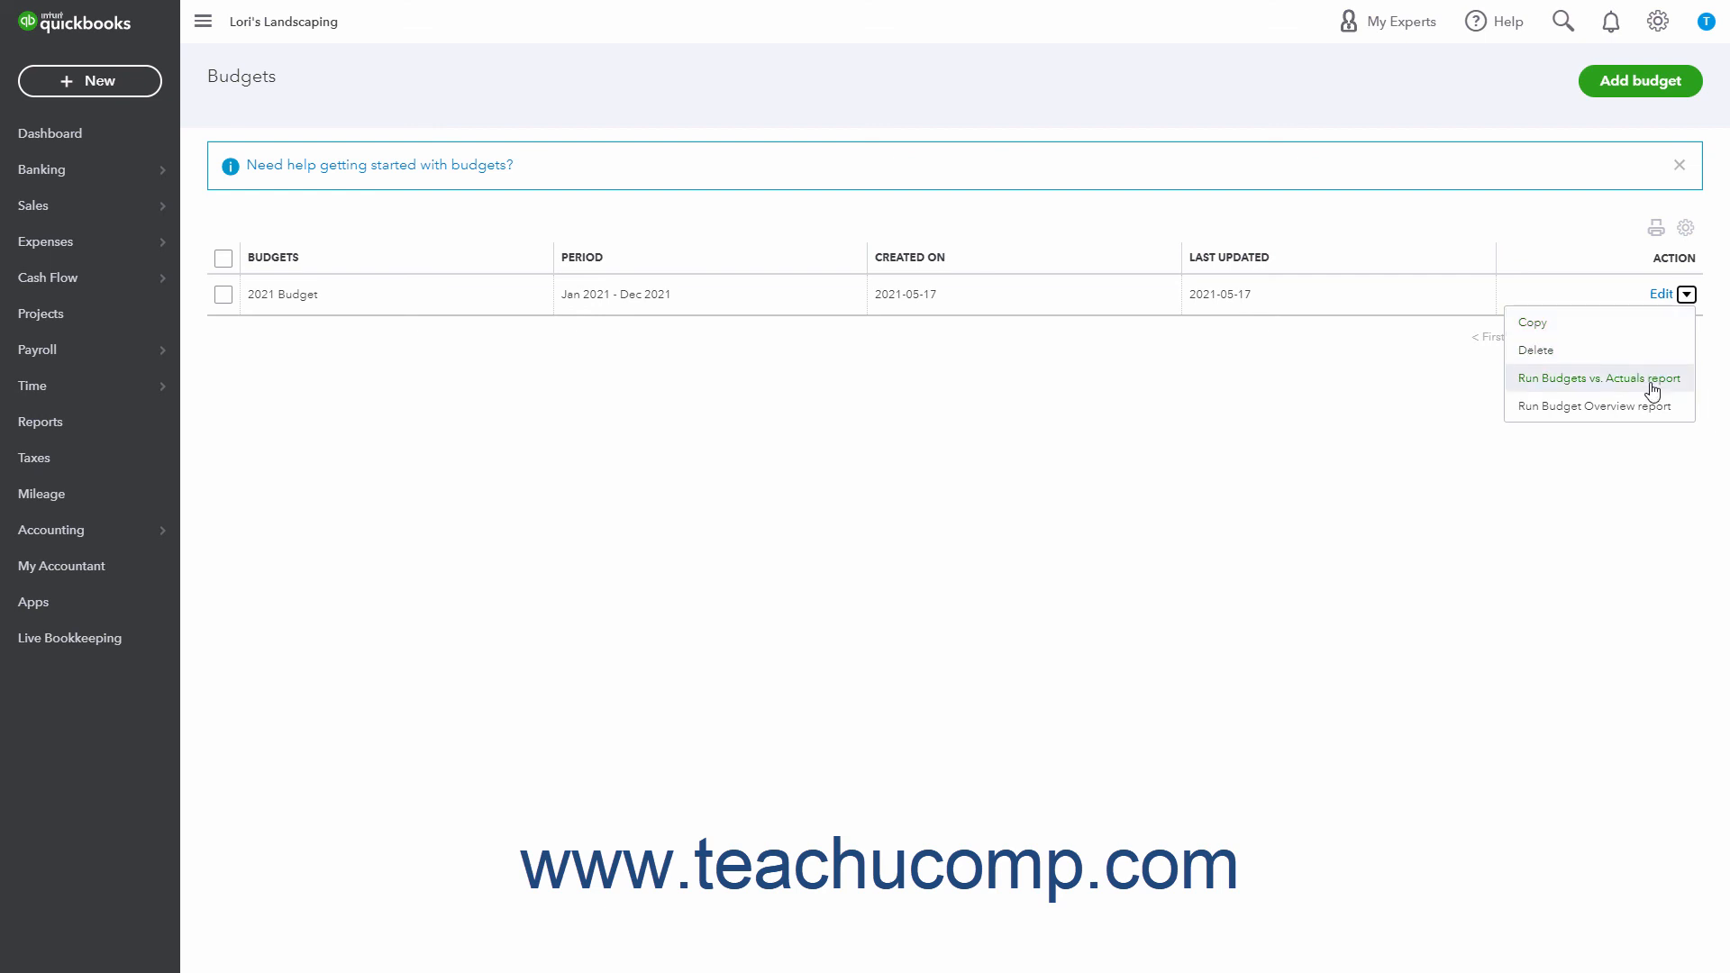
{"action": "mouse_move", "coordinate": [1649, 396]}
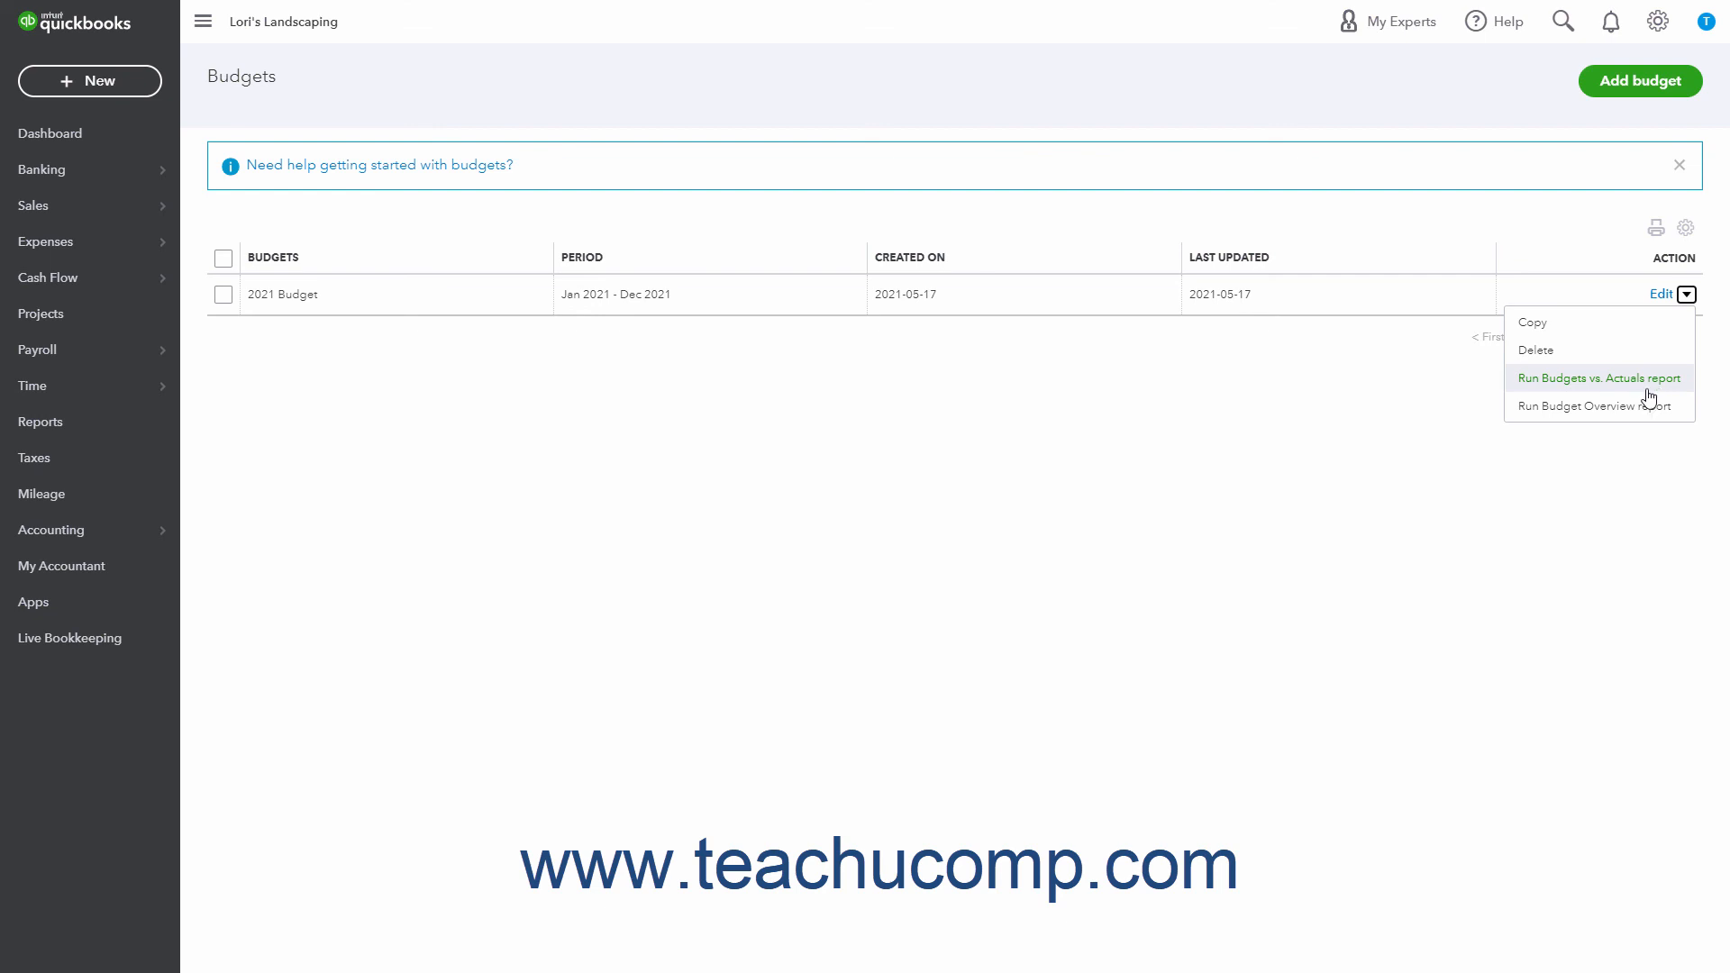
{"action": "mouse_move", "coordinate": [1640, 405]}
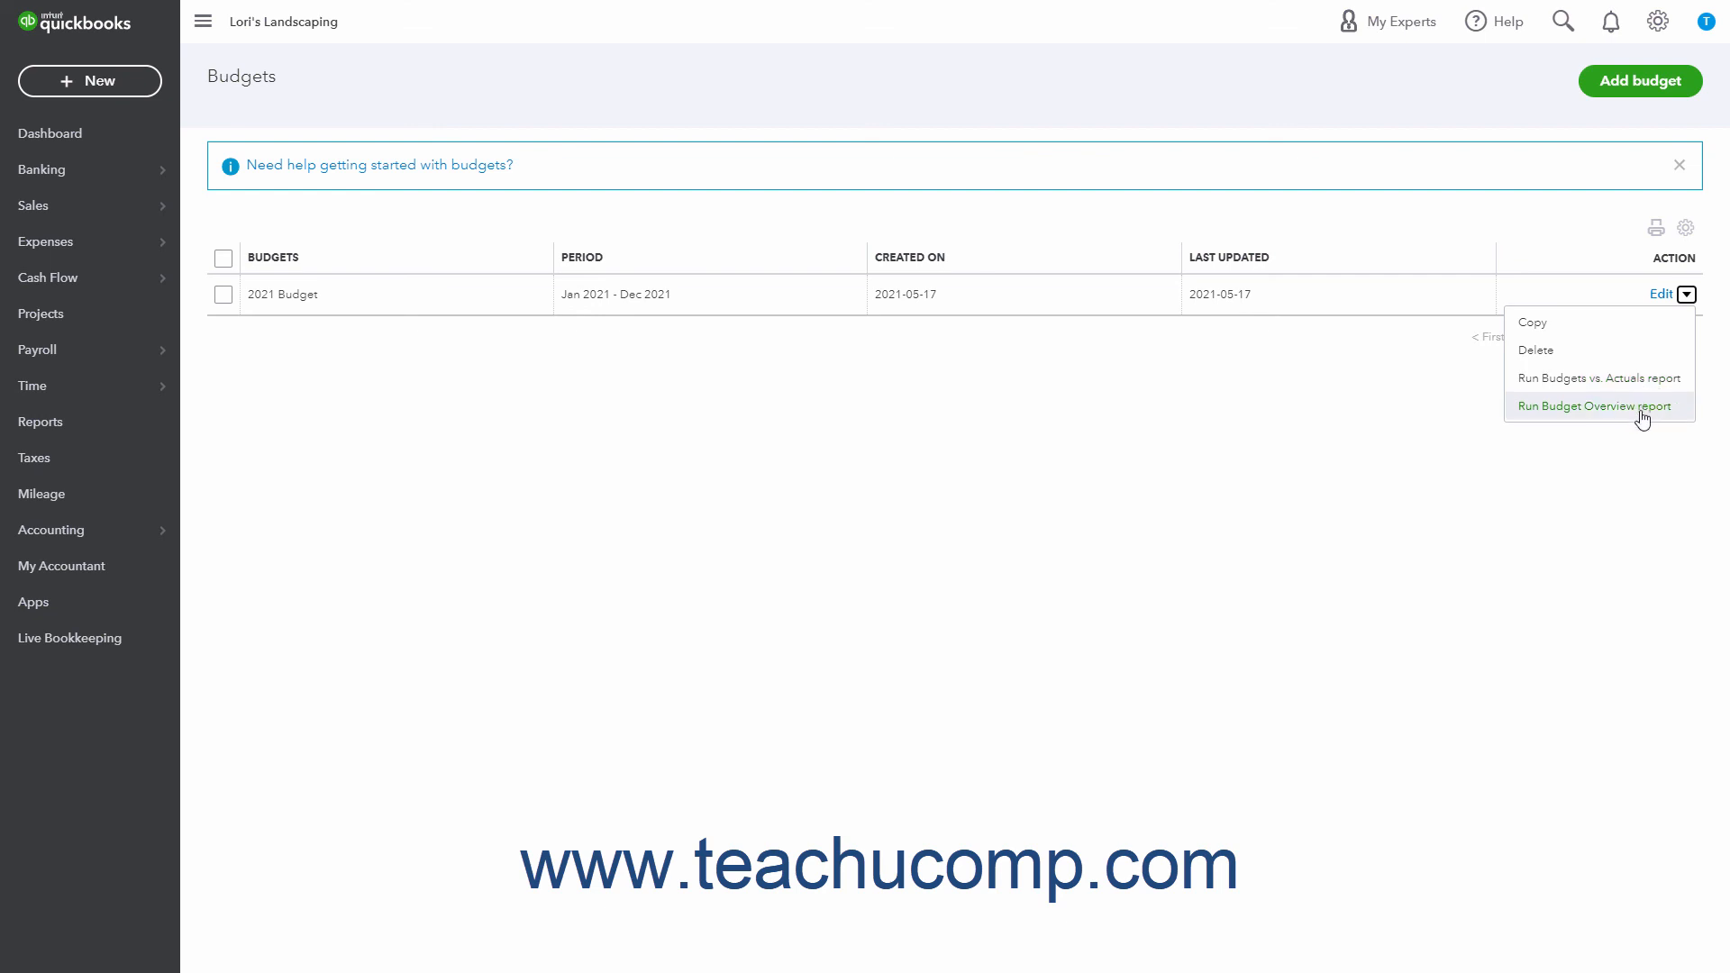
{"action": "left_click", "coordinate": [1591, 405]}
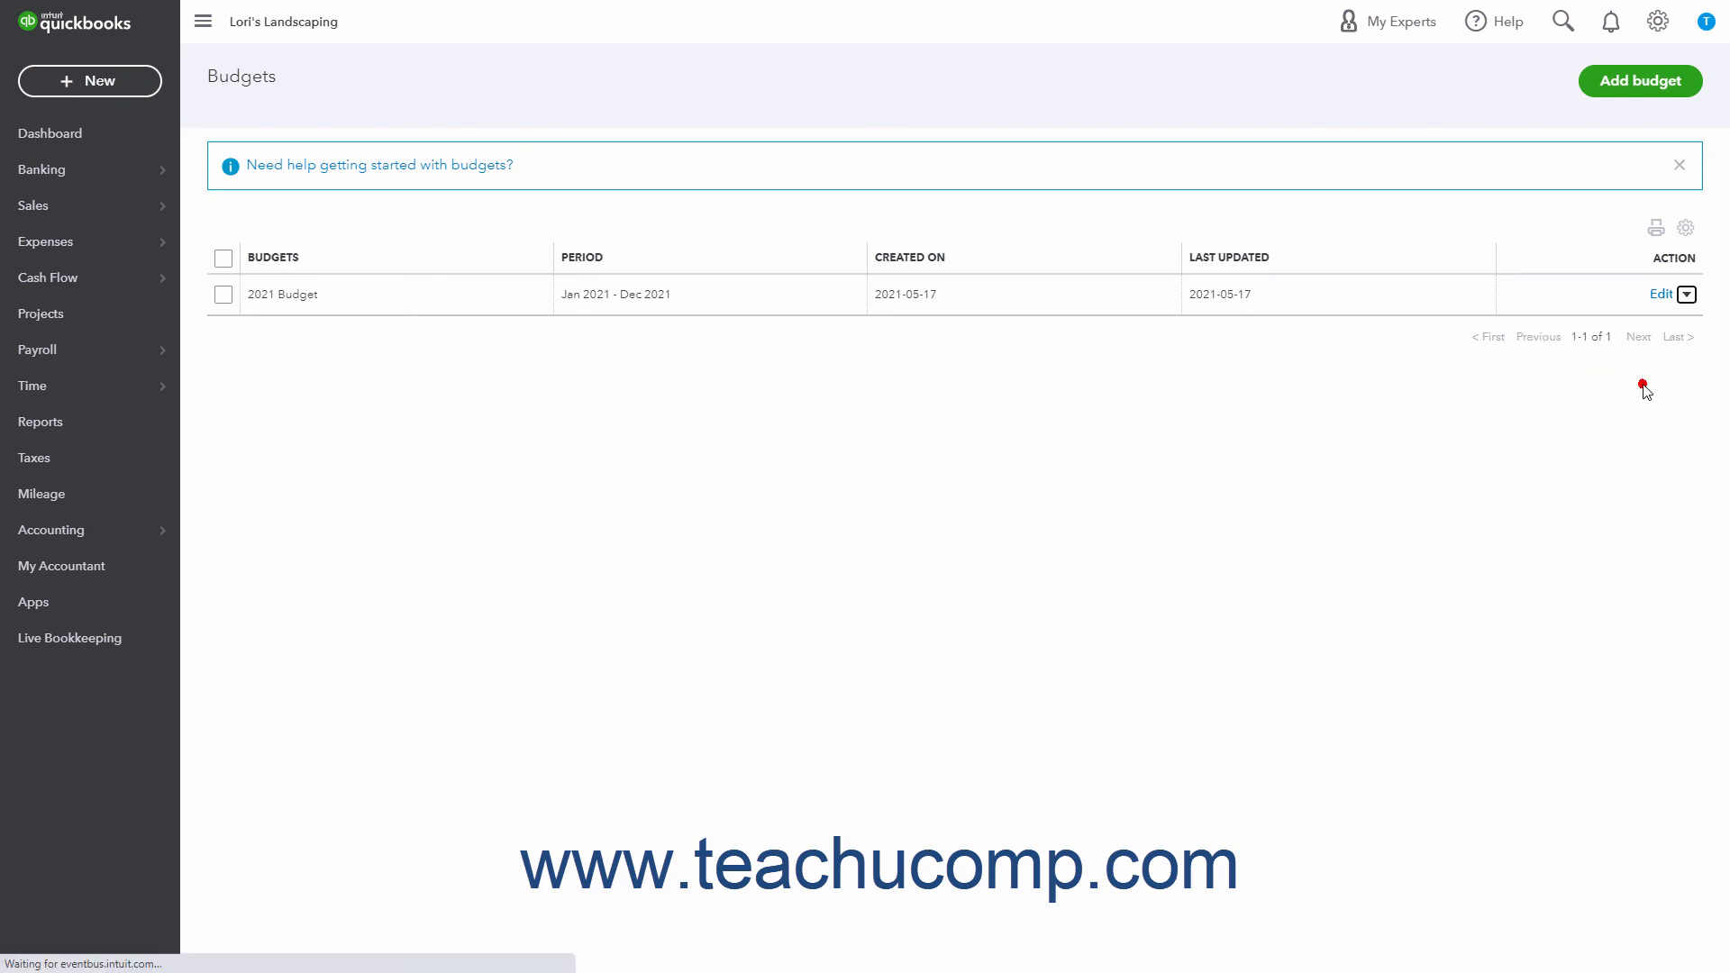